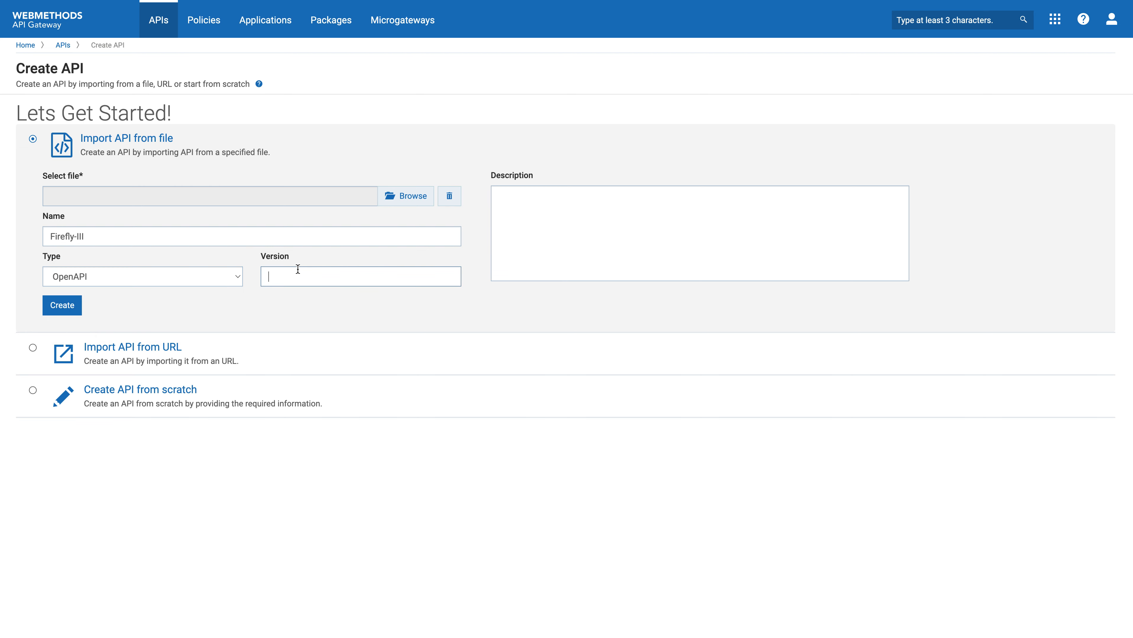
- Enter version 1.5 and select the firefly-iii-1.5.2.yaml specification file for import
{"action": "type", "text": "1.5.2"}
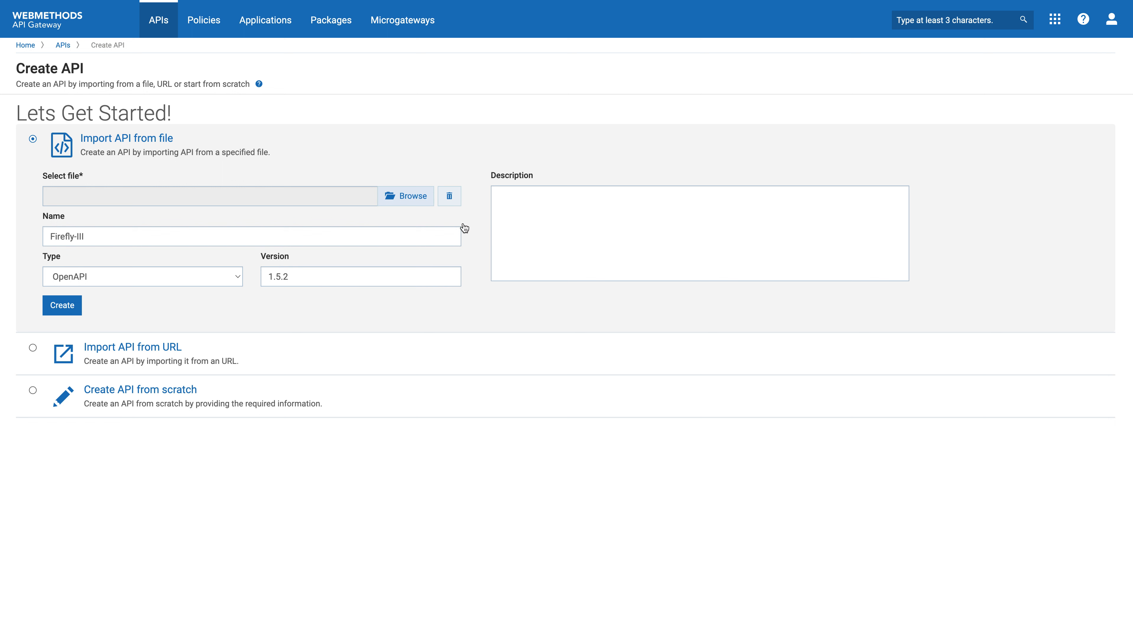
{"action": "left_click", "coordinate": [406, 196]}
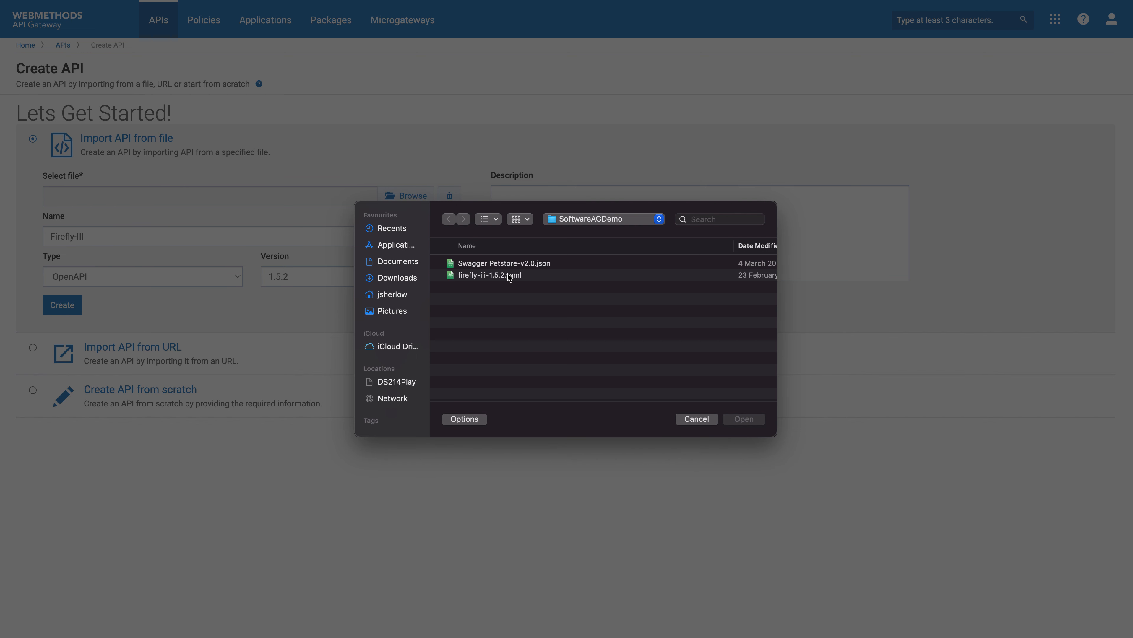
{"action": "left_click", "coordinate": [504, 262]}
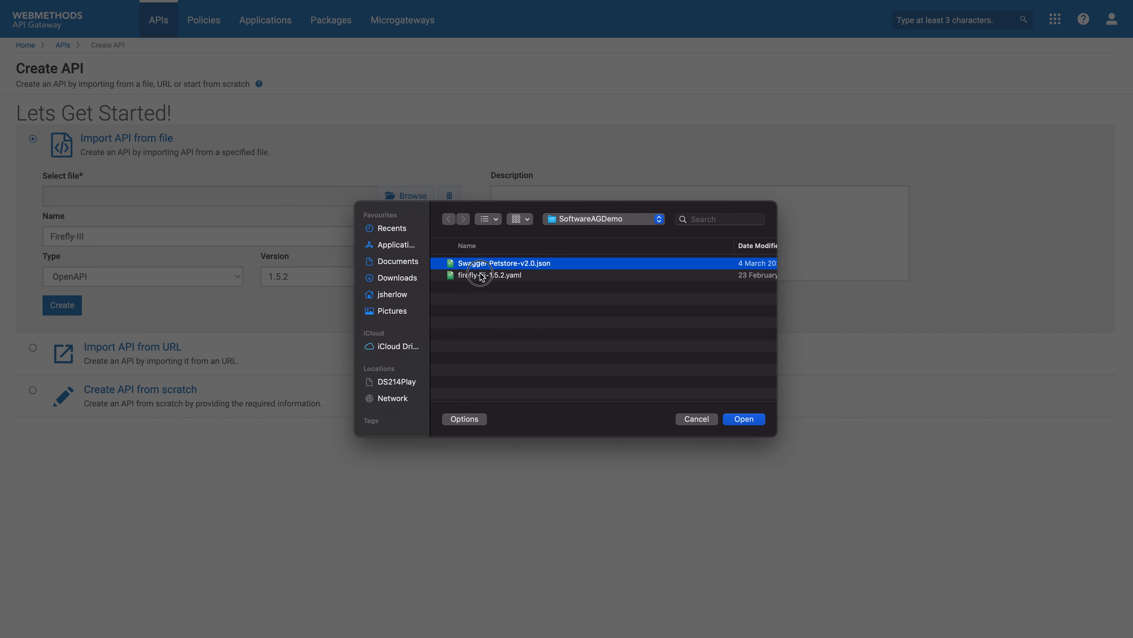
{"action": "left_click", "coordinate": [742, 419]}
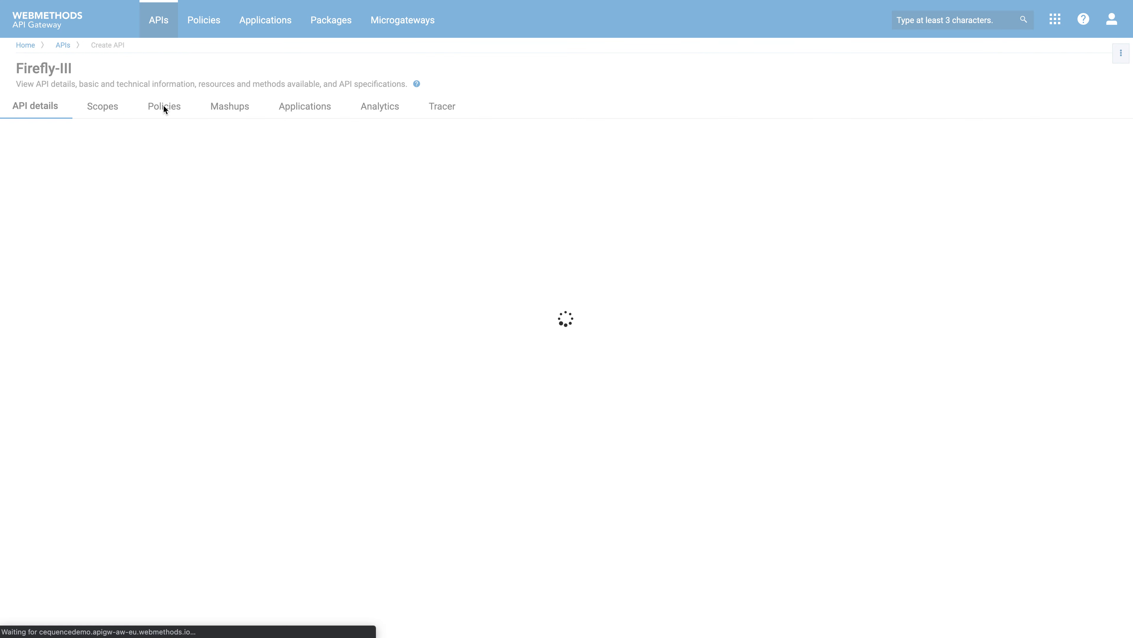
- Edit the API's transport policy to use HTTPS and save the change
{"action": "left_click", "coordinate": [163, 107]}
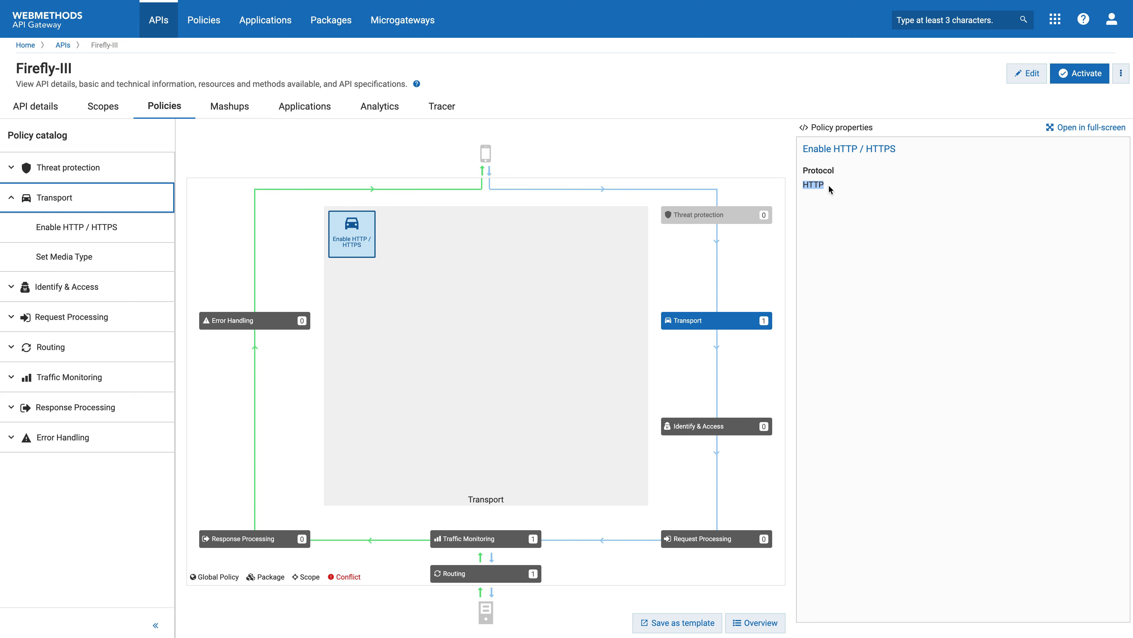
{"action": "left_click", "coordinate": [1025, 74]}
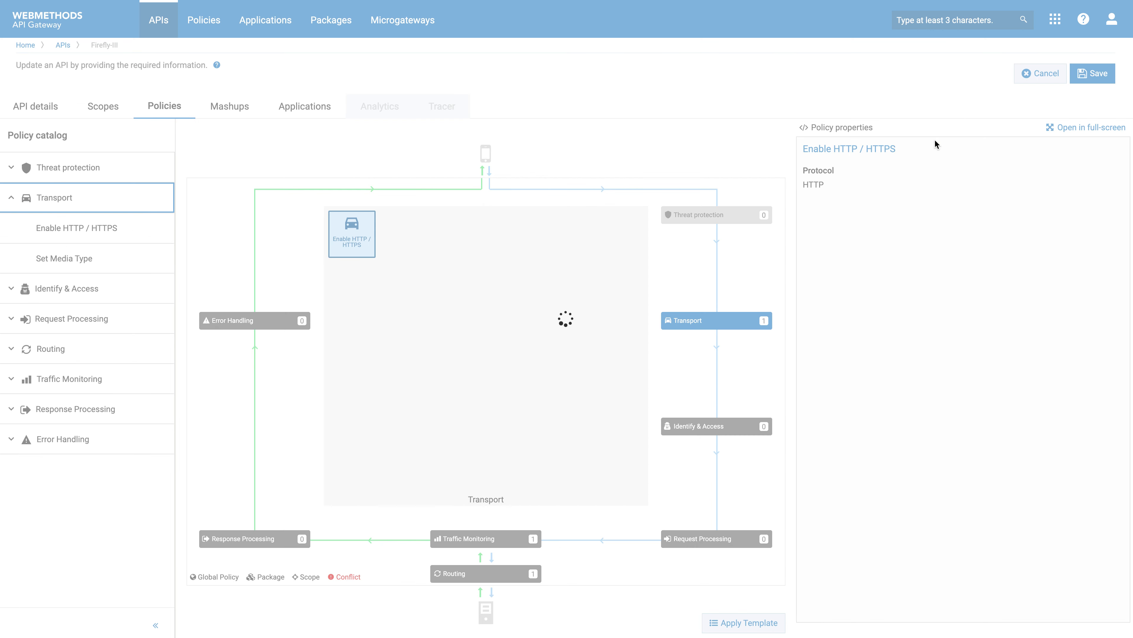
{"action": "mouse_move", "coordinate": [871, 176]}
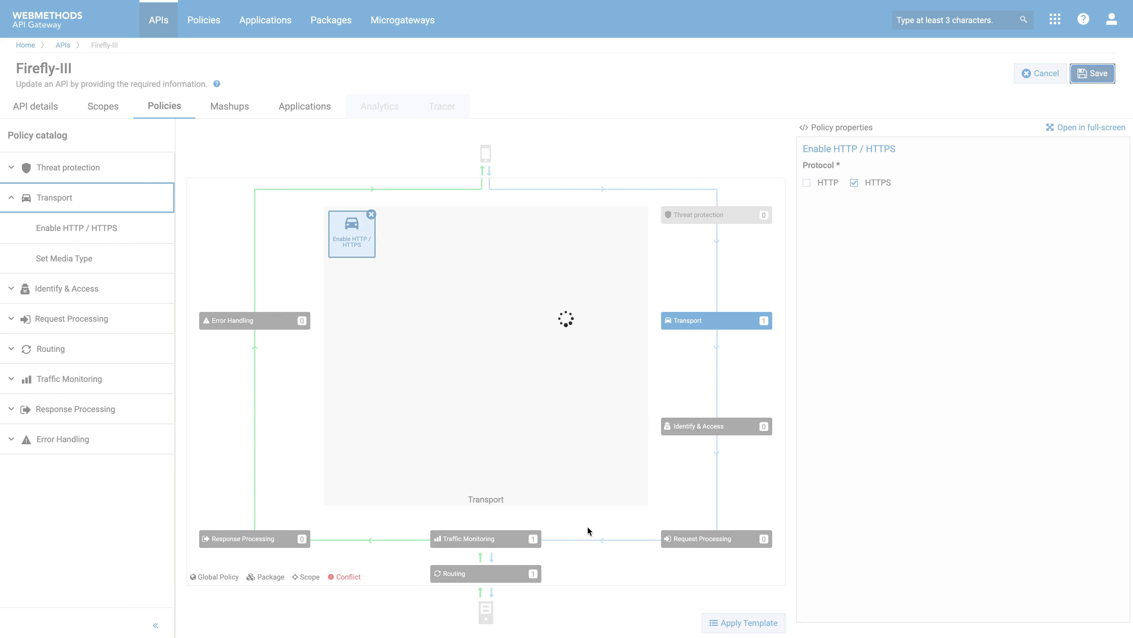
{"action": "mouse_move", "coordinate": [568, 535]}
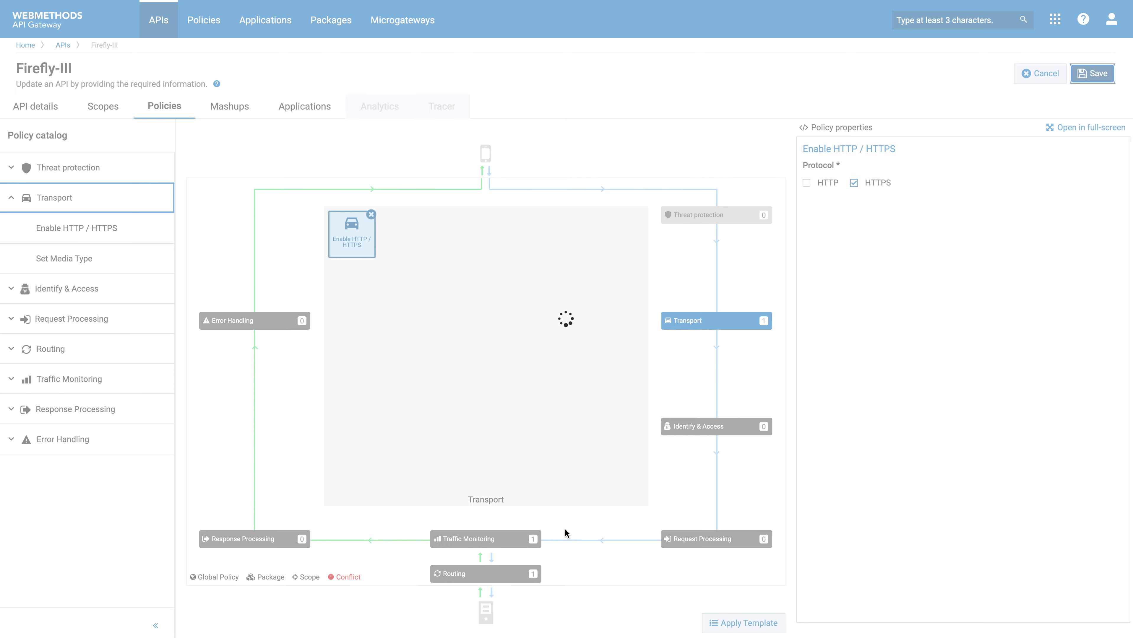
{"action": "left_click", "coordinate": [1091, 73]}
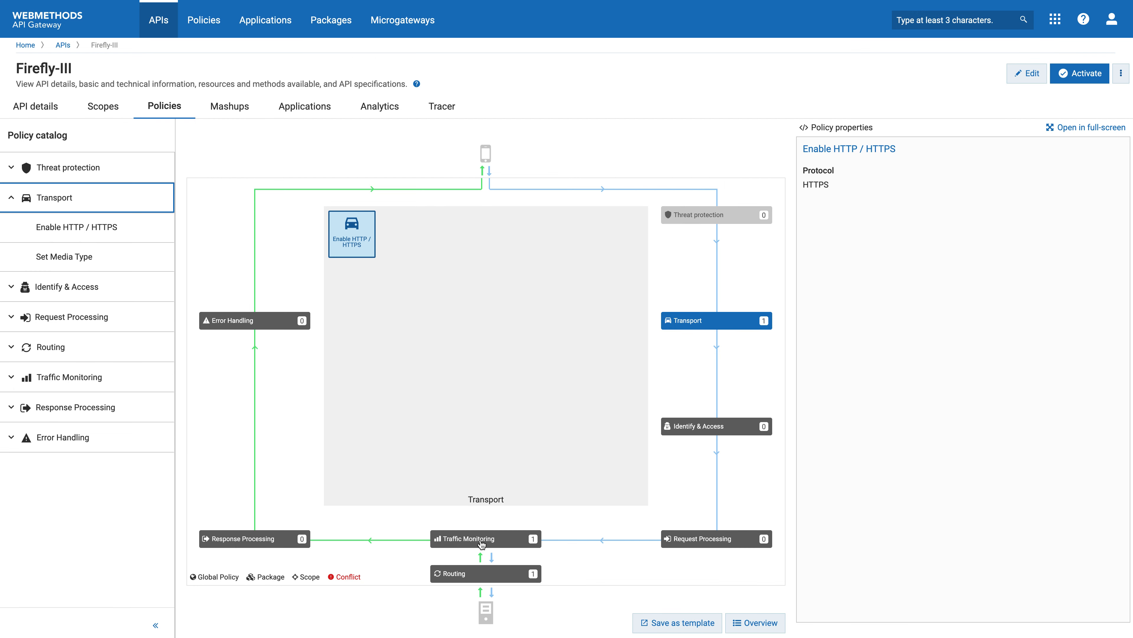
- Show the Traffic Monitoring stage and its Log Invocation policy properties
{"action": "left_click", "coordinate": [486, 539]}
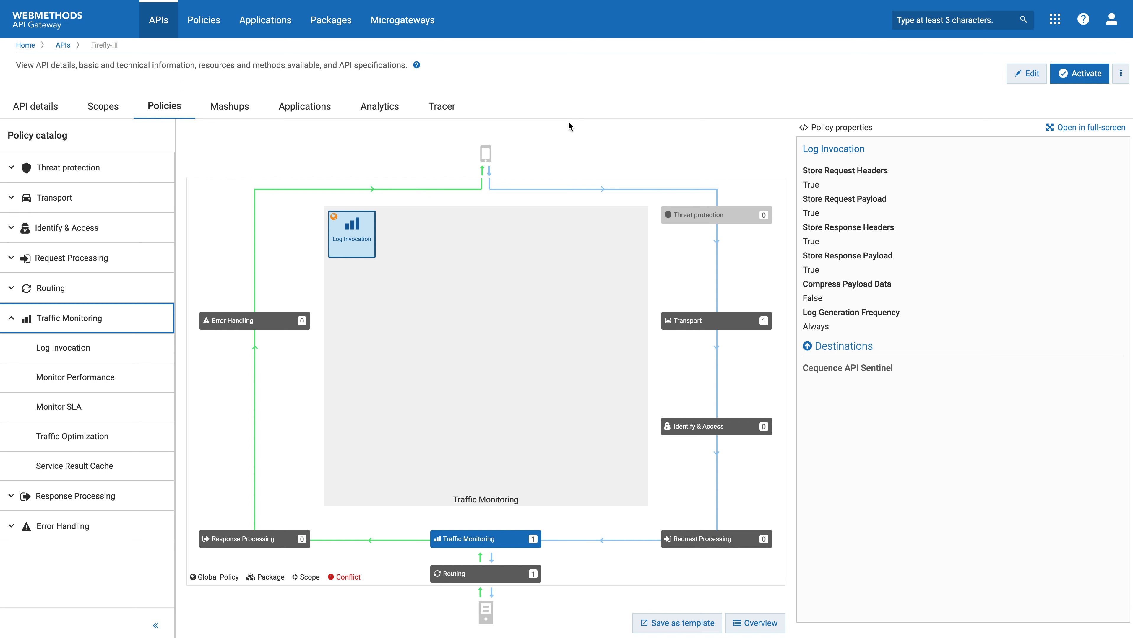
{"action": "left_click", "coordinate": [847, 368]}
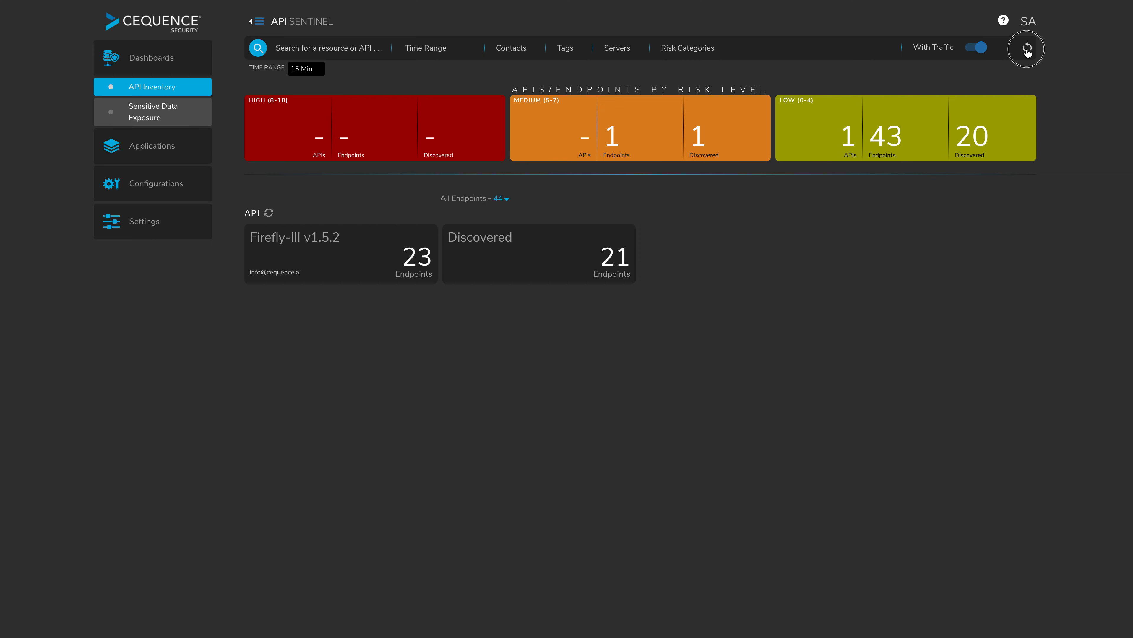
- Refresh the API Inventory and browse the Time Range, Contacts and Servers filters
{"action": "left_click", "coordinate": [1025, 48]}
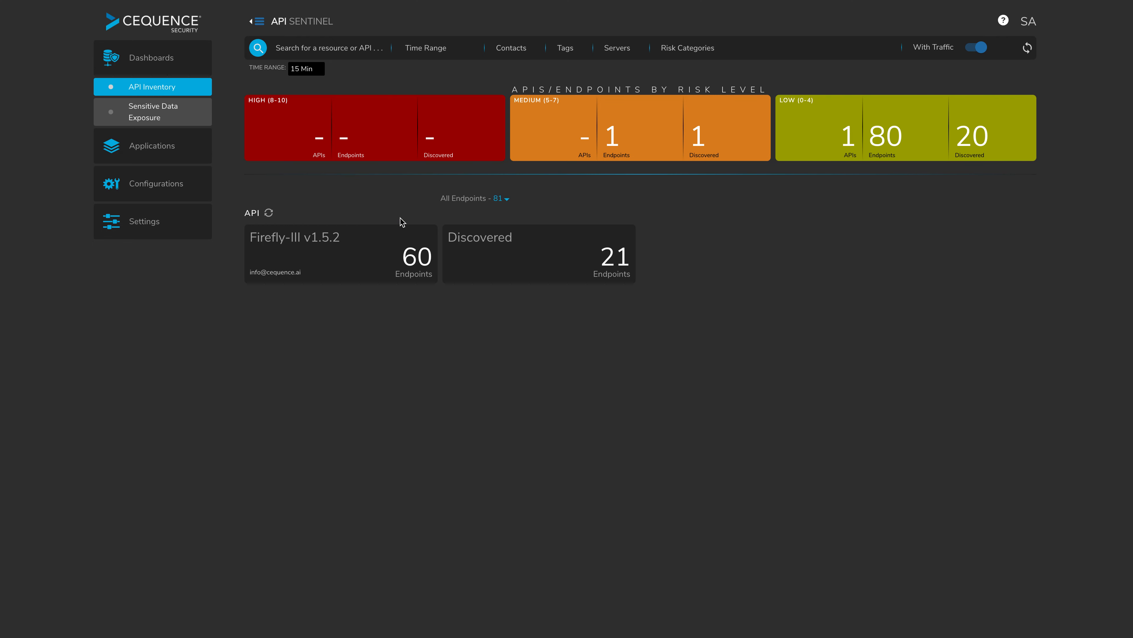
{"action": "mouse_move", "coordinate": [405, 211]}
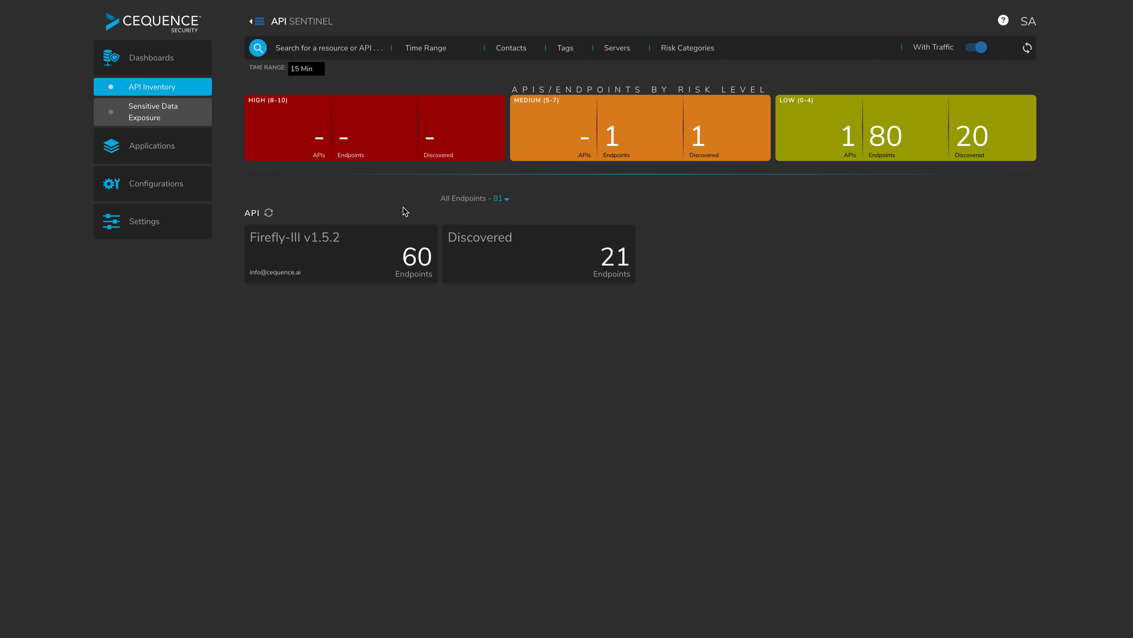
{"action": "mouse_move", "coordinate": [355, 96]}
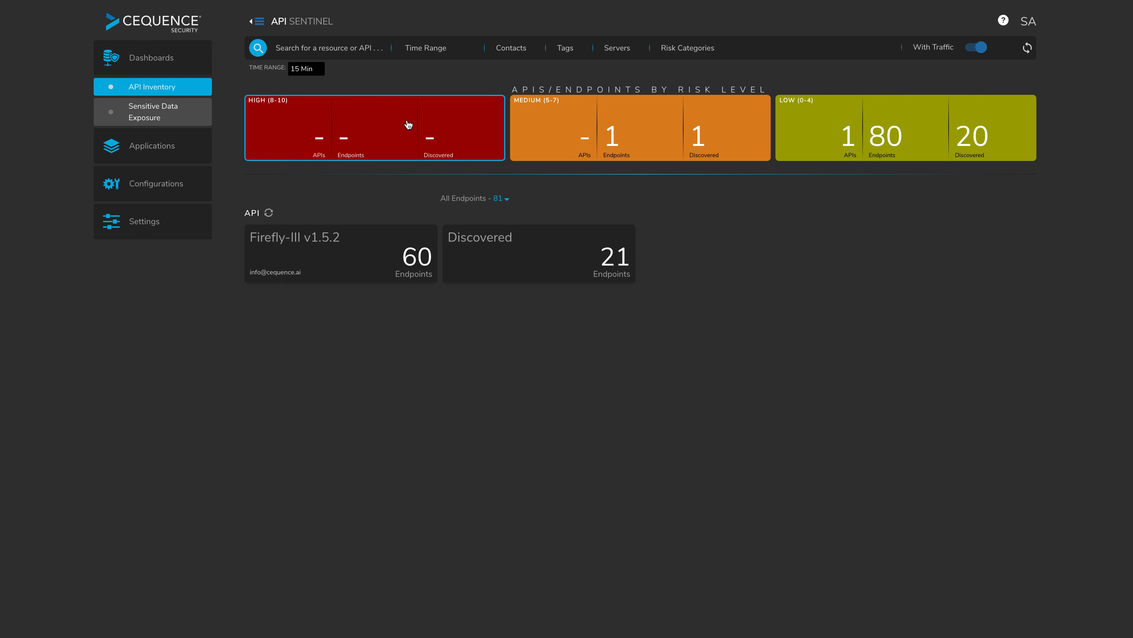
{"action": "left_click", "coordinate": [426, 48]}
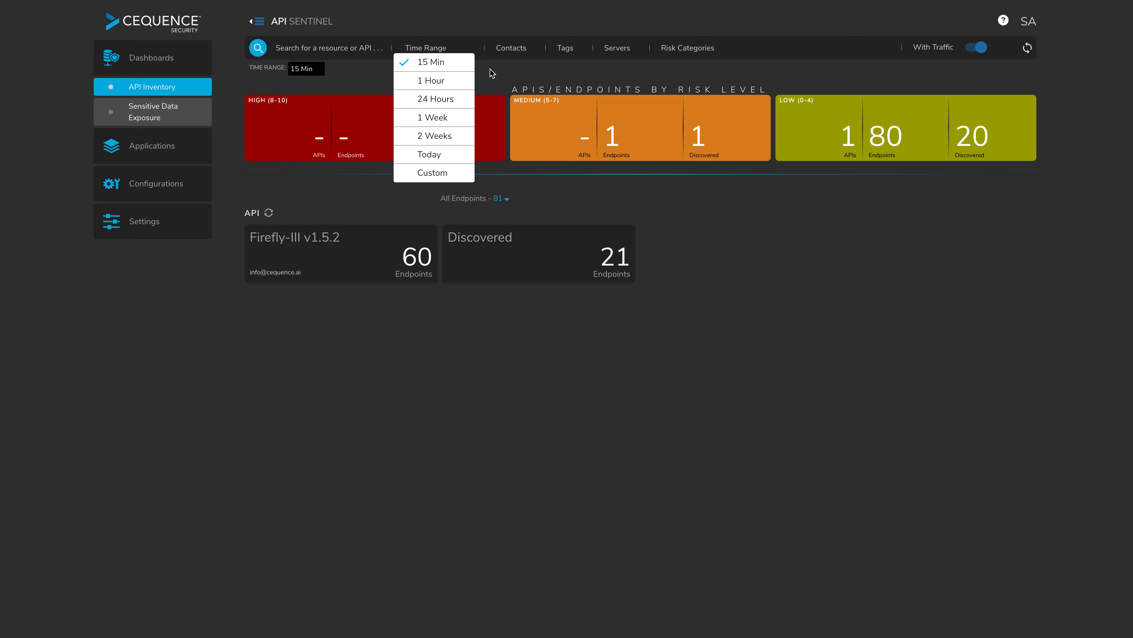
{"action": "left_click", "coordinate": [510, 48]}
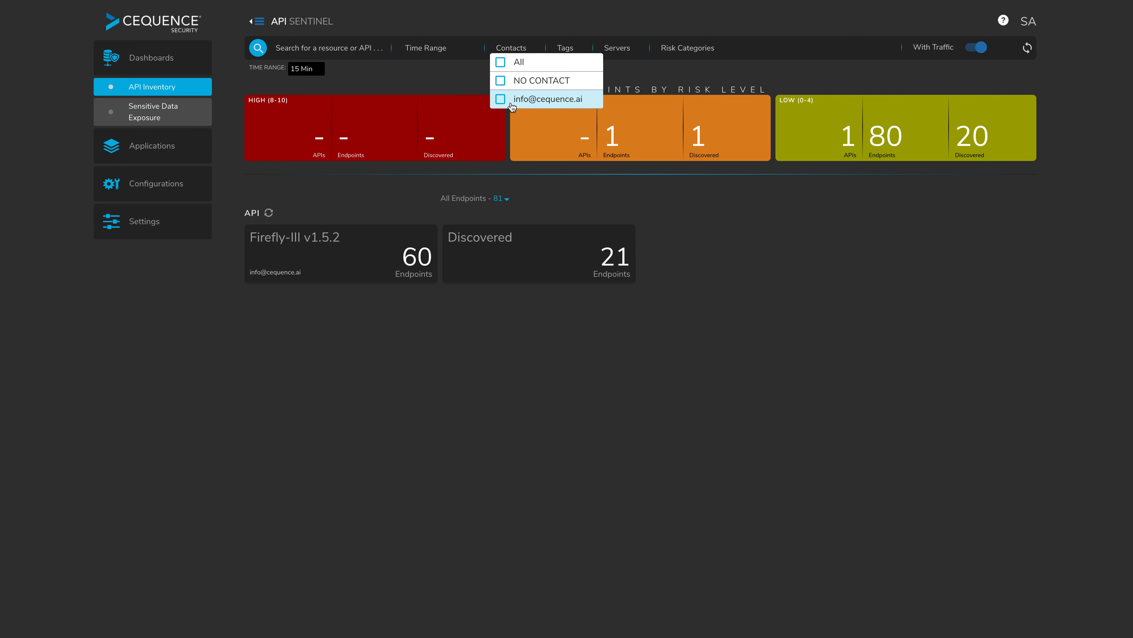
{"action": "left_click", "coordinate": [617, 48]}
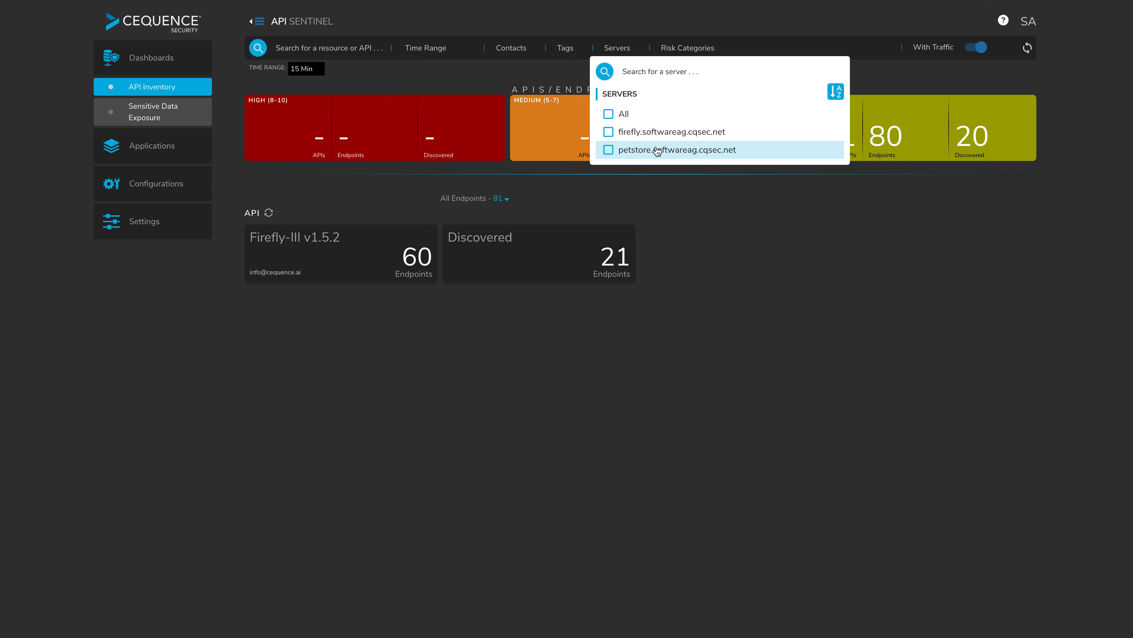
{"action": "mouse_move", "coordinate": [658, 136]}
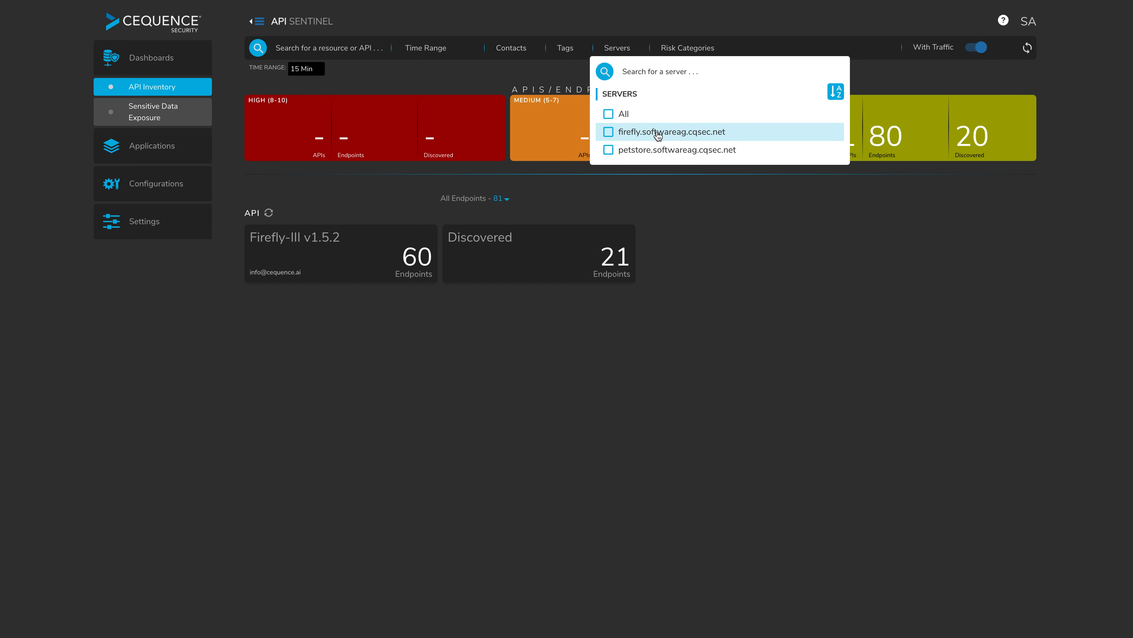
{"action": "mouse_move", "coordinate": [672, 139]}
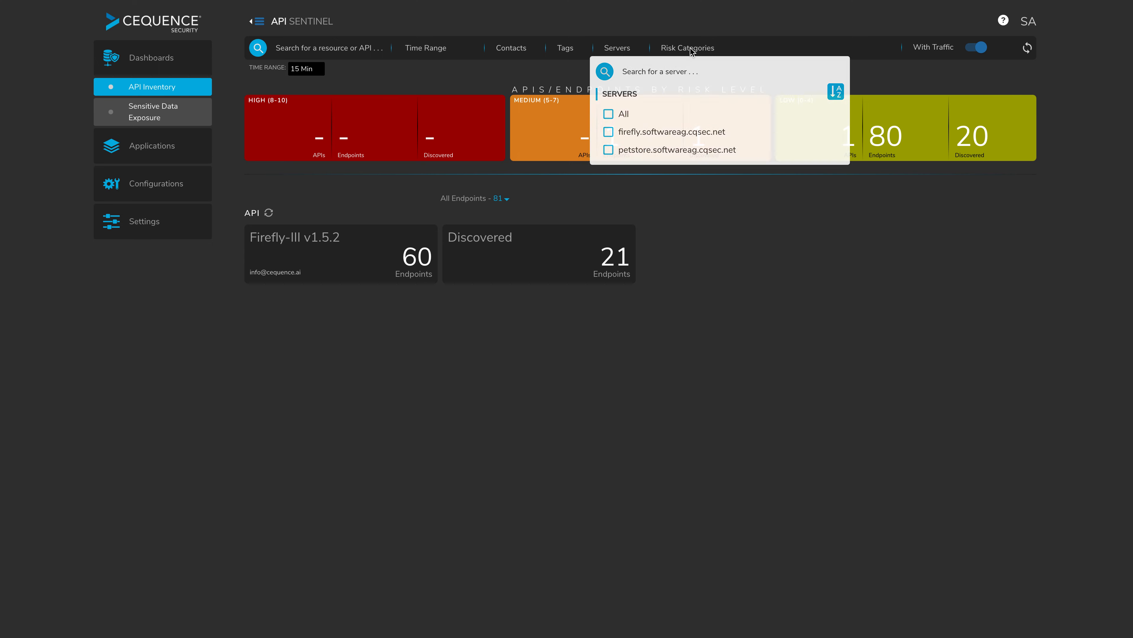
{"action": "left_click", "coordinate": [687, 48]}
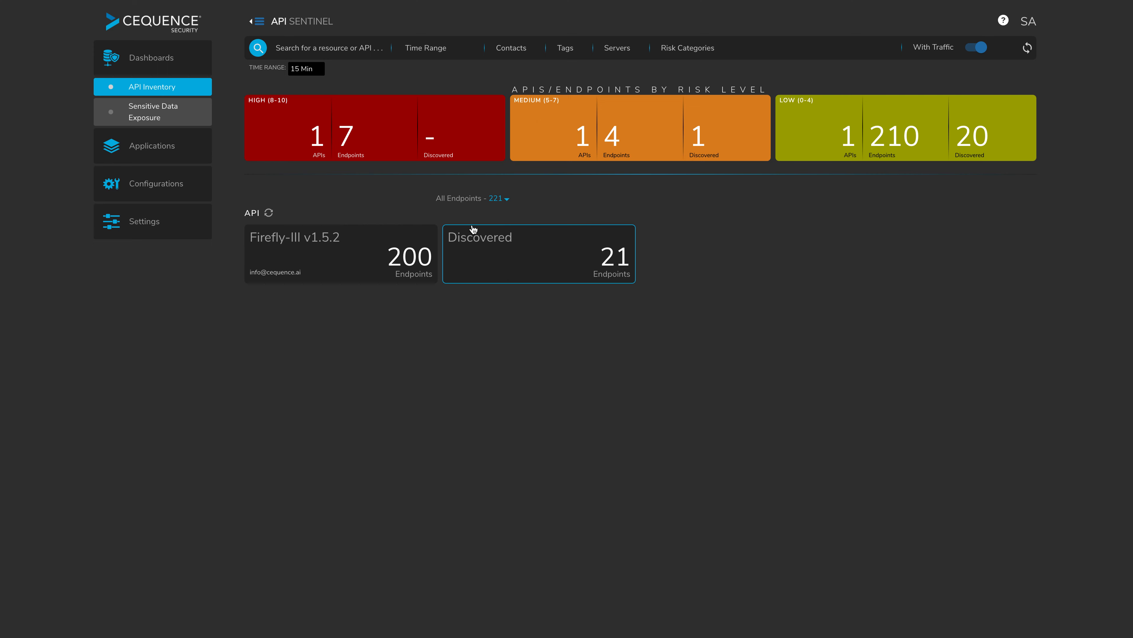
{"action": "mouse_move", "coordinate": [432, 228]}
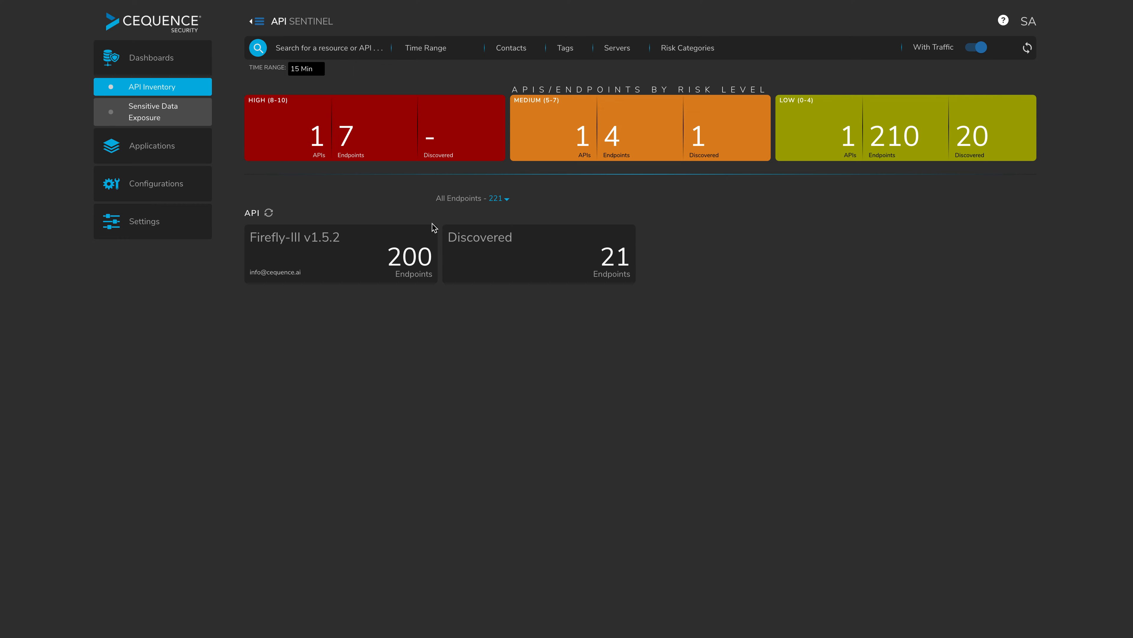
{"action": "mouse_move", "coordinate": [318, 200]}
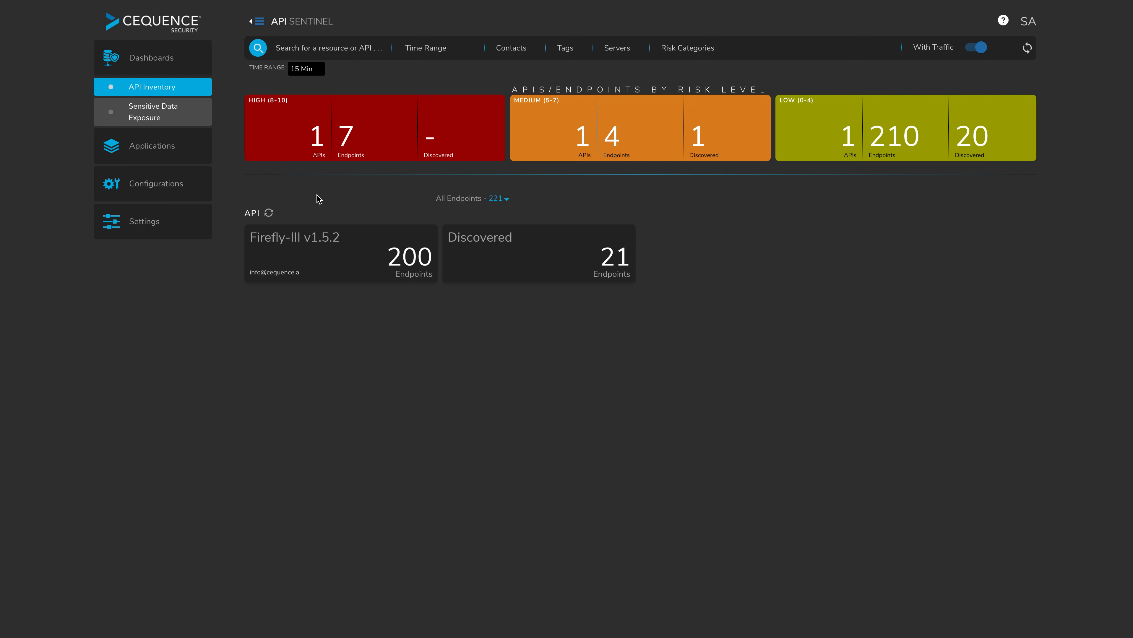
- Open the Sensitive Data Exposure dashboard and review its Top Endpoints, Organizations and IP Addresses panels
{"action": "left_click", "coordinate": [152, 112]}
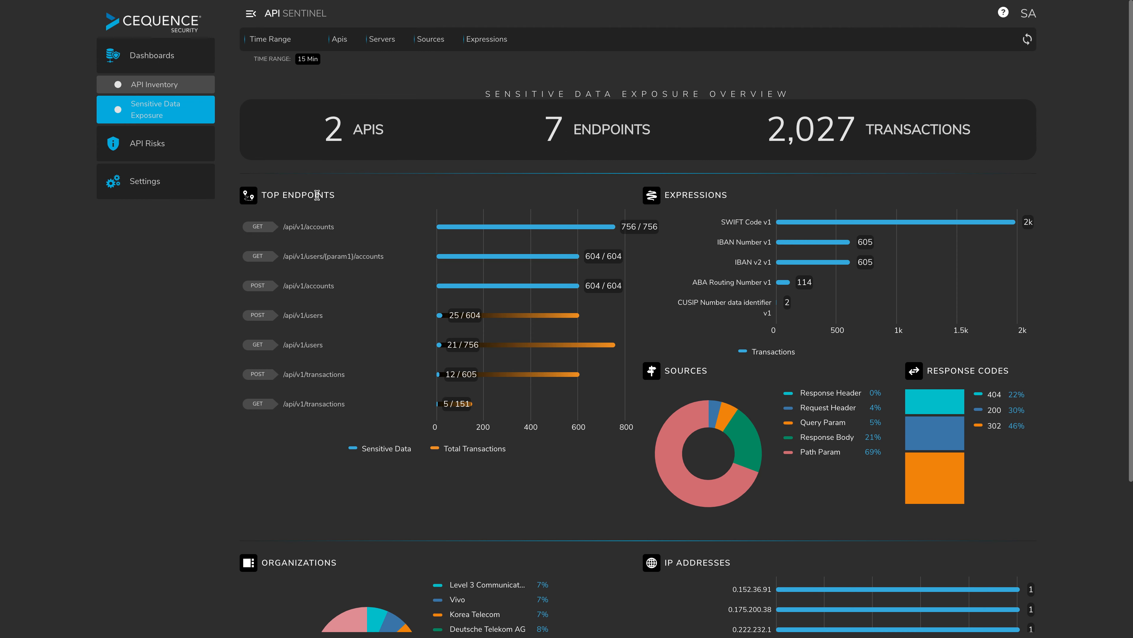
{"action": "mouse_move", "coordinate": [338, 198]}
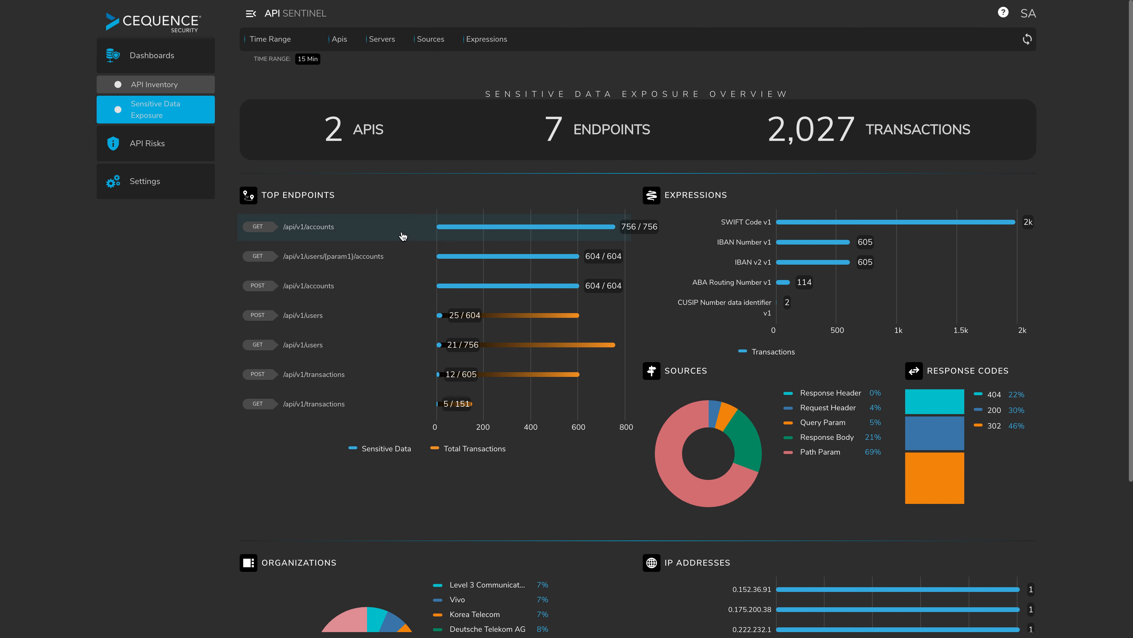
{"action": "scroll", "scroll_direction": "down", "scroll_amount": 3}
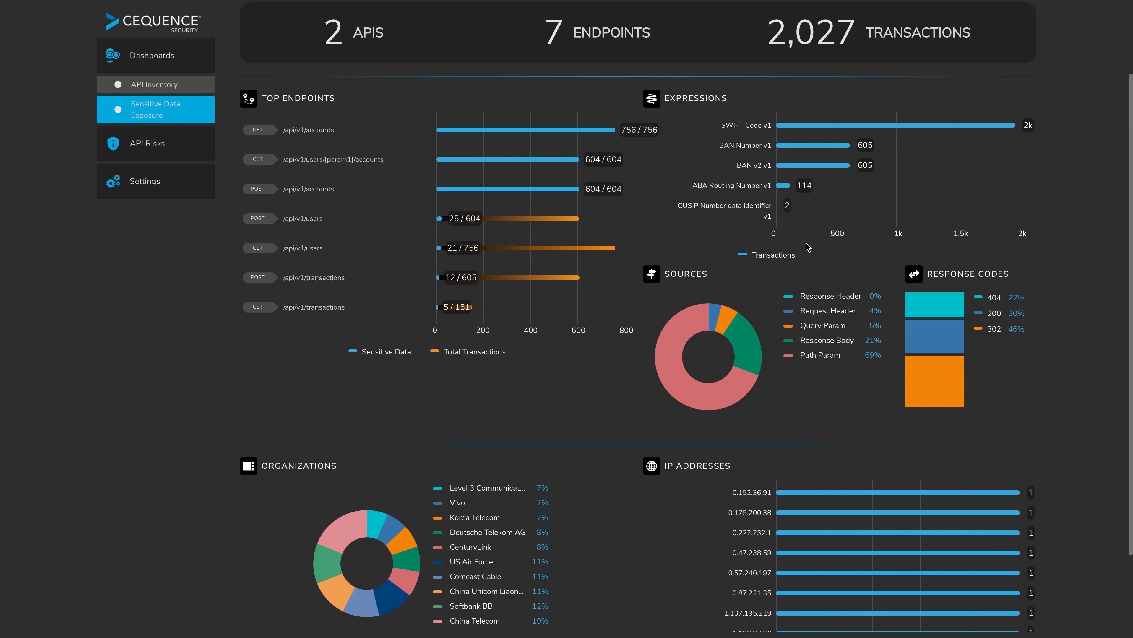
{"action": "mouse_move", "coordinate": [768, 182]}
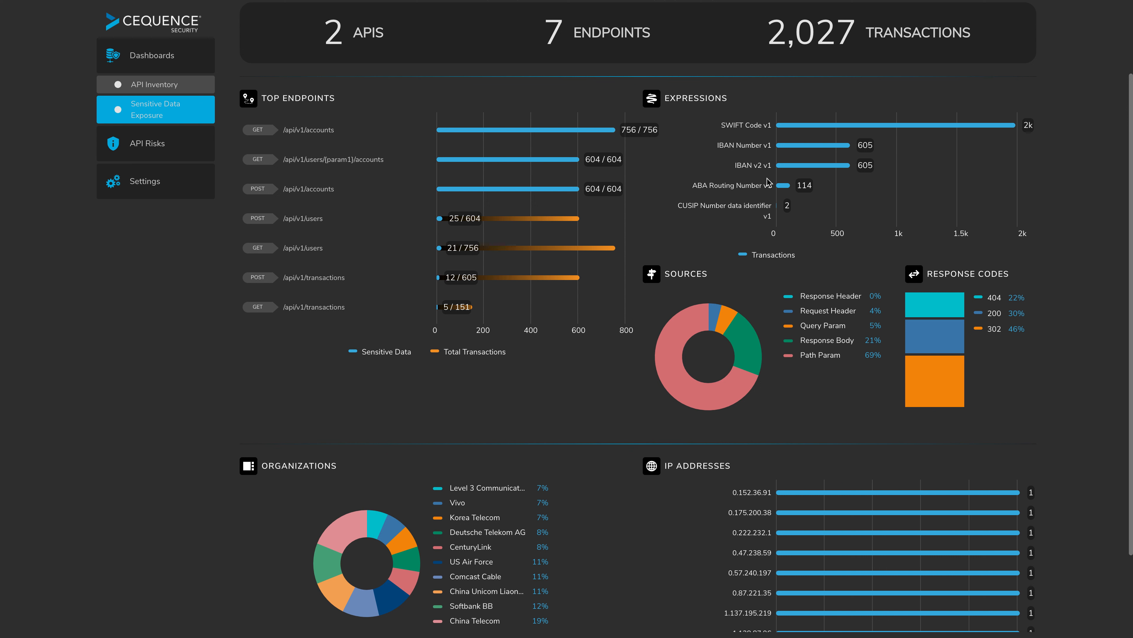
{"action": "mouse_move", "coordinate": [714, 321]}
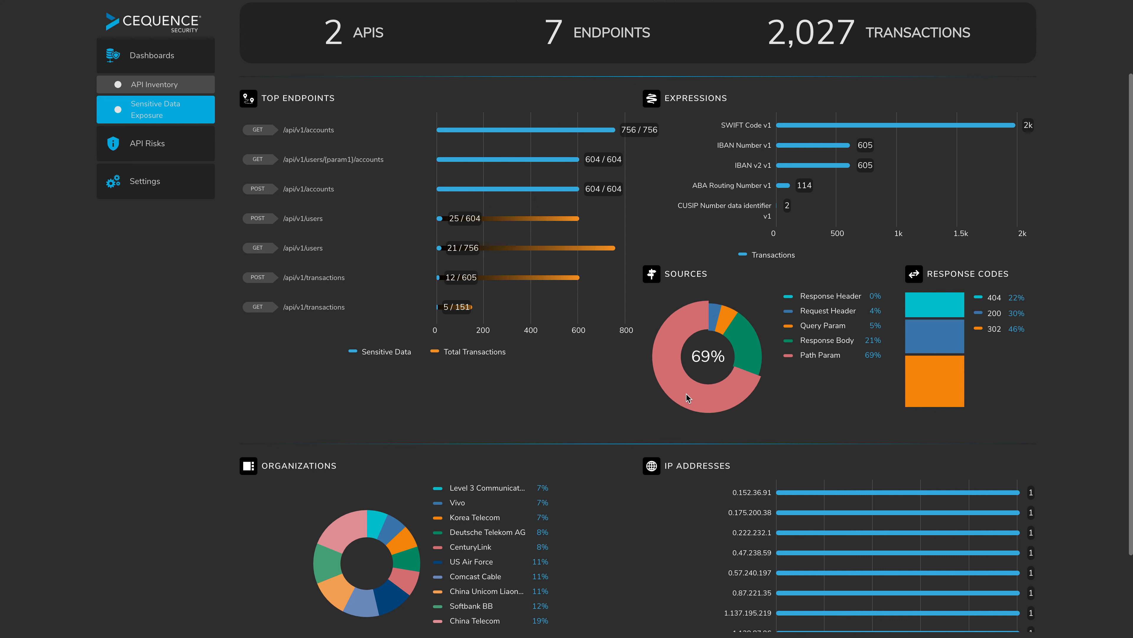
{"action": "mouse_move", "coordinate": [831, 360]}
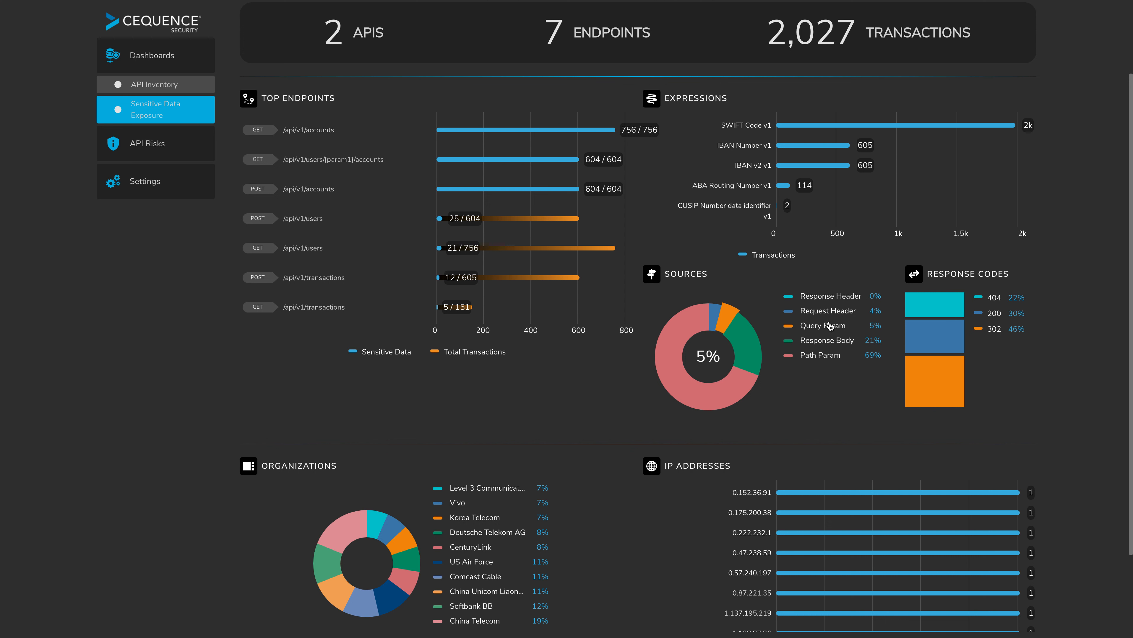
{"action": "mouse_move", "coordinate": [817, 355]}
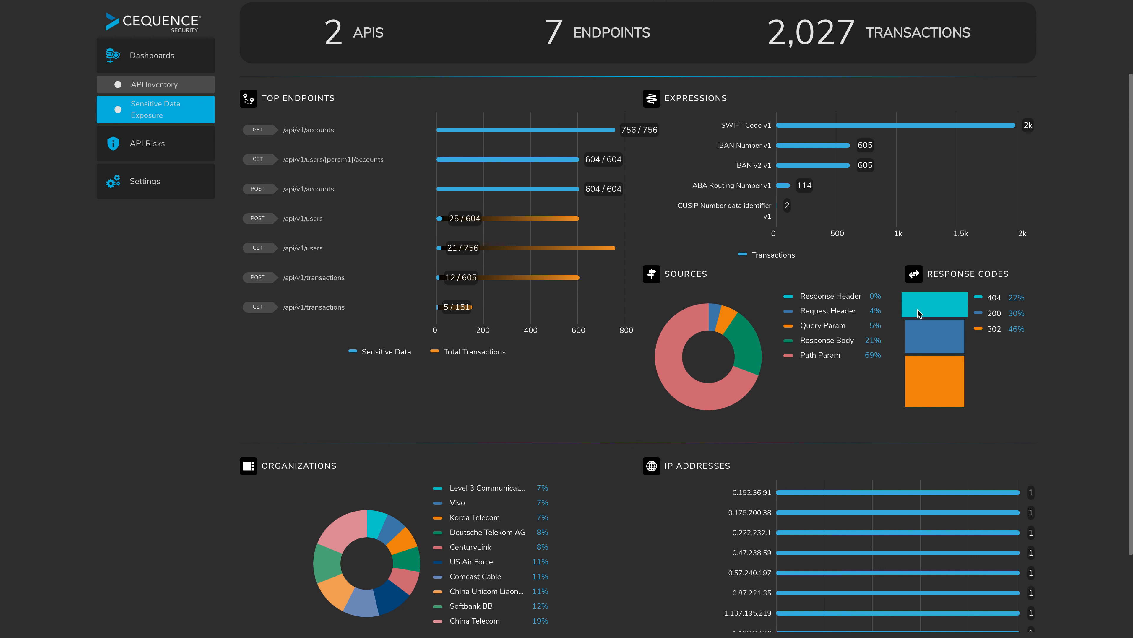
{"action": "mouse_move", "coordinate": [934, 336]}
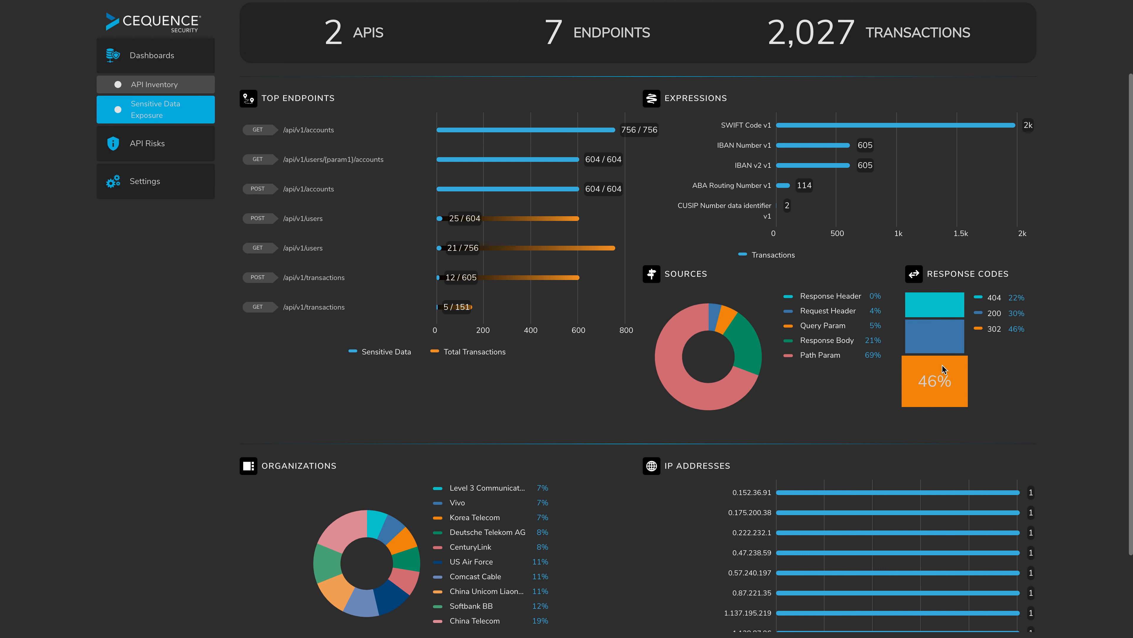
{"action": "scroll", "scroll_direction": "down", "scroll_amount": 3}
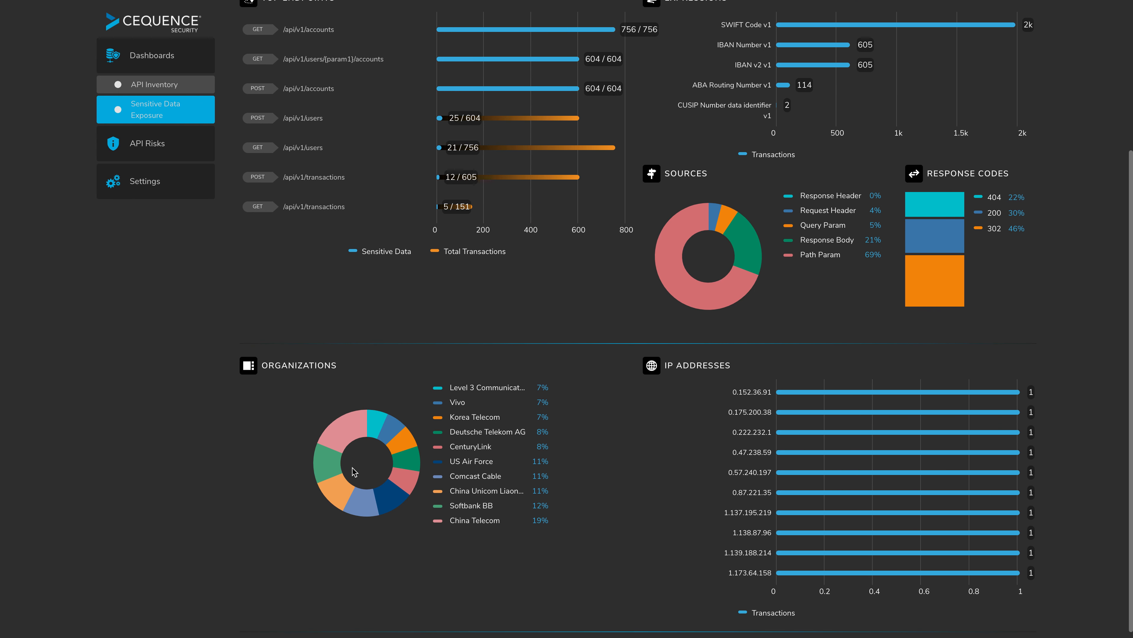
{"action": "mouse_move", "coordinate": [334, 468]}
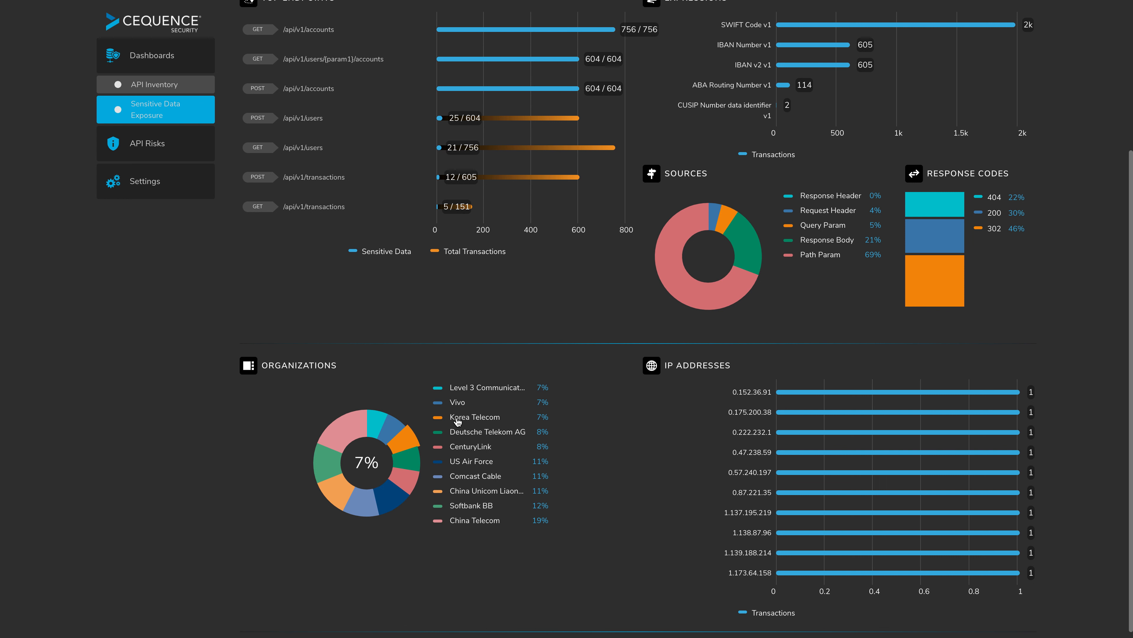
{"action": "mouse_move", "coordinate": [492, 420]}
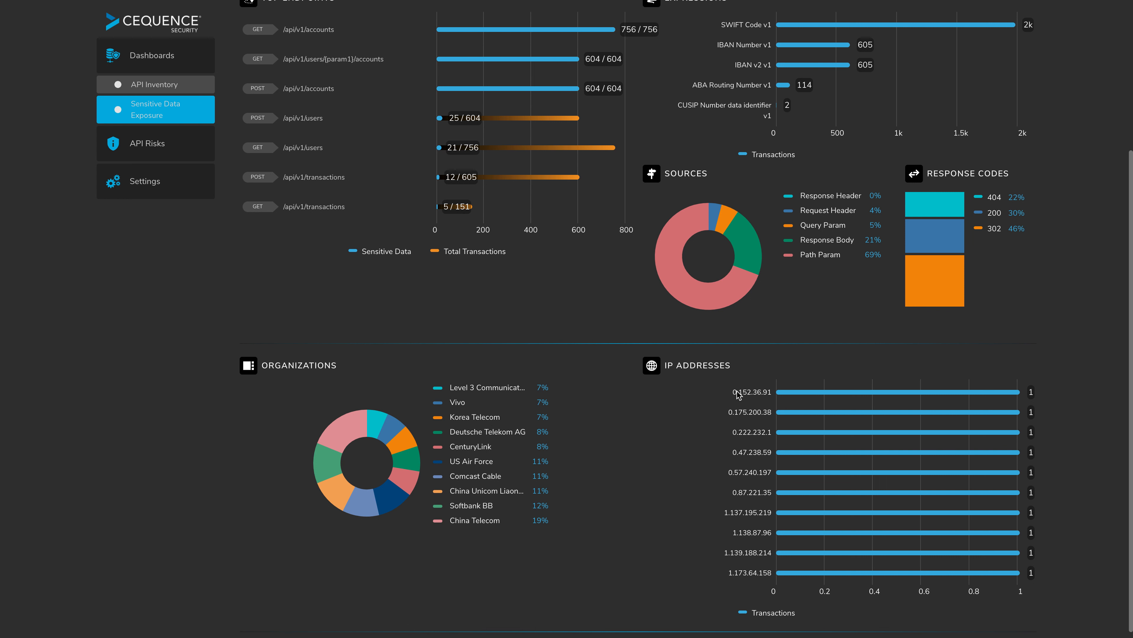
{"action": "mouse_move", "coordinate": [773, 571]}
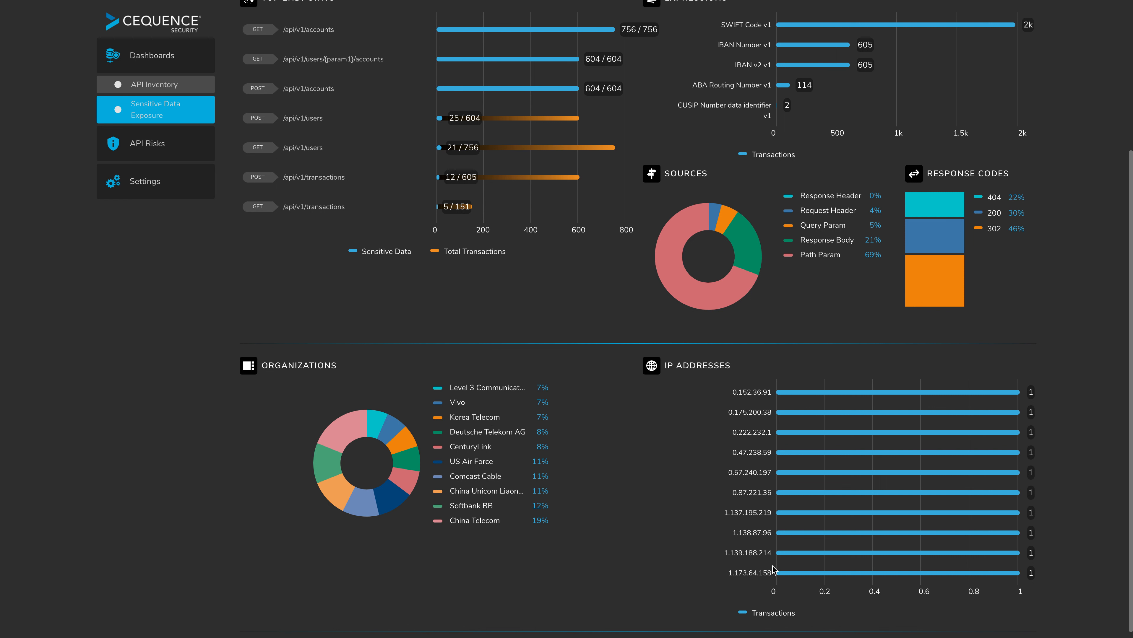
{"action": "mouse_move", "coordinate": [763, 505]}
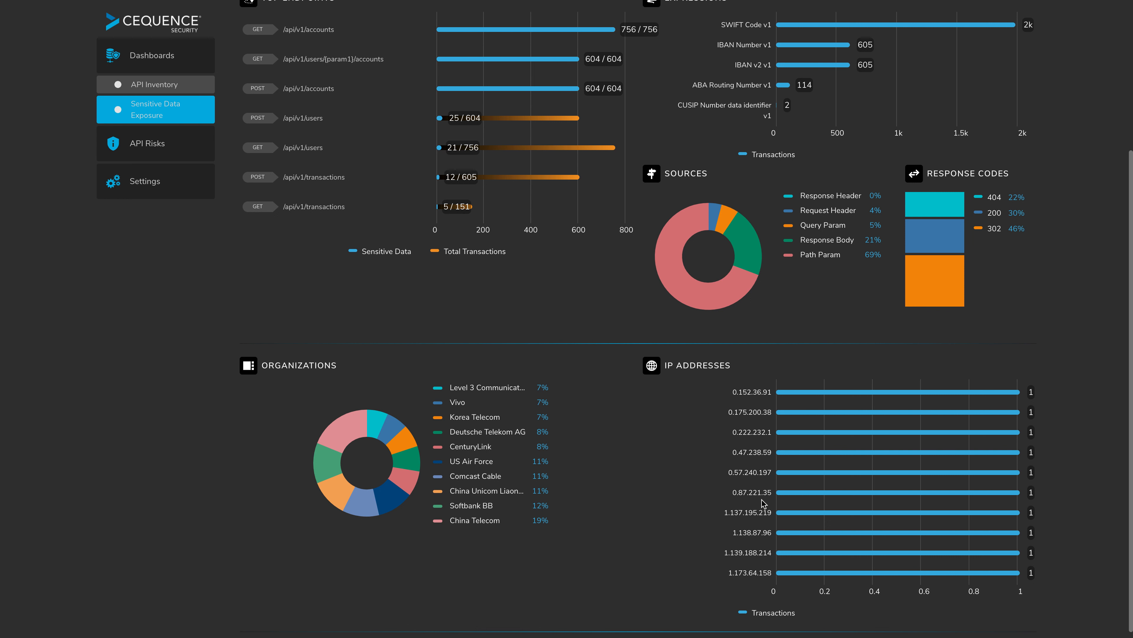
{"action": "mouse_move", "coordinate": [663, 501]}
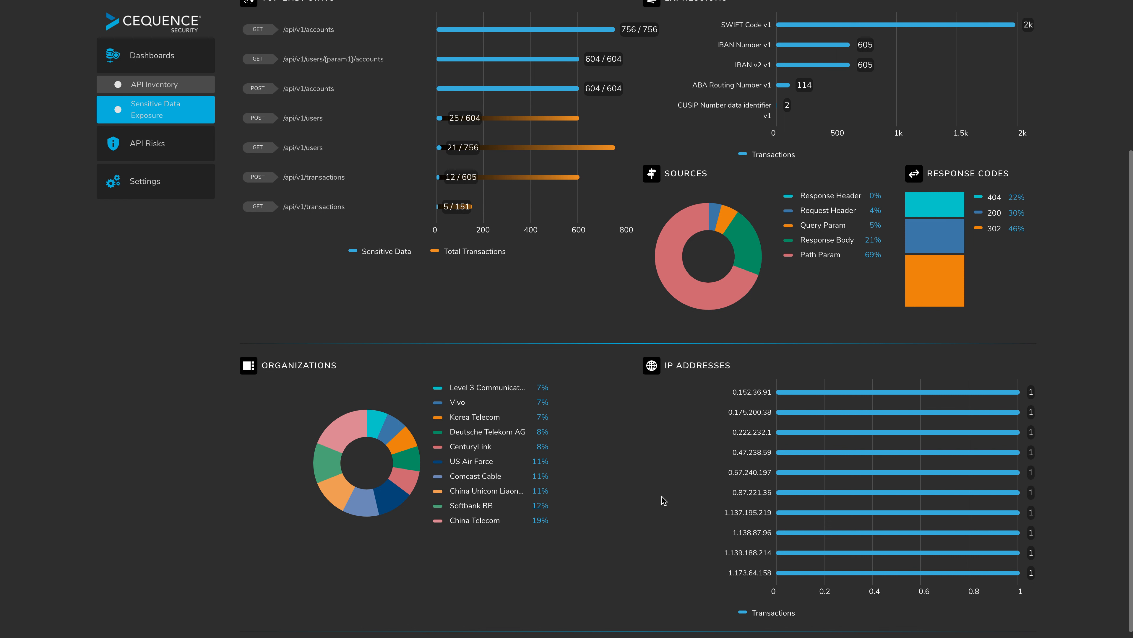
{"action": "mouse_move", "coordinate": [745, 436]}
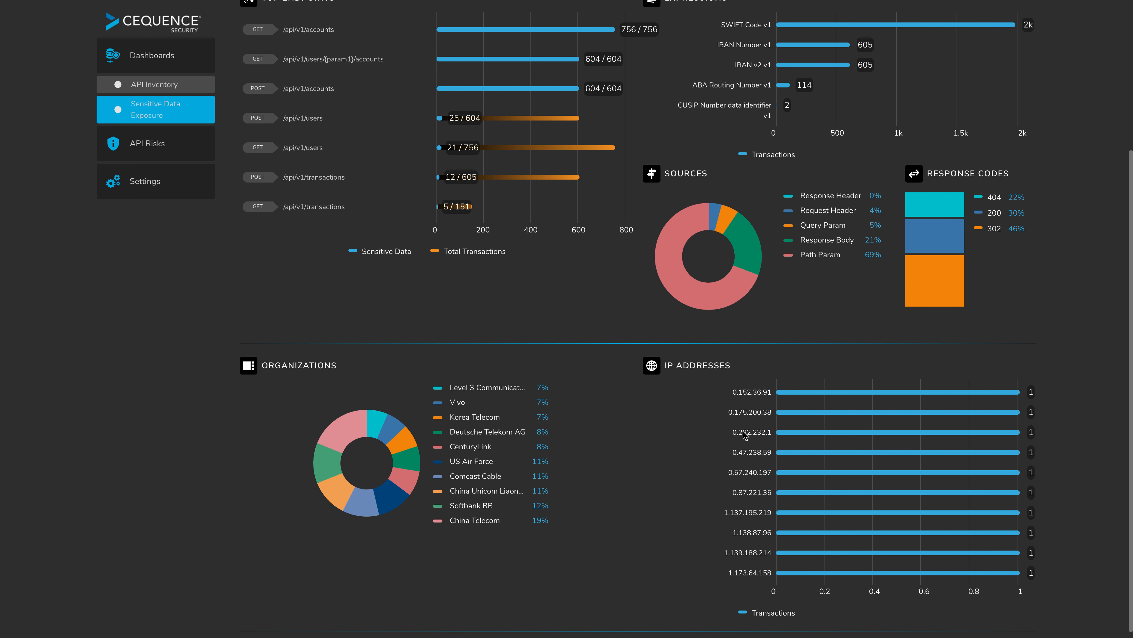
{"action": "mouse_move", "coordinate": [765, 485]}
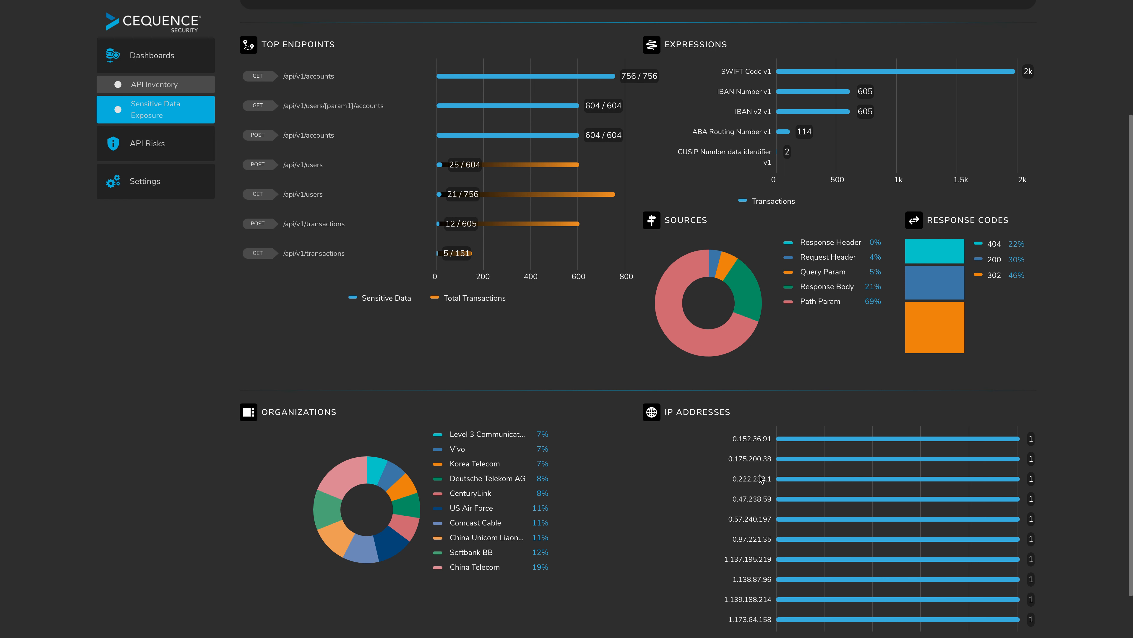
{"action": "scroll", "scroll_direction": "up", "scroll_amount": 3}
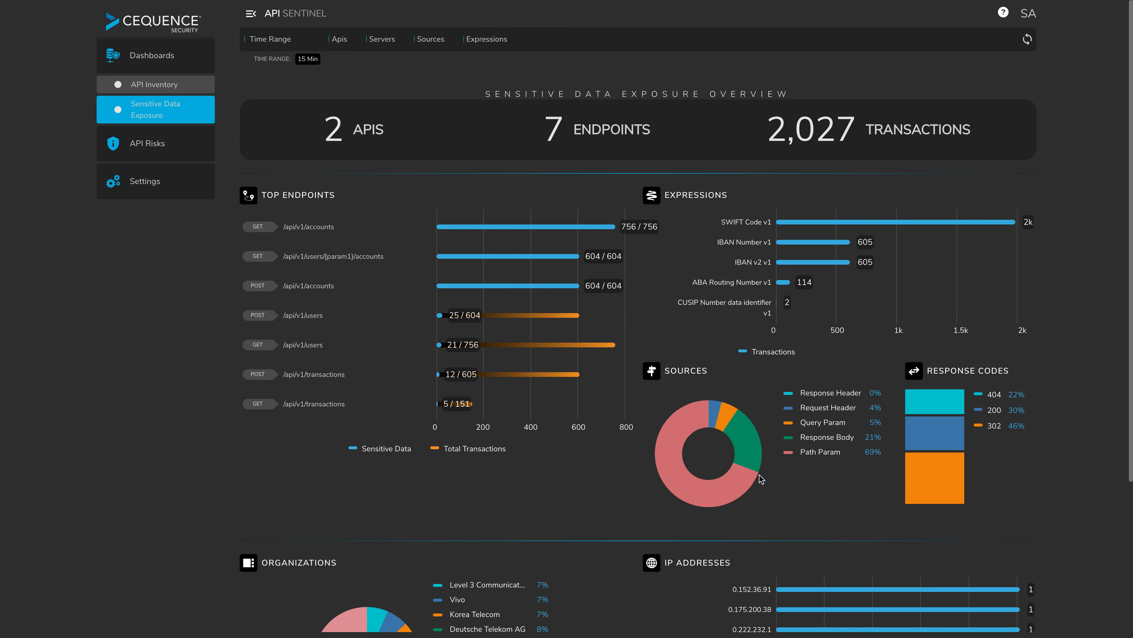
{"action": "mouse_move", "coordinate": [544, 453]}
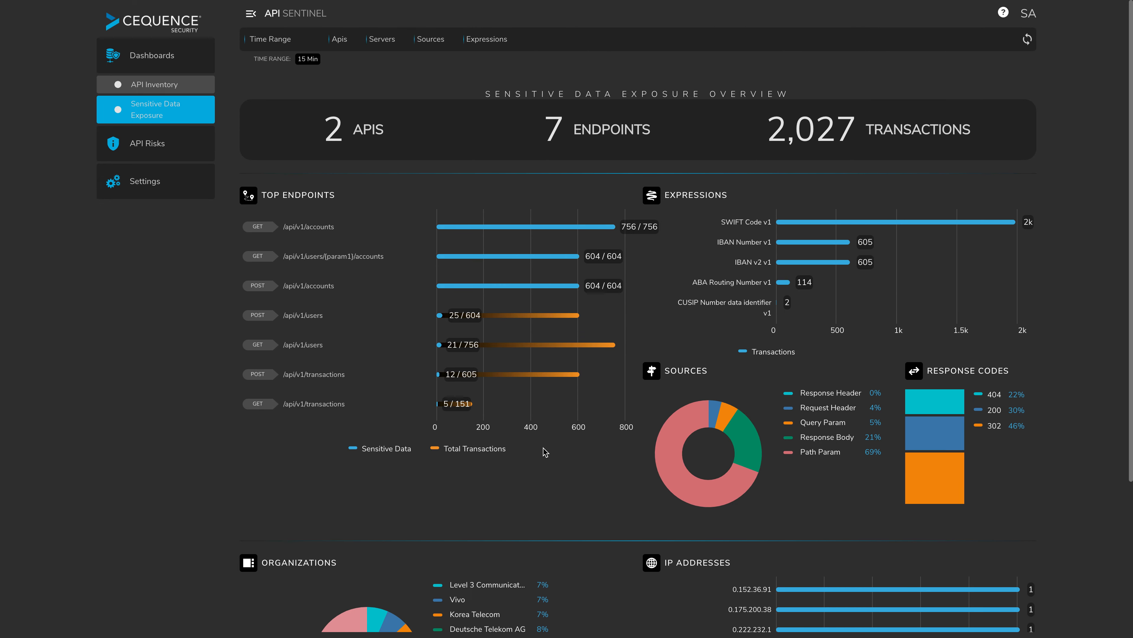
{"action": "mouse_move", "coordinate": [525, 472]}
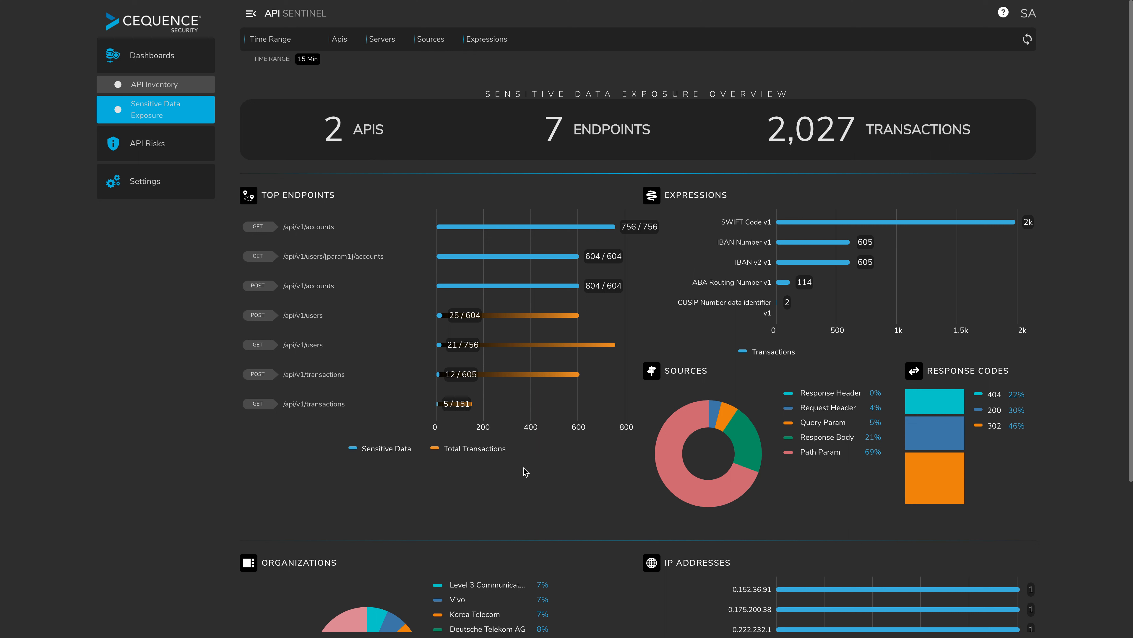
{"action": "mouse_move", "coordinate": [528, 471]}
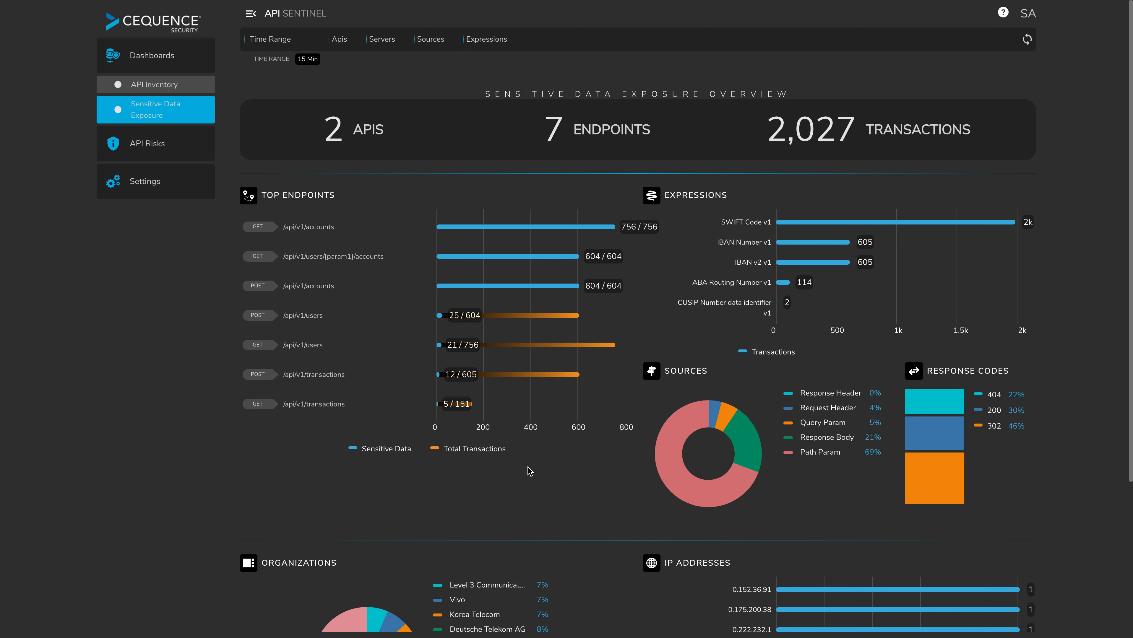
{"action": "mouse_move", "coordinate": [519, 473]}
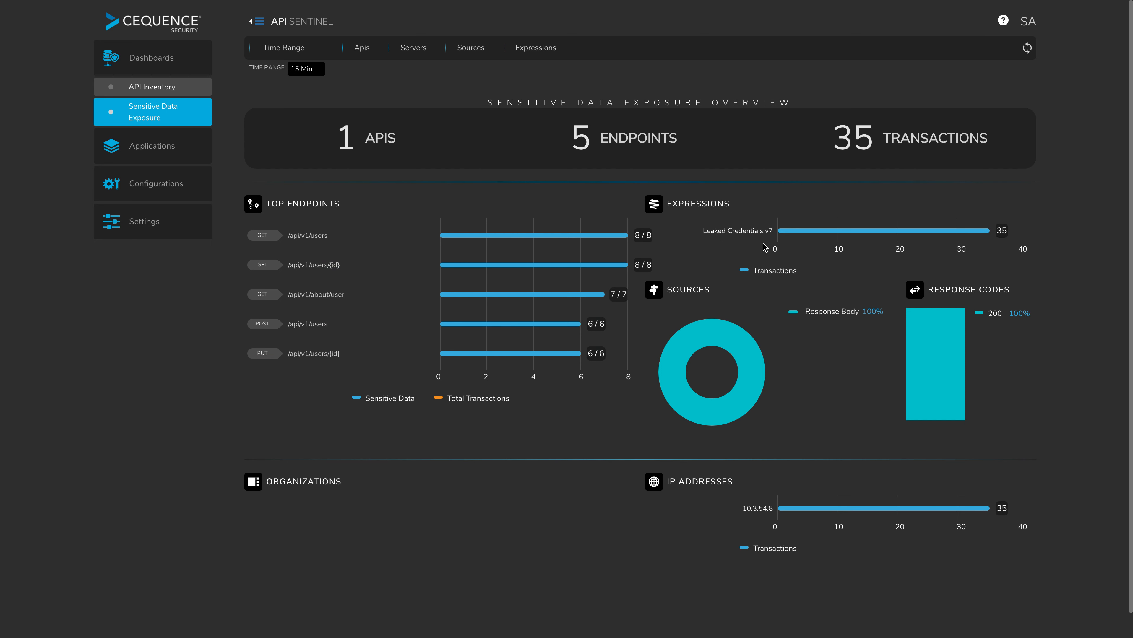
{"action": "mouse_move", "coordinate": [896, 355]}
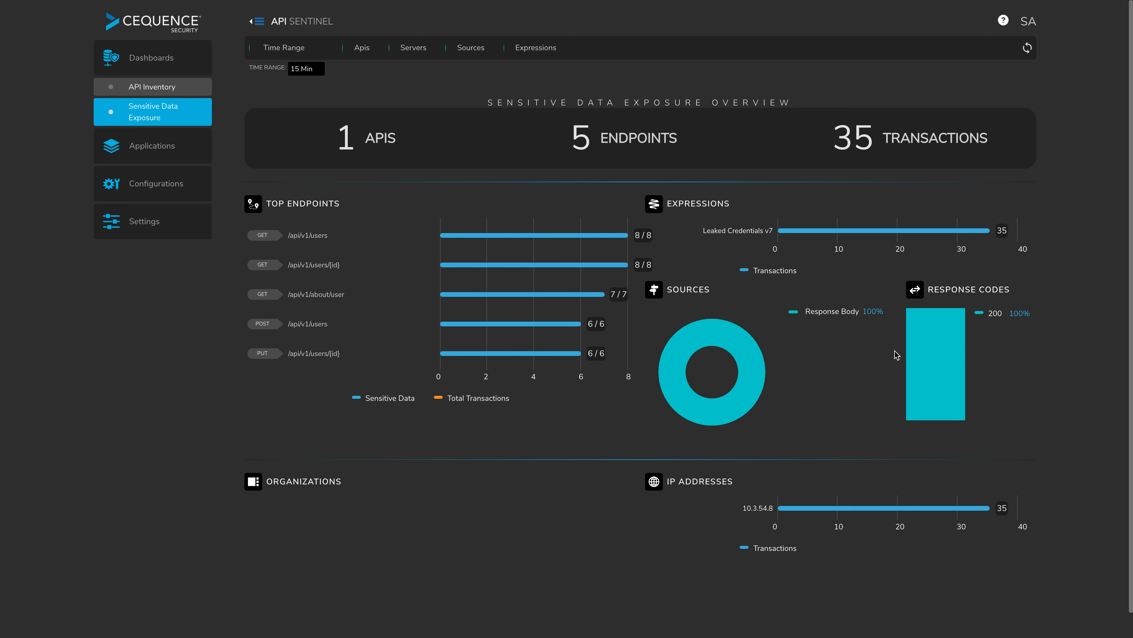
{"action": "mouse_move", "coordinate": [966, 354]}
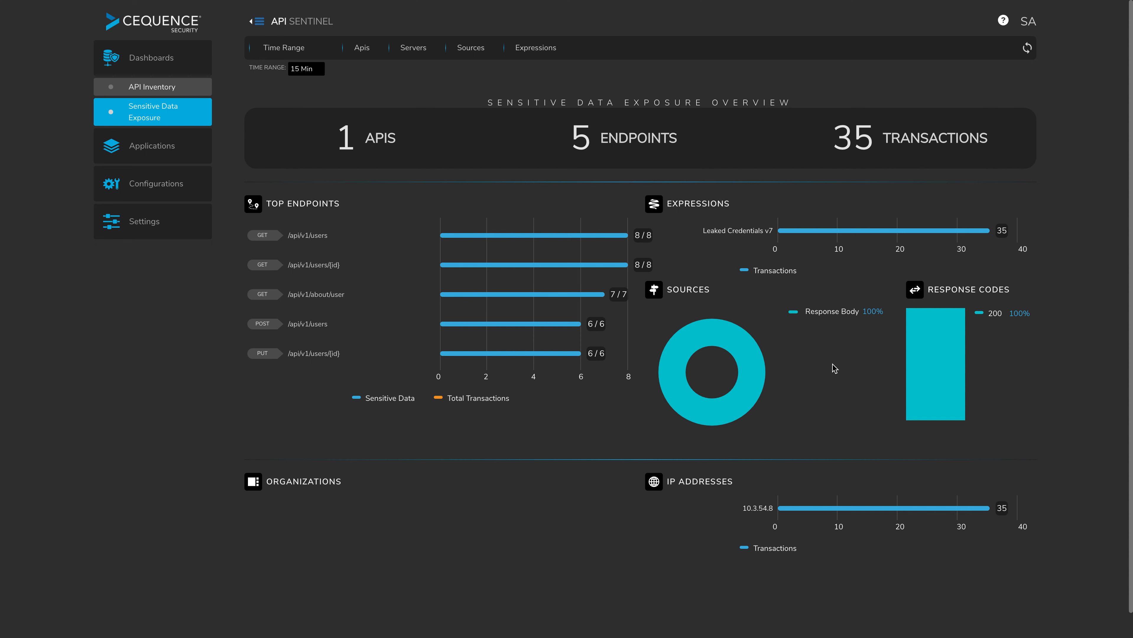
{"action": "mouse_move", "coordinate": [525, 264]}
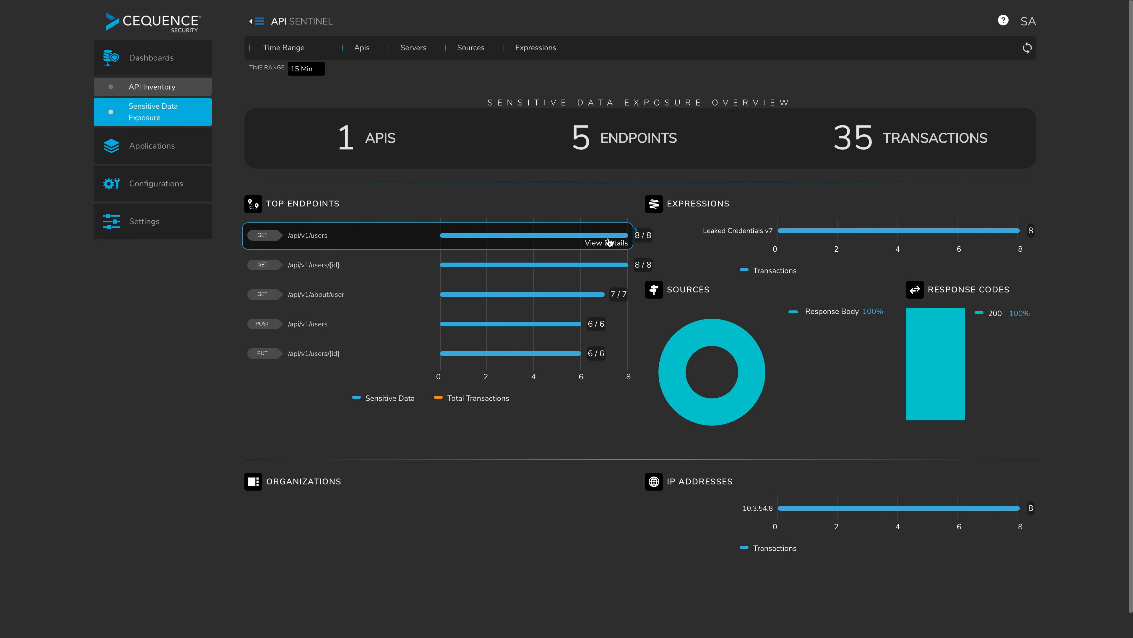
- View the risk details for Firefly-III's GET /api/v1/users endpoint
{"action": "left_click", "coordinate": [146, 87]}
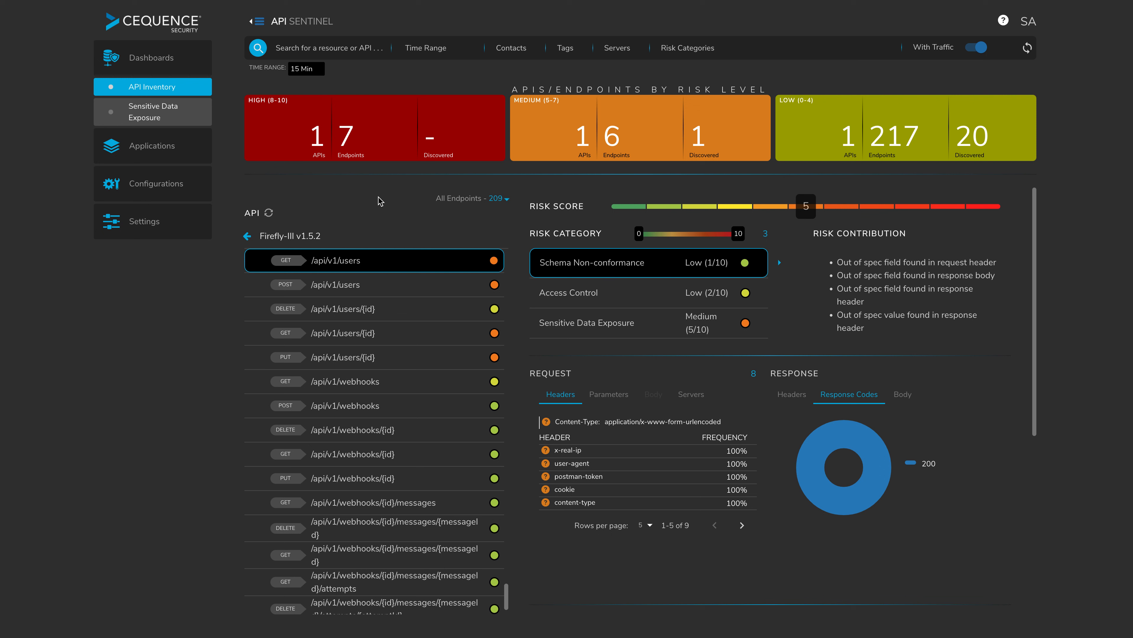
{"action": "mouse_move", "coordinate": [535, 255]}
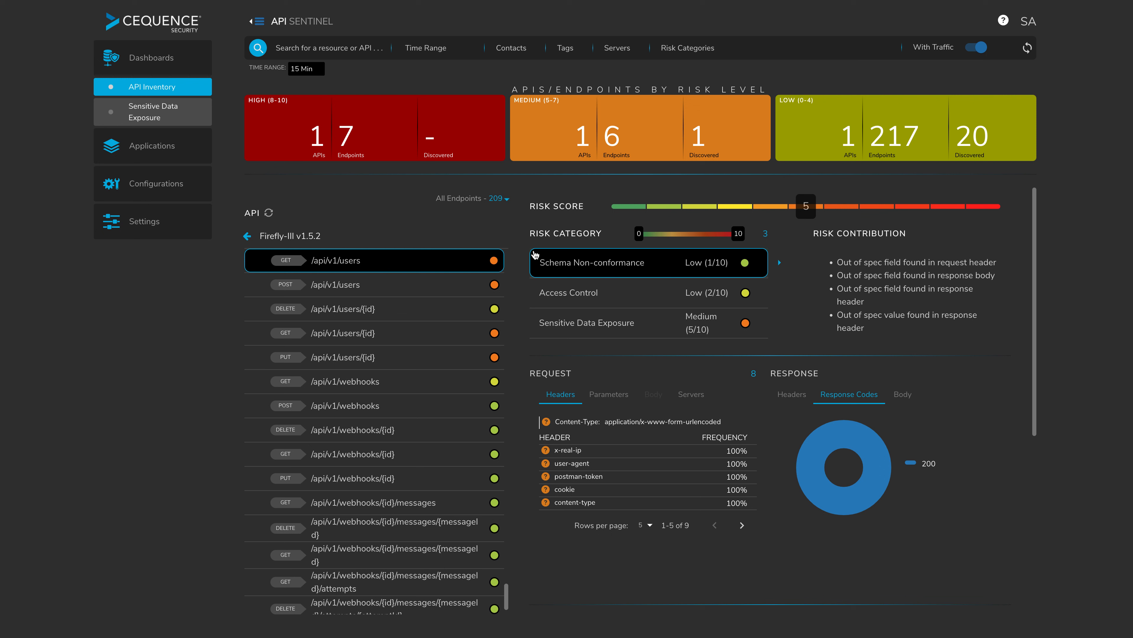
{"action": "mouse_move", "coordinate": [355, 266]}
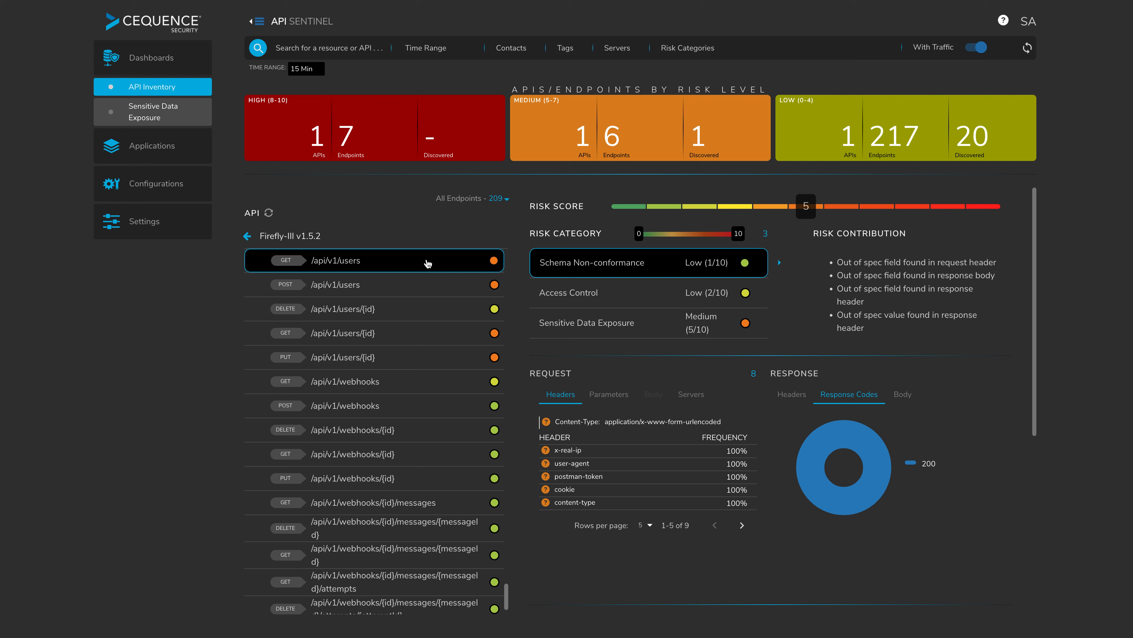
{"action": "mouse_move", "coordinate": [613, 271]}
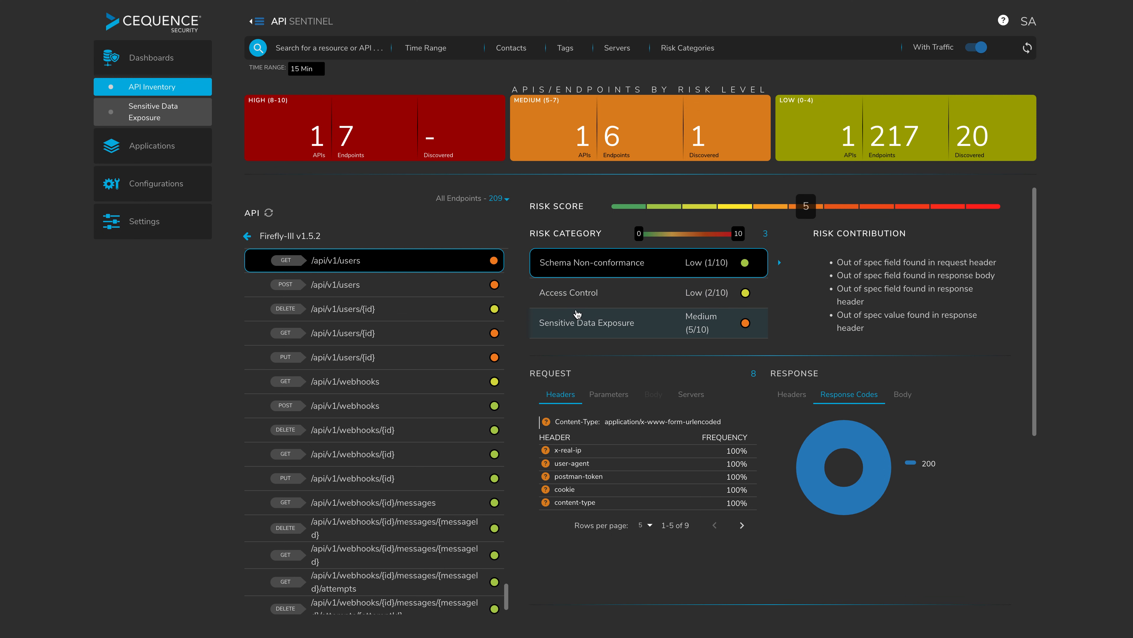
{"action": "mouse_move", "coordinate": [596, 334]}
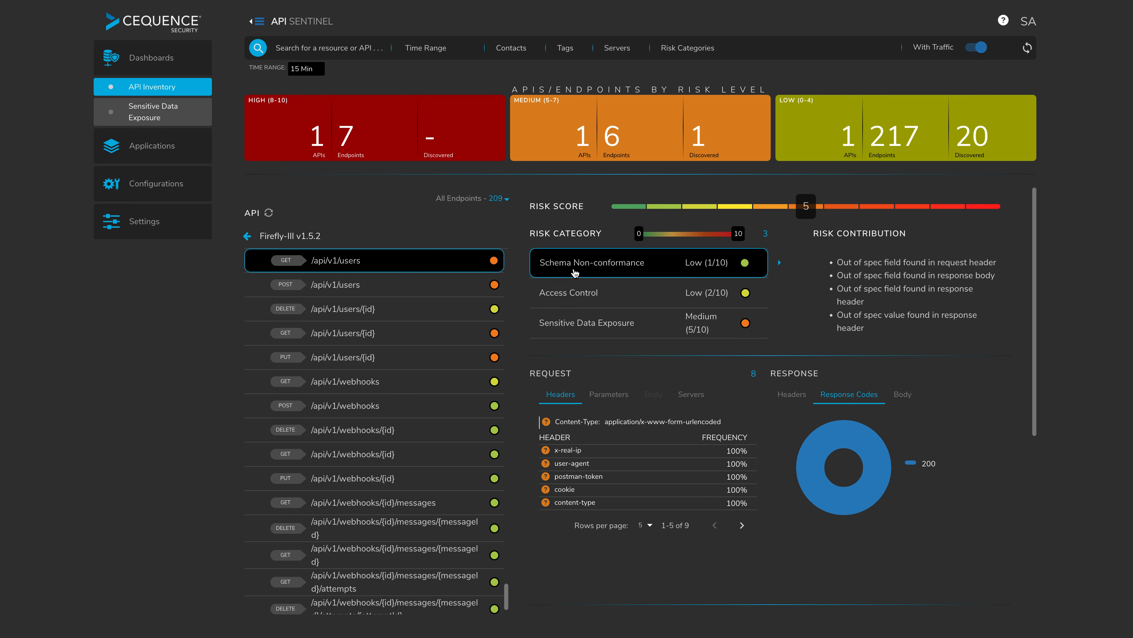
{"action": "mouse_move", "coordinate": [698, 269]}
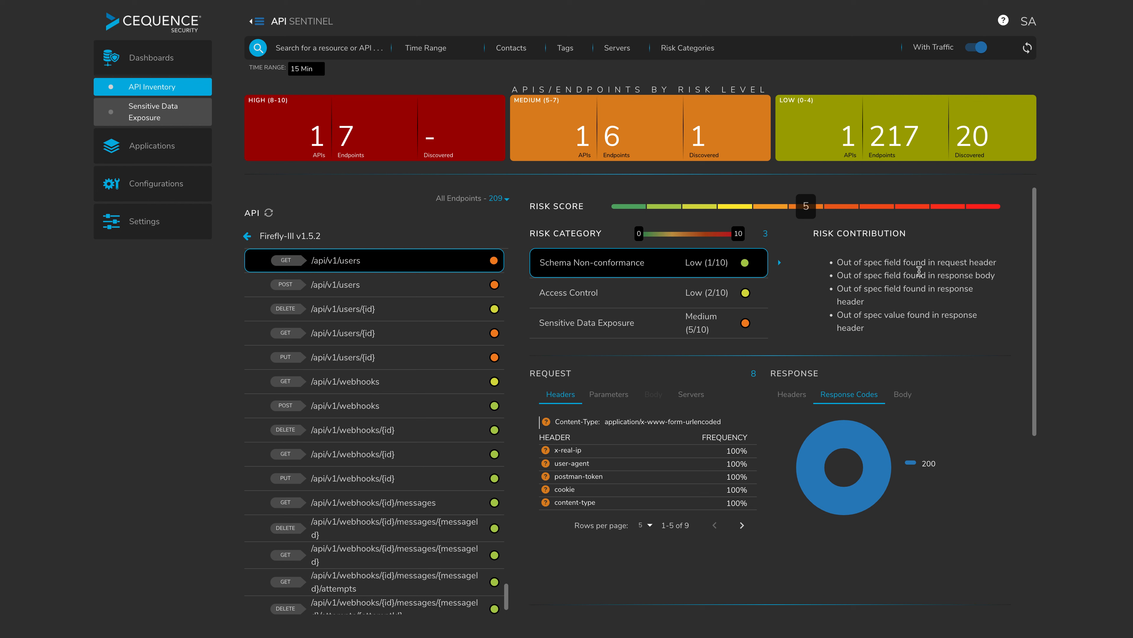
{"action": "mouse_move", "coordinate": [914, 269]}
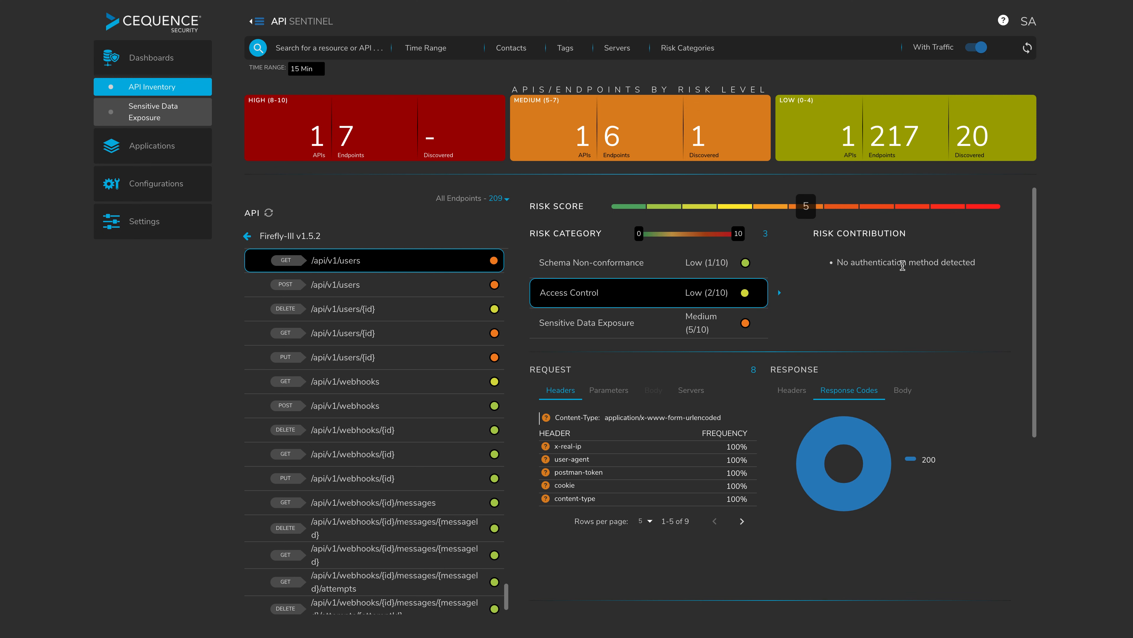
{"action": "mouse_move", "coordinate": [918, 275]}
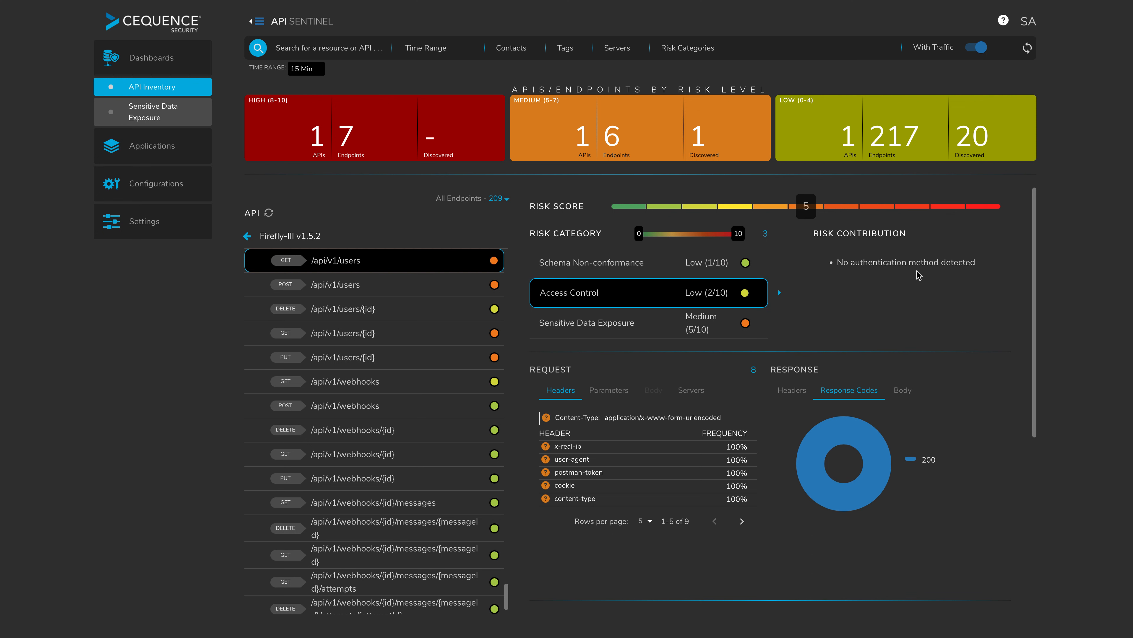
{"action": "mouse_move", "coordinate": [866, 289]}
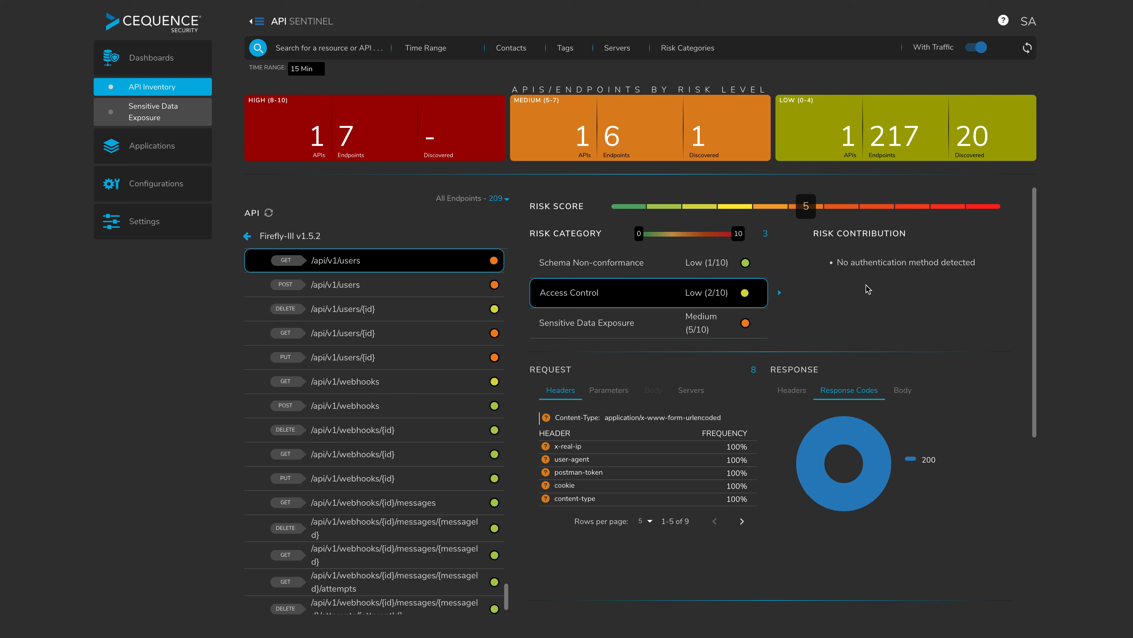
{"action": "mouse_move", "coordinate": [928, 268]}
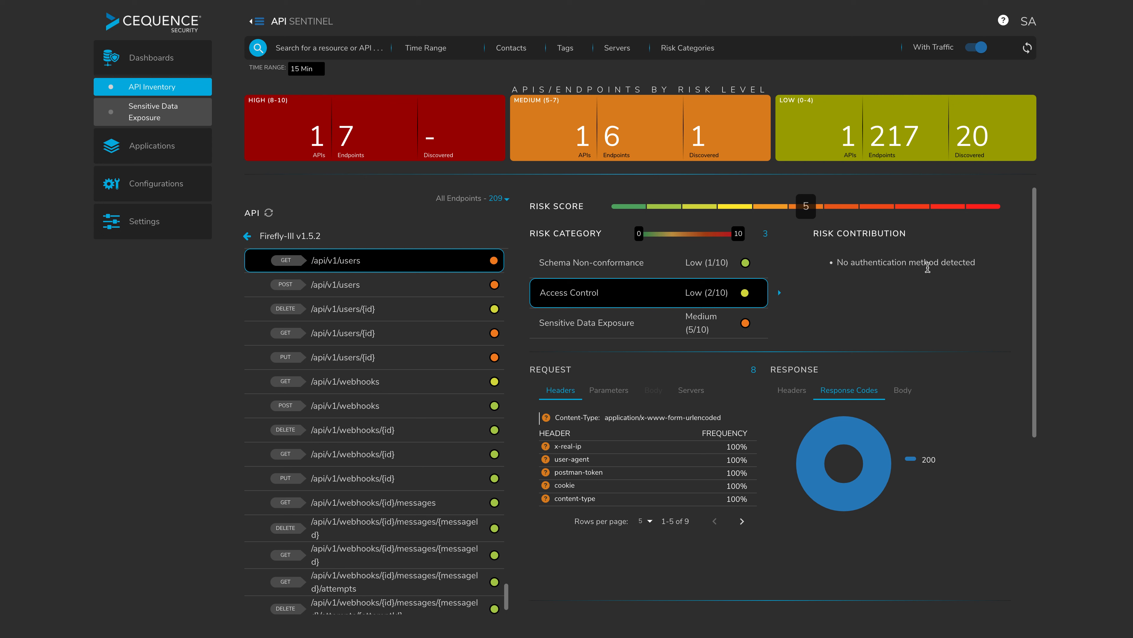
{"action": "mouse_move", "coordinate": [924, 289]}
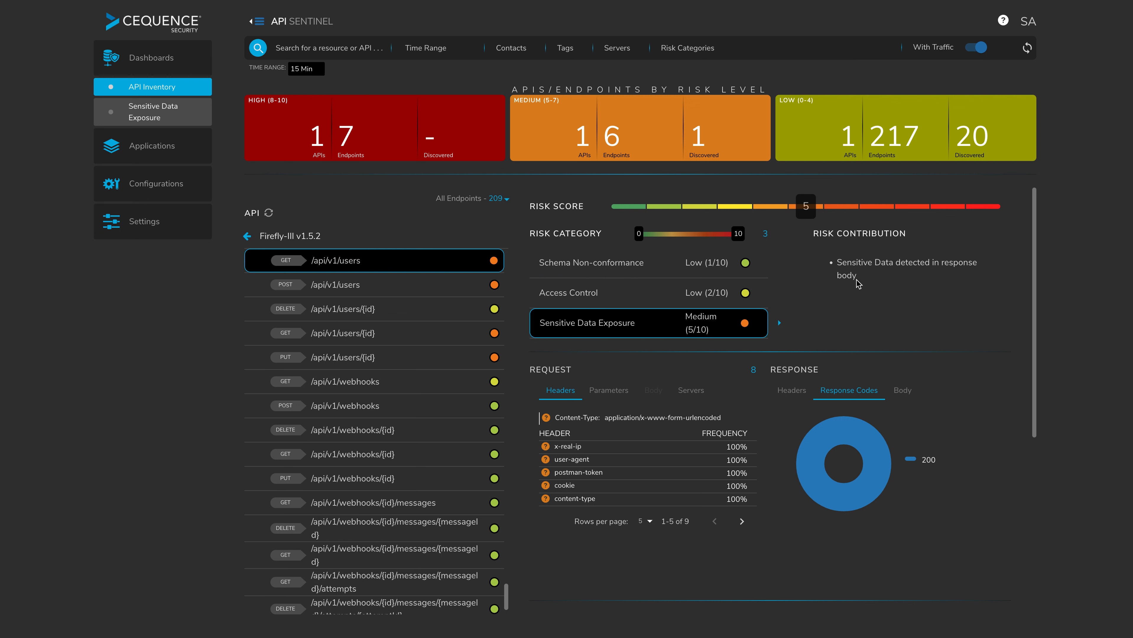
{"action": "mouse_move", "coordinate": [889, 285]}
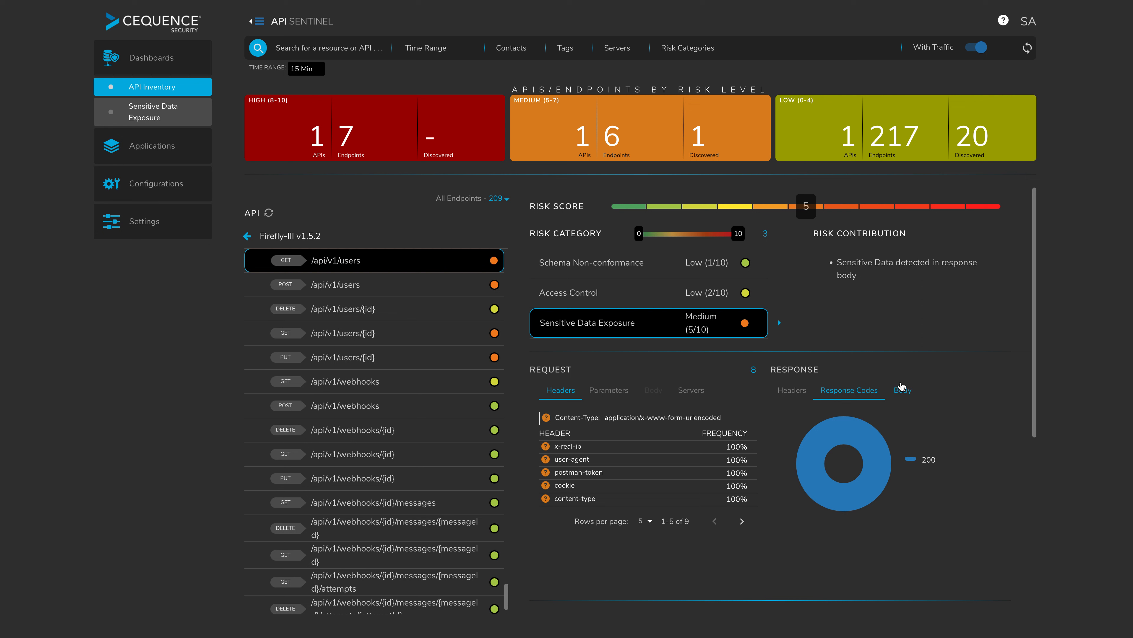
- Inspect the sensitive response body fields, then the Response Codes breakdown showing all 200s
{"action": "left_click", "coordinate": [902, 390]}
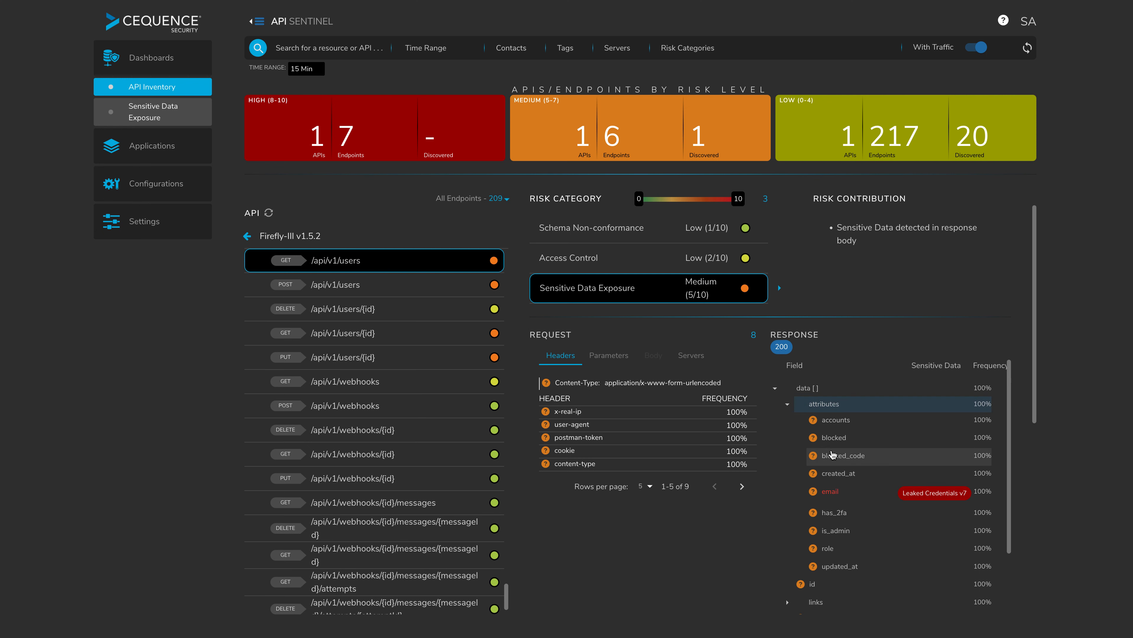
{"action": "mouse_move", "coordinate": [867, 506]}
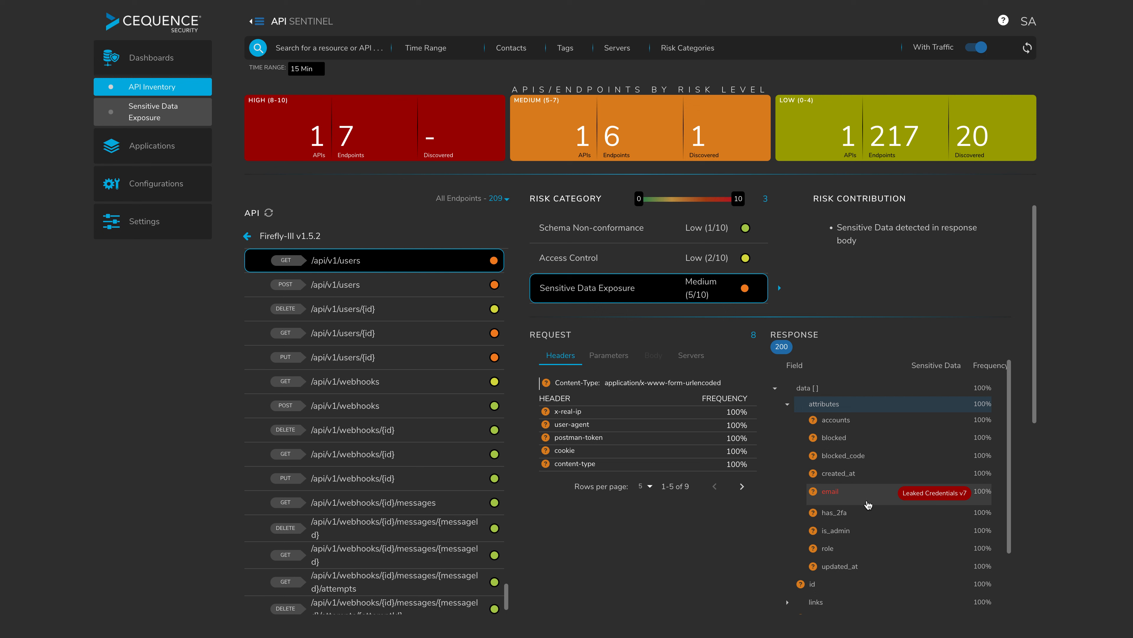
{"action": "mouse_move", "coordinate": [856, 504]}
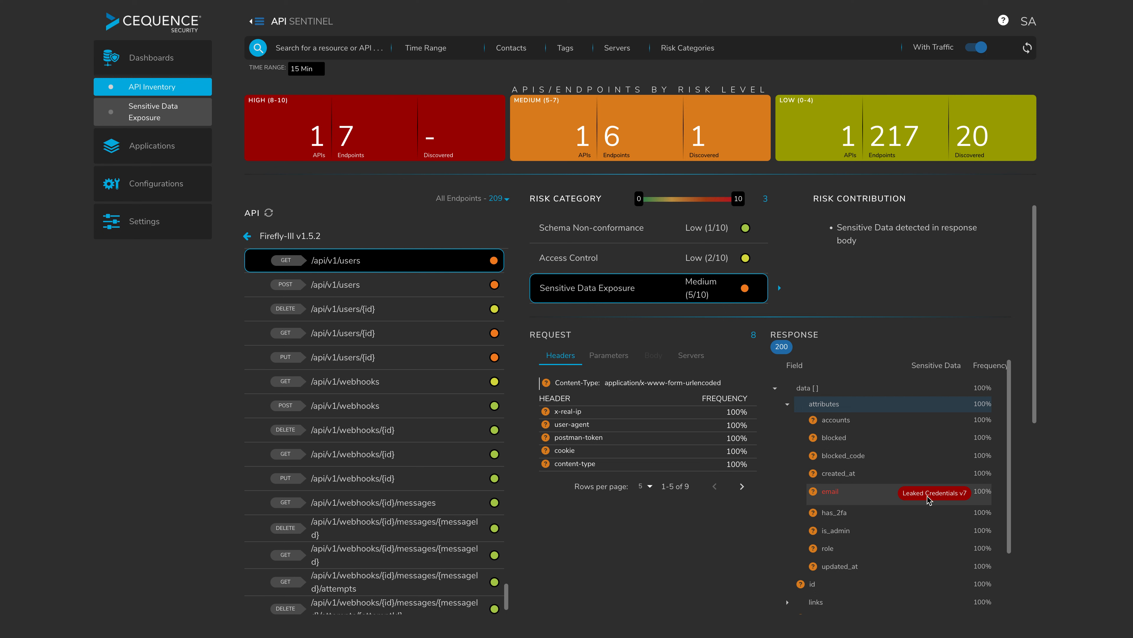
{"action": "left_click", "coordinate": [848, 355]}
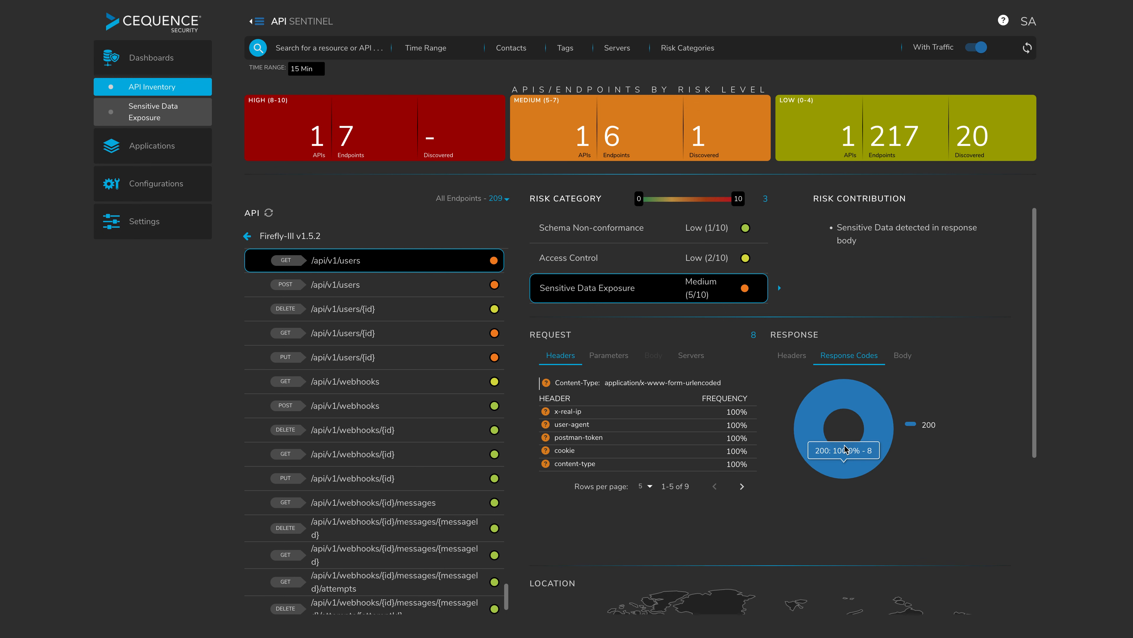
{"action": "mouse_move", "coordinate": [788, 421]}
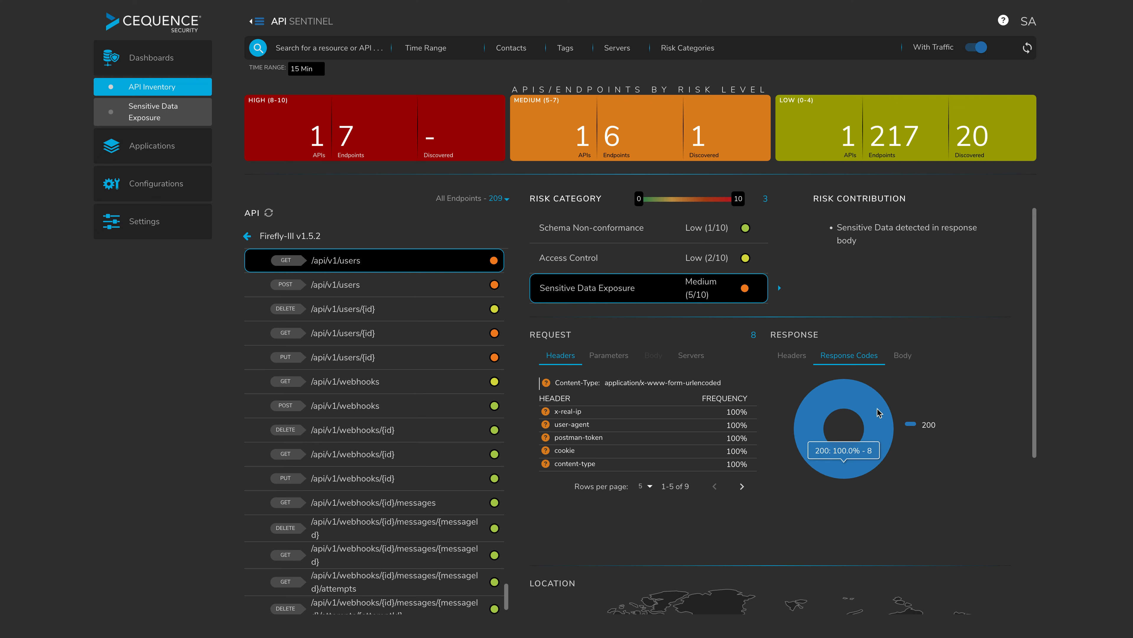
{"action": "mouse_move", "coordinate": [820, 246]}
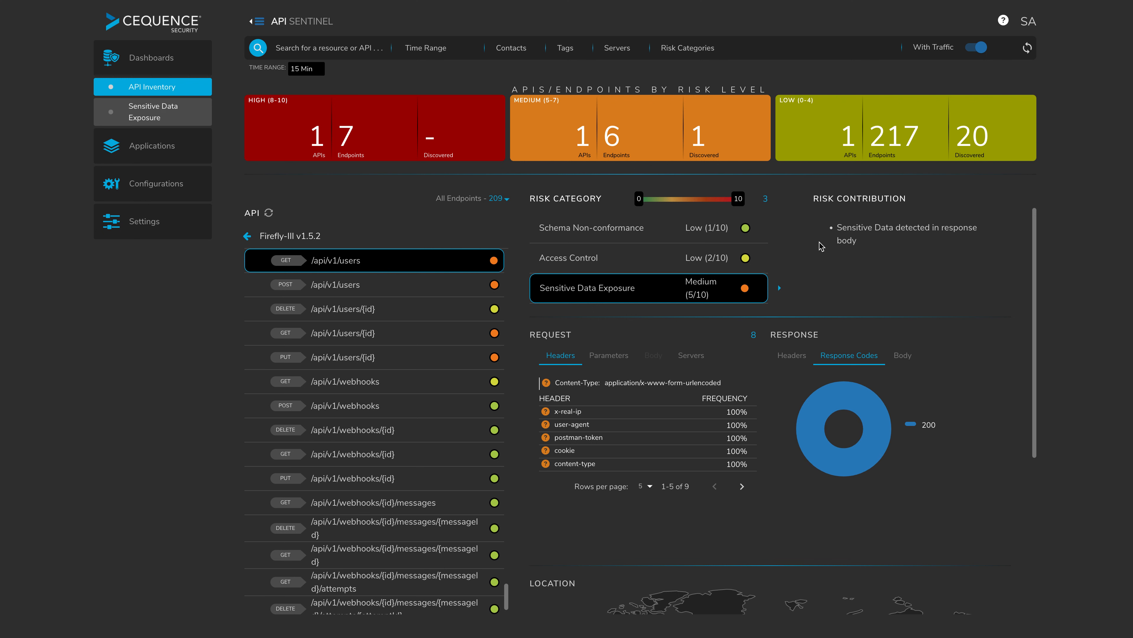
{"action": "mouse_move", "coordinate": [763, 281]}
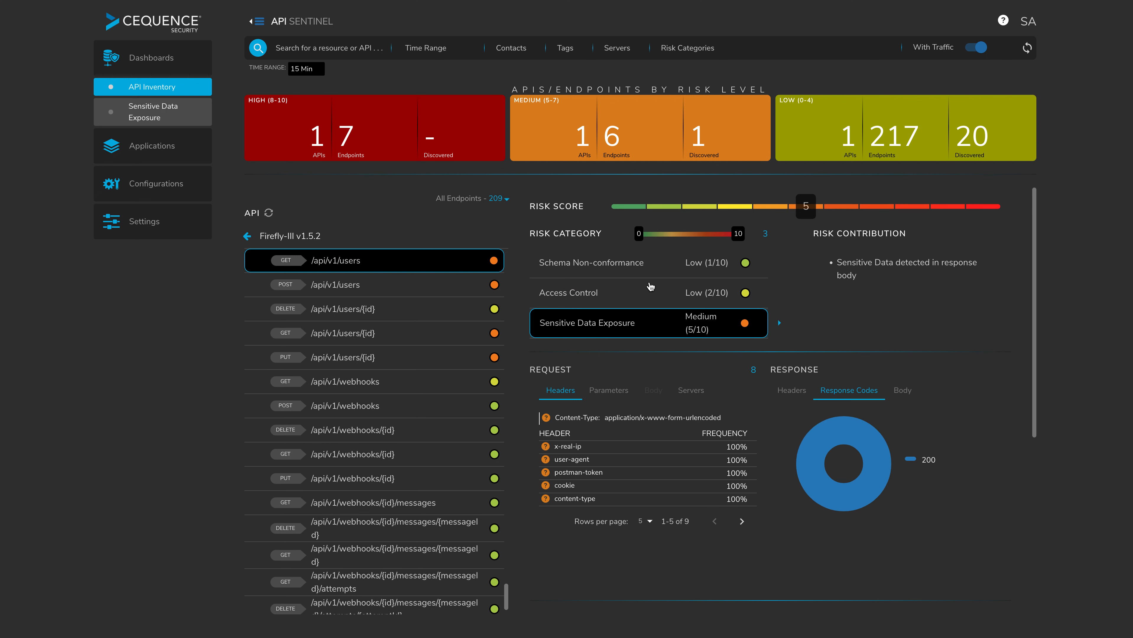
{"action": "mouse_move", "coordinate": [607, 263]}
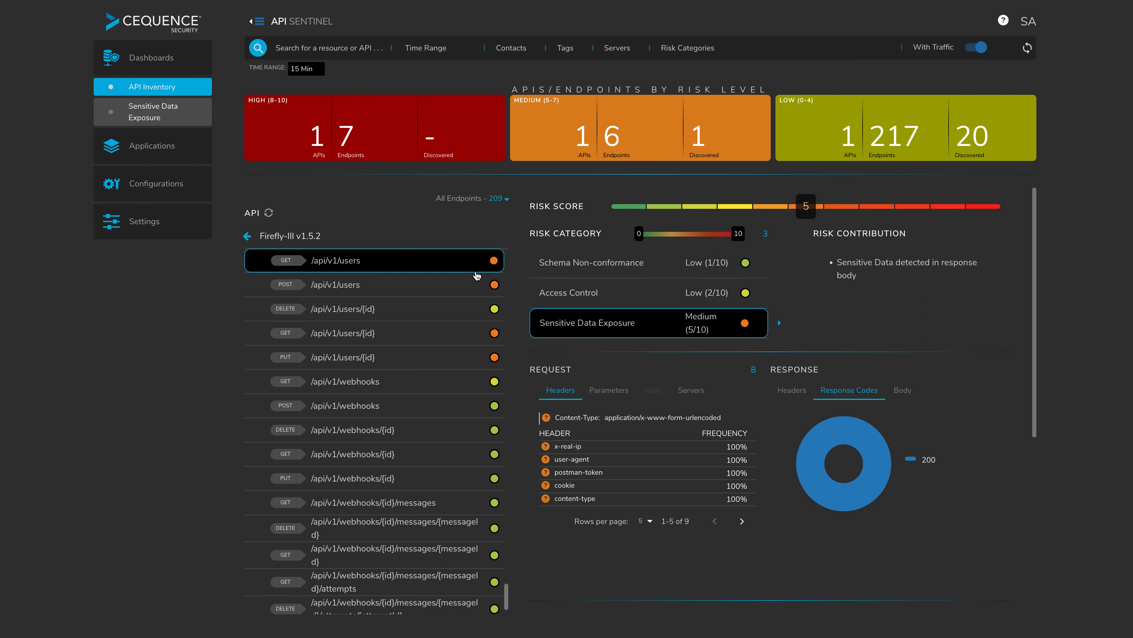
{"action": "mouse_move", "coordinate": [614, 293]}
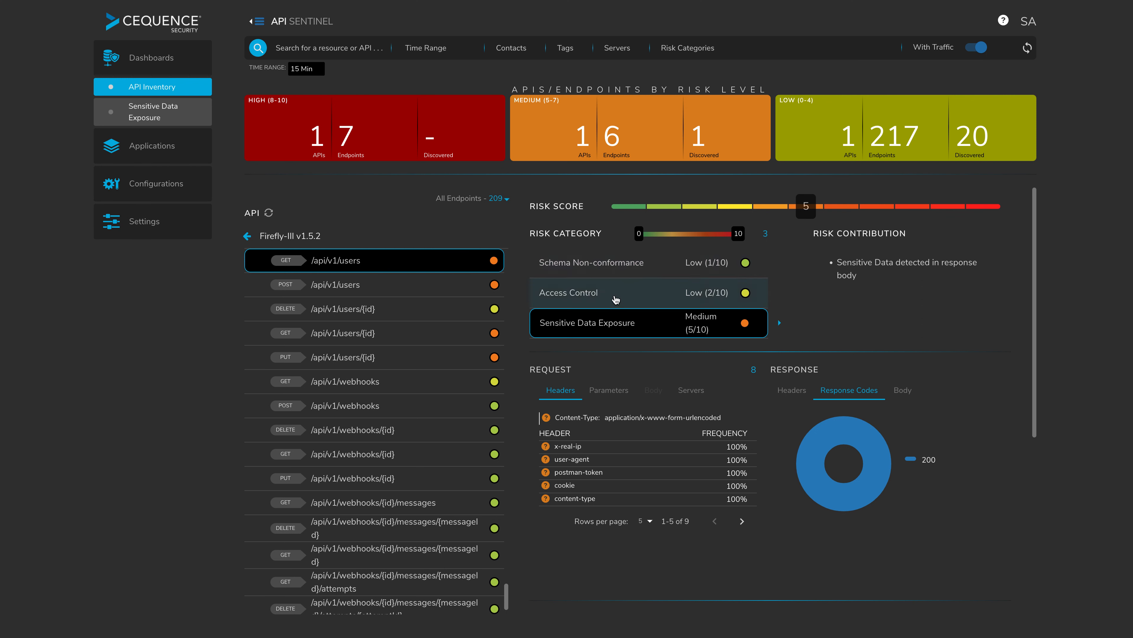
{"action": "mouse_move", "coordinate": [619, 298]}
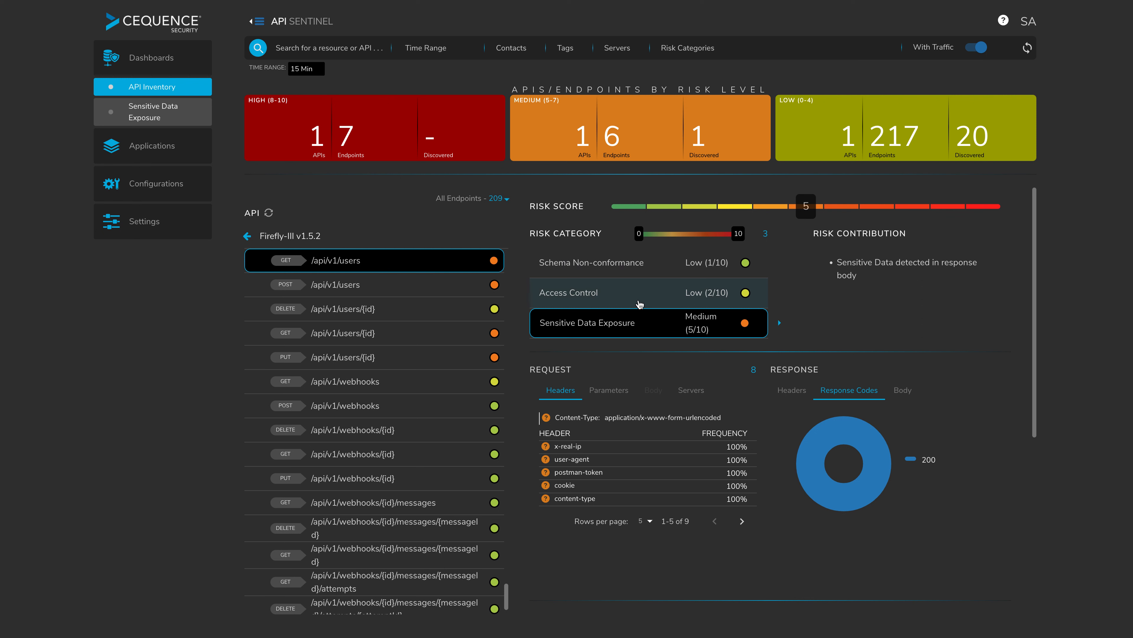
{"action": "mouse_move", "coordinate": [638, 300]}
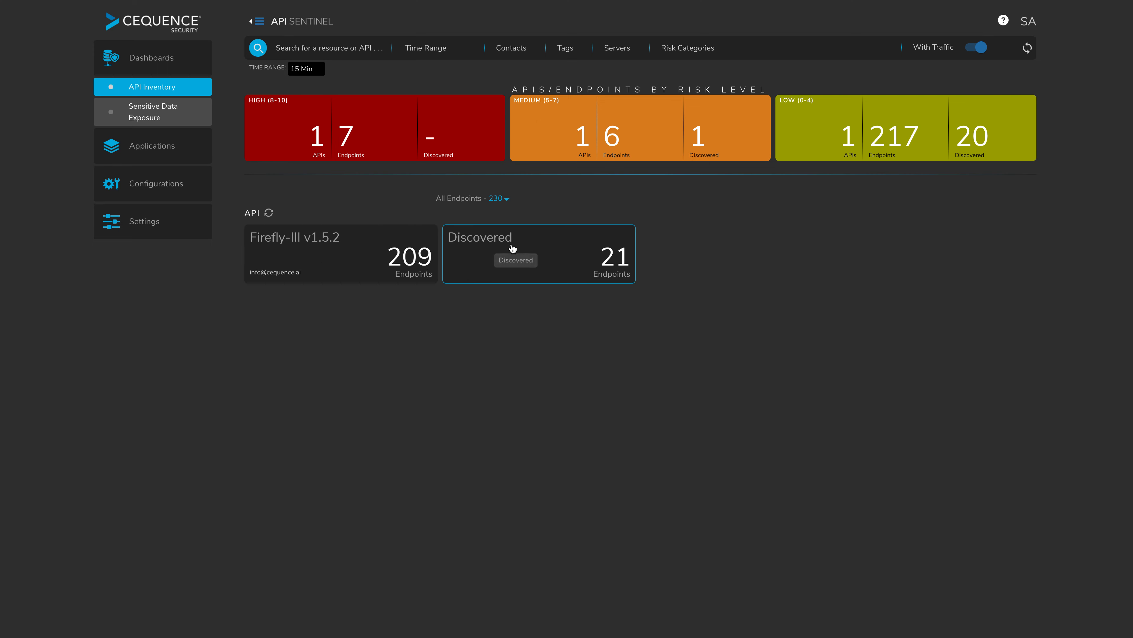
{"action": "mouse_move", "coordinate": [524, 354]}
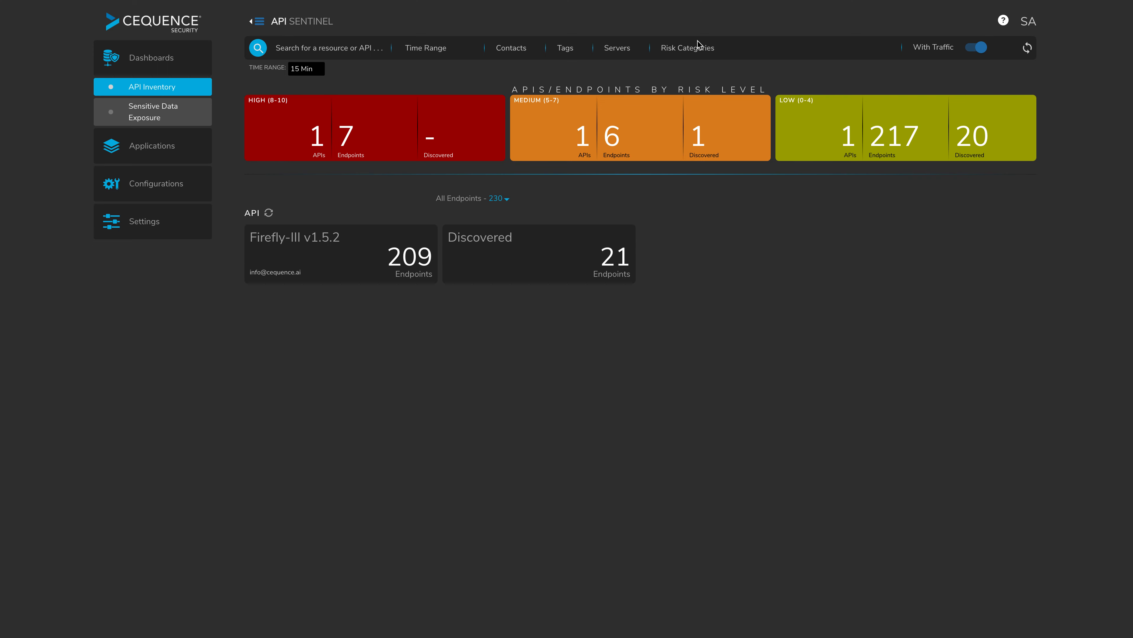
- Show the Risk Categories filter list on the API inventory overview
{"action": "left_click", "coordinate": [686, 48]}
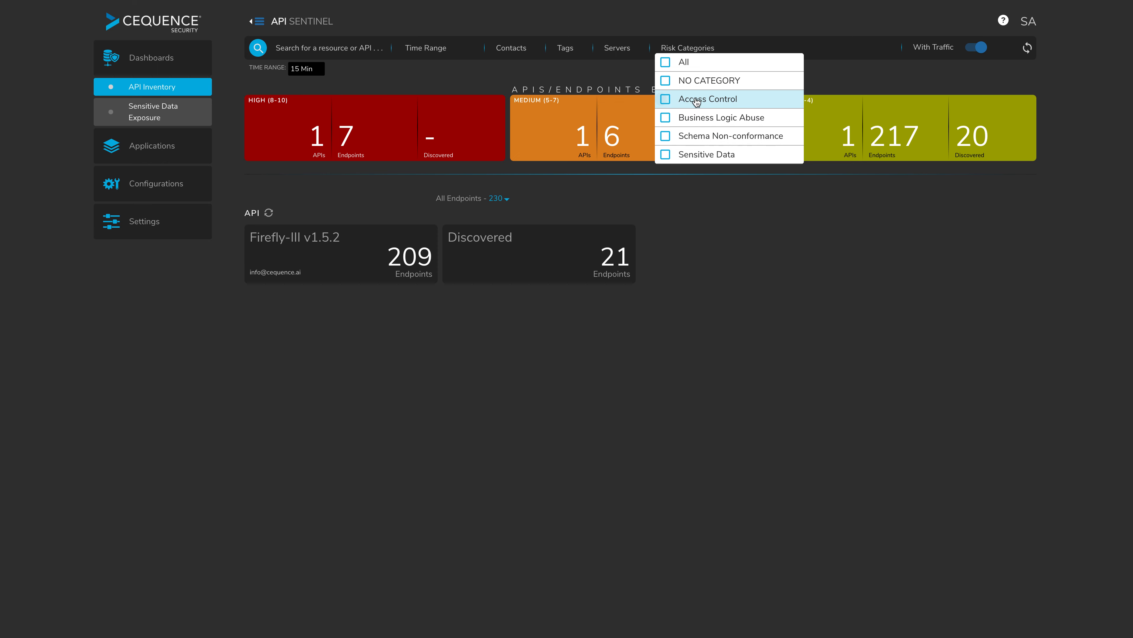
{"action": "mouse_move", "coordinate": [728, 136]}
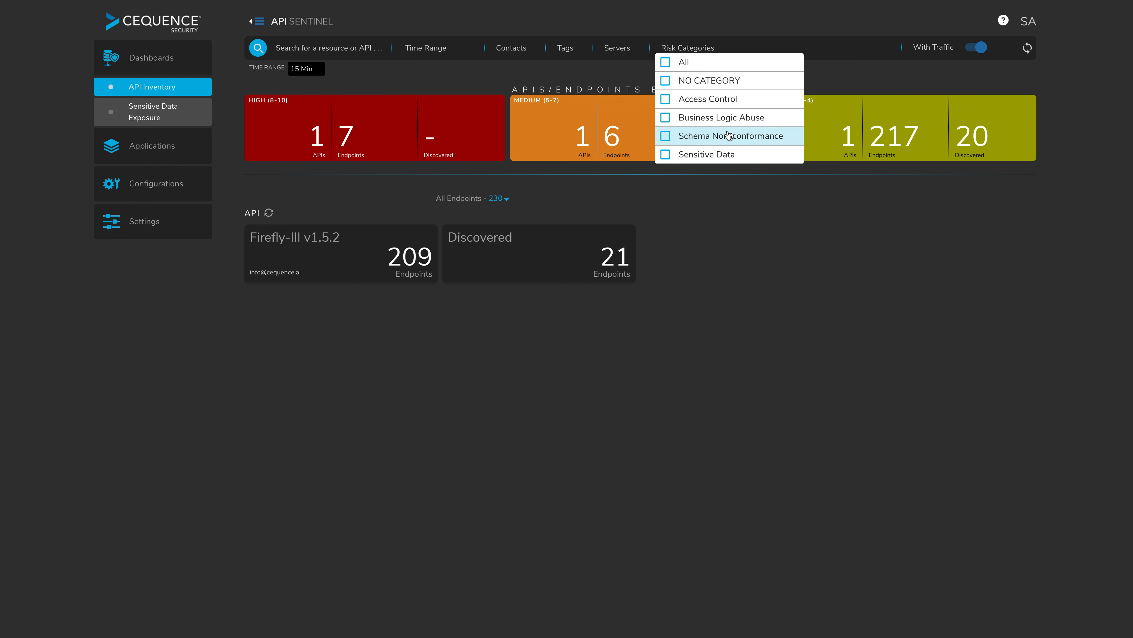
{"action": "mouse_move", "coordinate": [747, 158]}
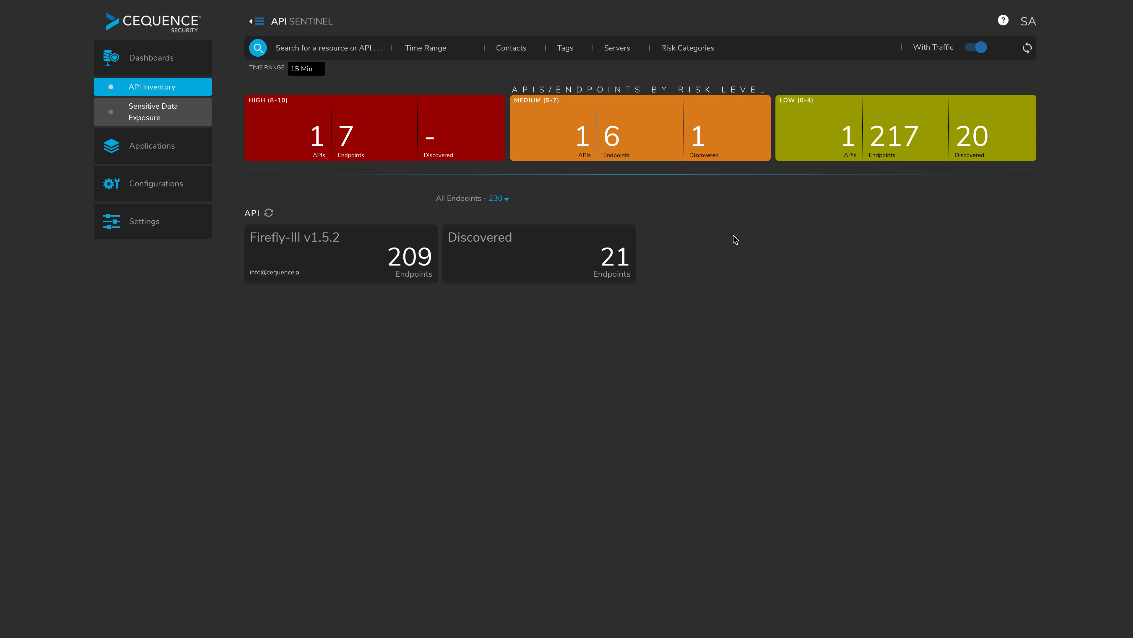
{"action": "mouse_move", "coordinate": [558, 356]}
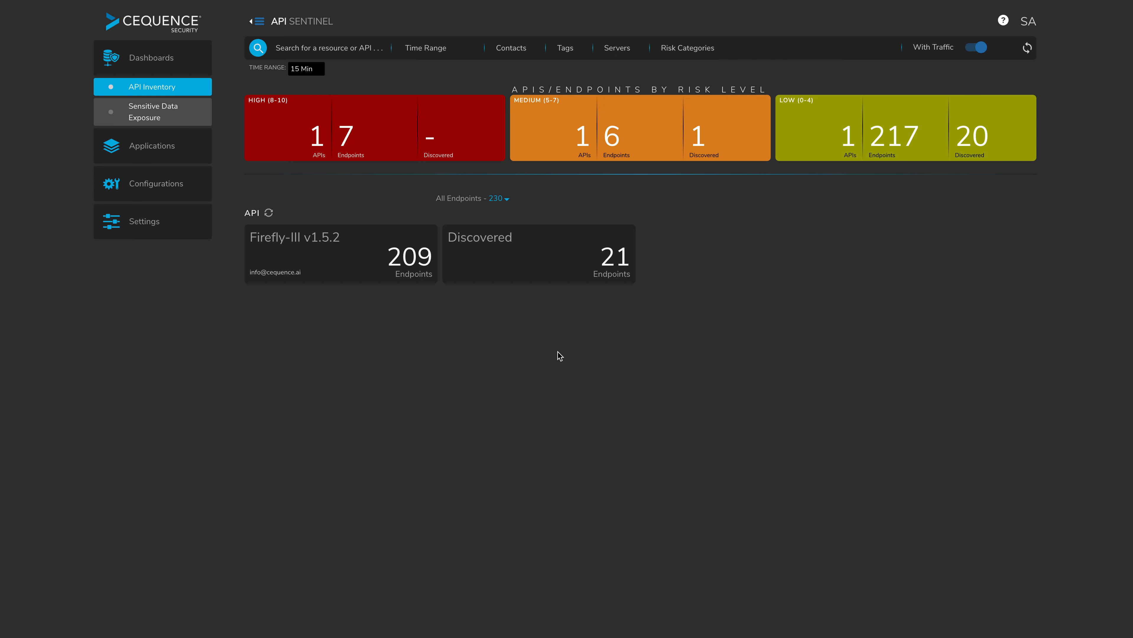
{"action": "mouse_move", "coordinate": [477, 354]}
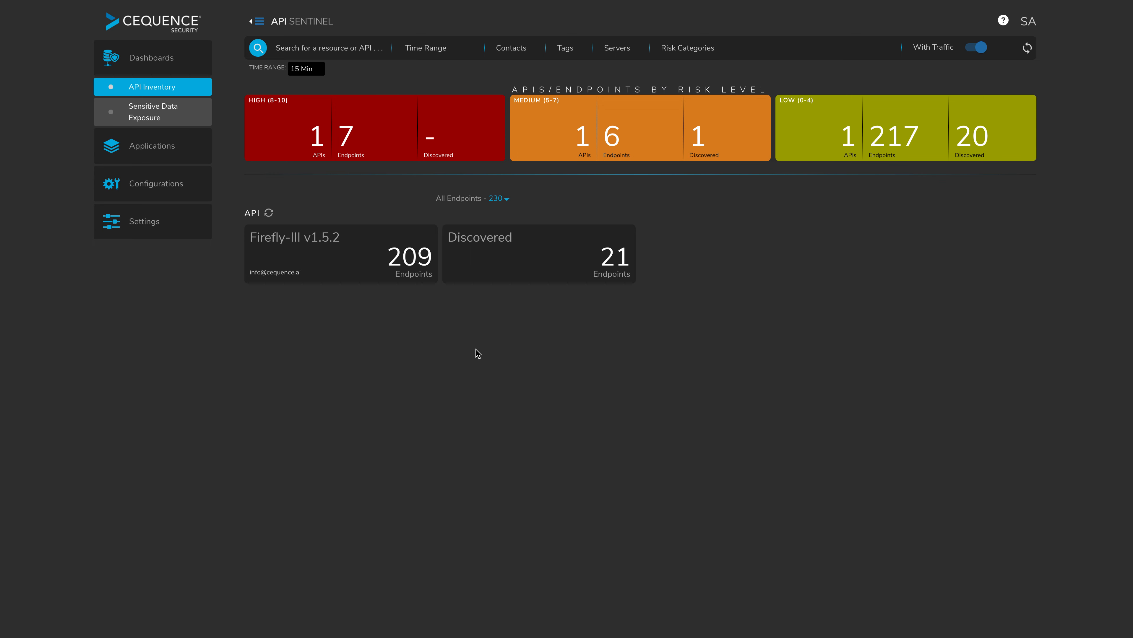
{"action": "mouse_move", "coordinate": [380, 320]}
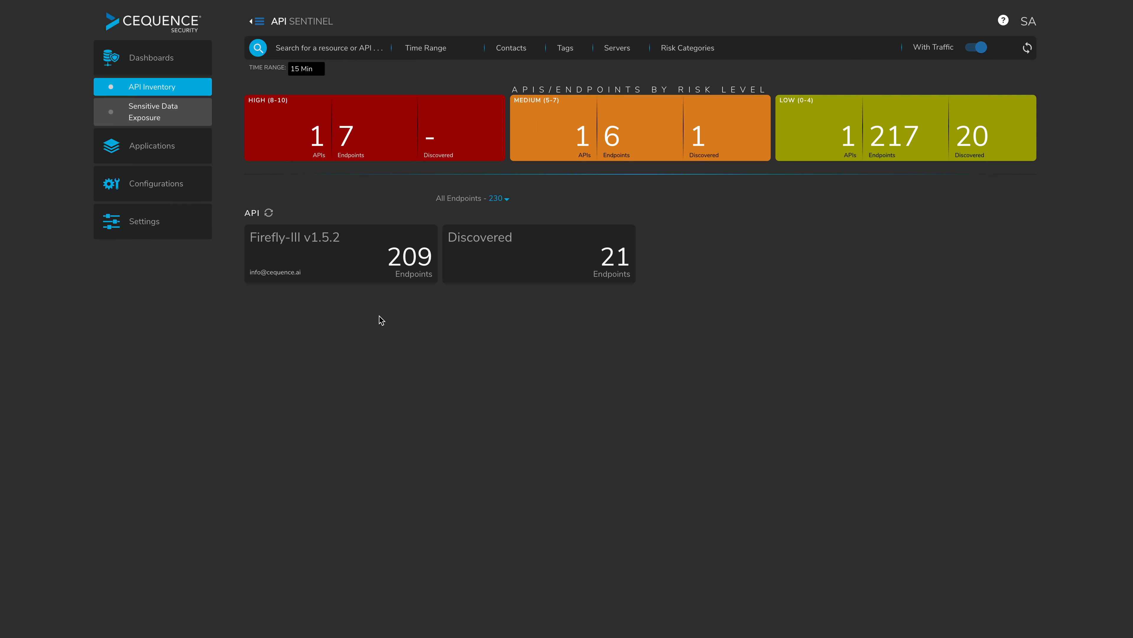
{"action": "mouse_move", "coordinate": [487, 270]}
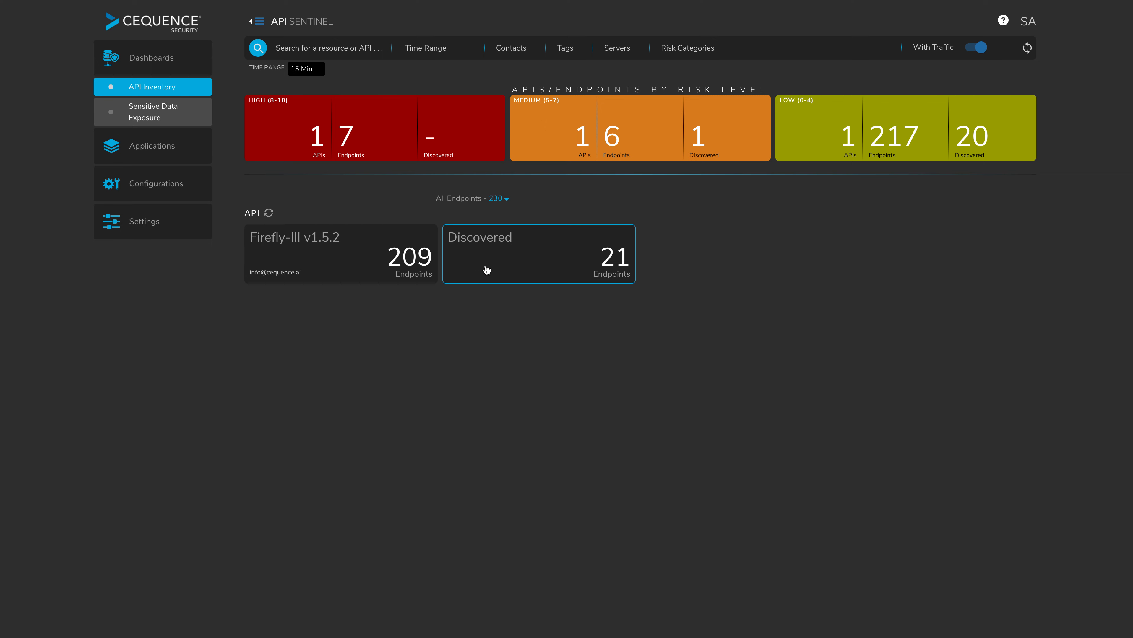
{"action": "mouse_move", "coordinate": [538, 253]}
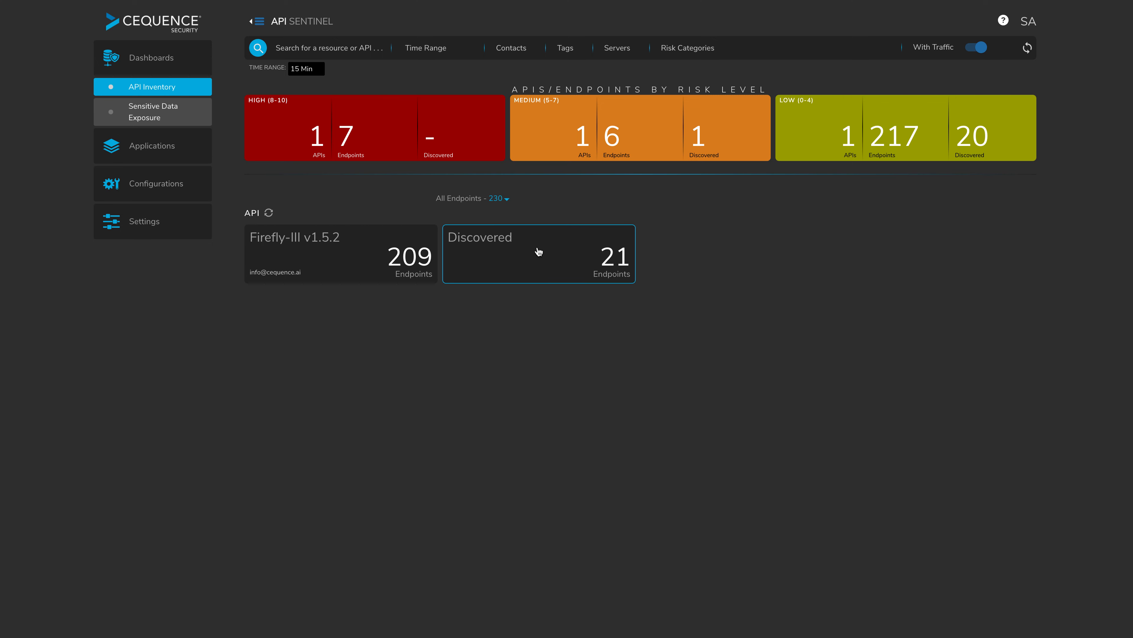
{"action": "mouse_move", "coordinate": [506, 257]}
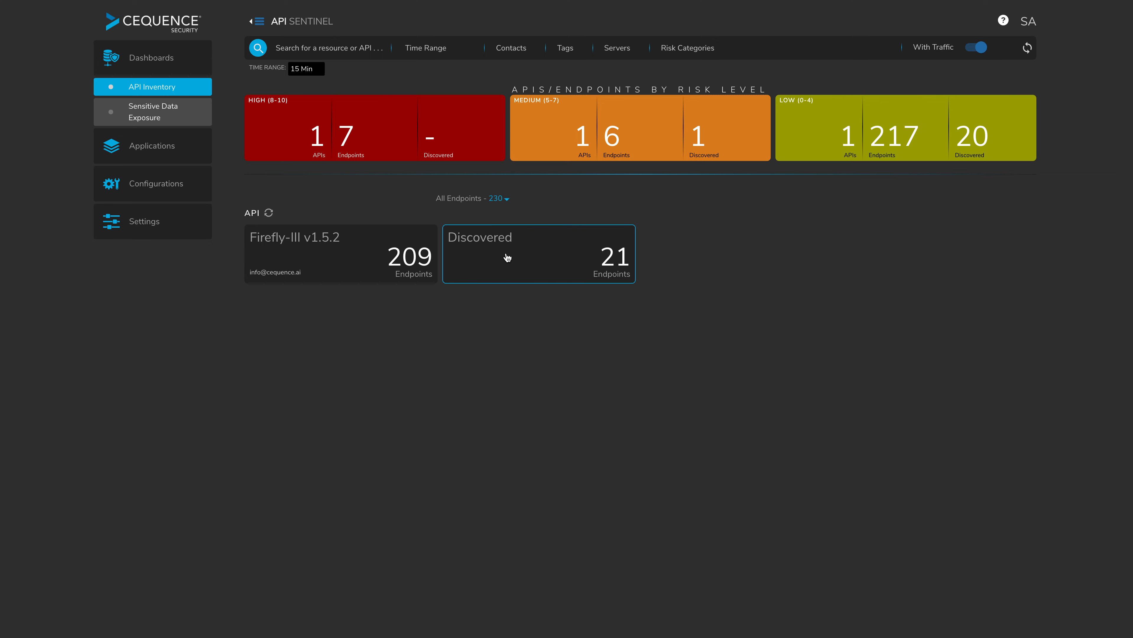
- Browse the Discovered API's endpoint list and view the POST /user risk details
{"action": "left_click", "coordinate": [538, 253]}
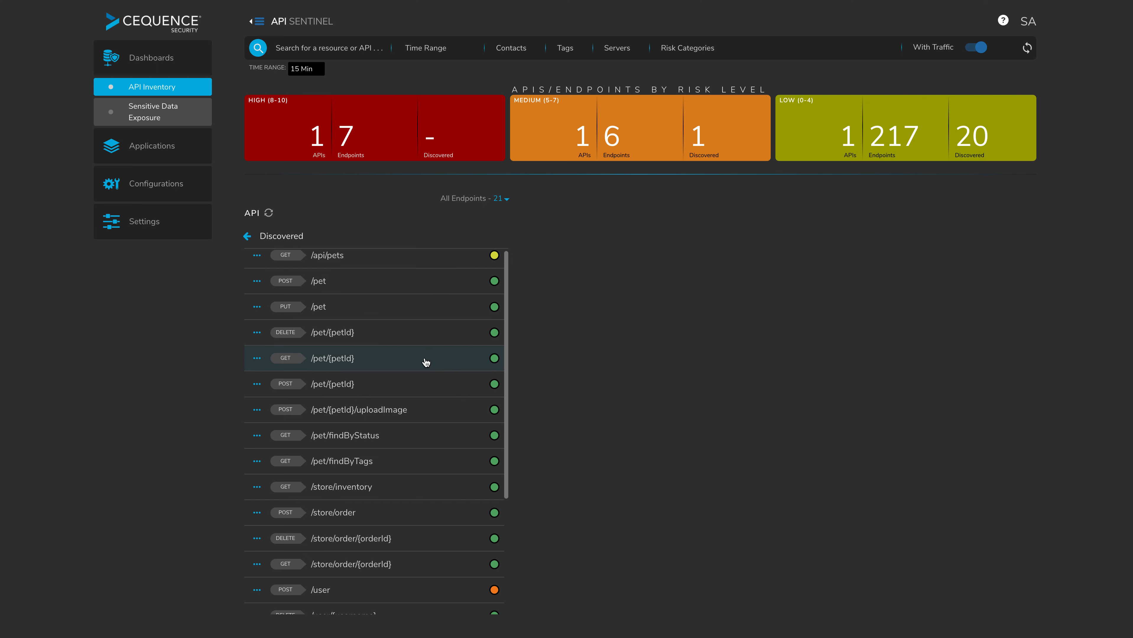
{"action": "scroll", "scroll_direction": "down", "scroll_amount": 3}
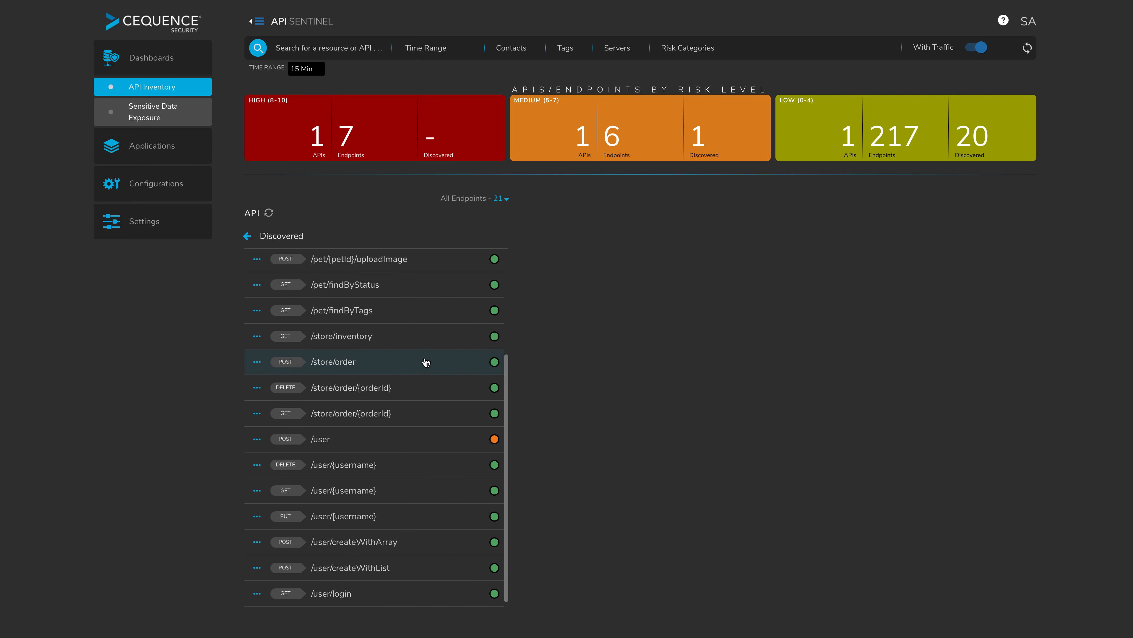
{"action": "scroll", "scroll_direction": "down", "scroll_amount": 3}
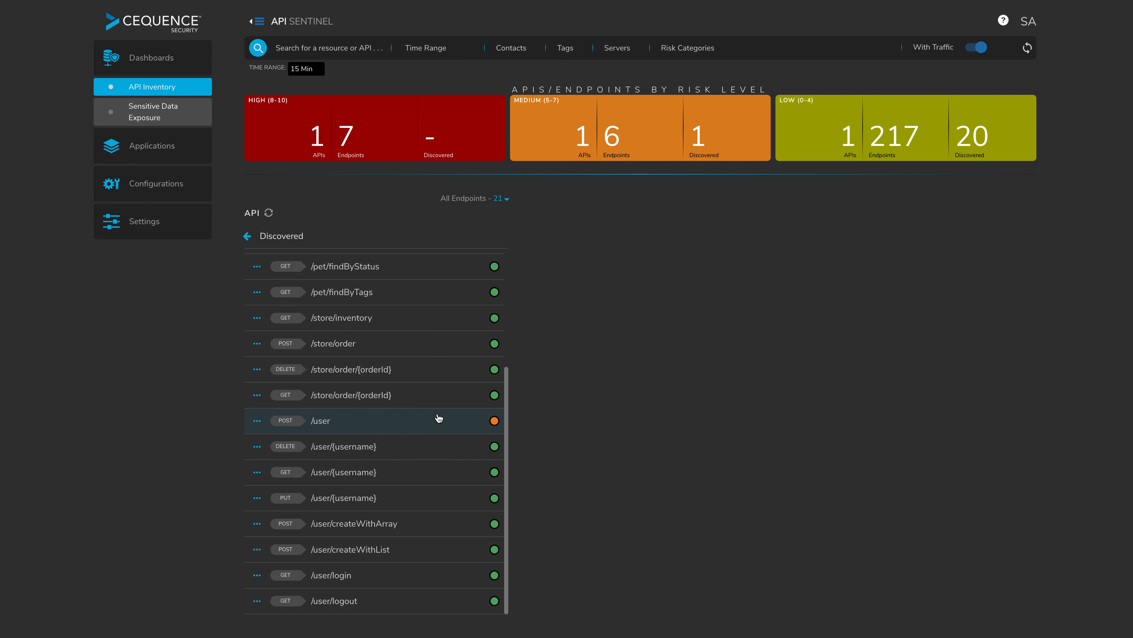
{"action": "mouse_move", "coordinate": [494, 432]}
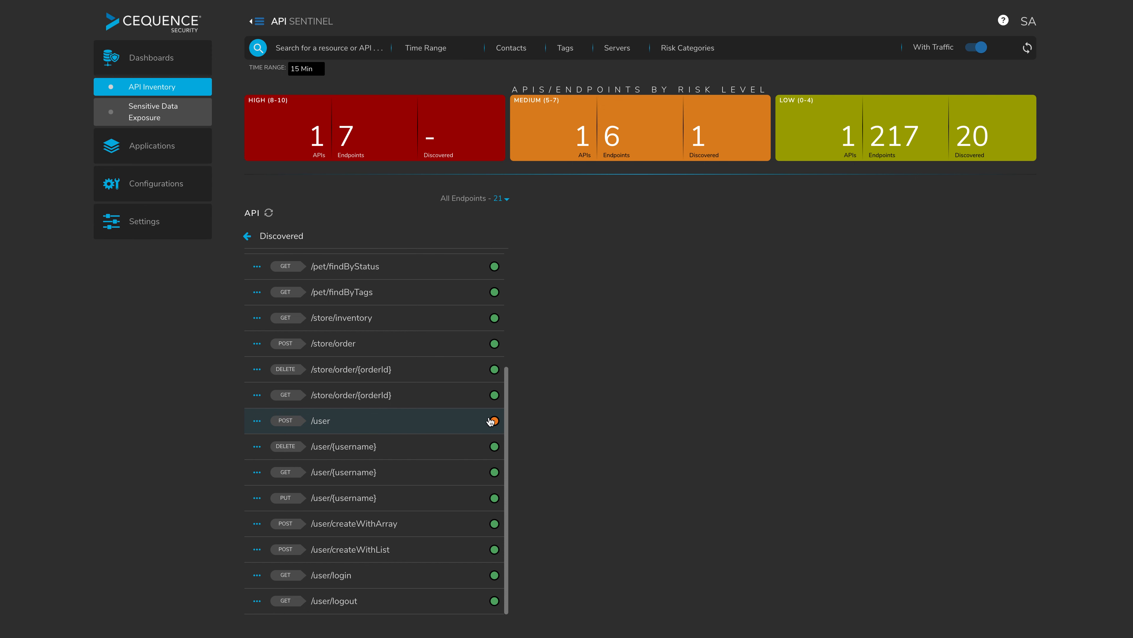
{"action": "left_click", "coordinate": [361, 421]}
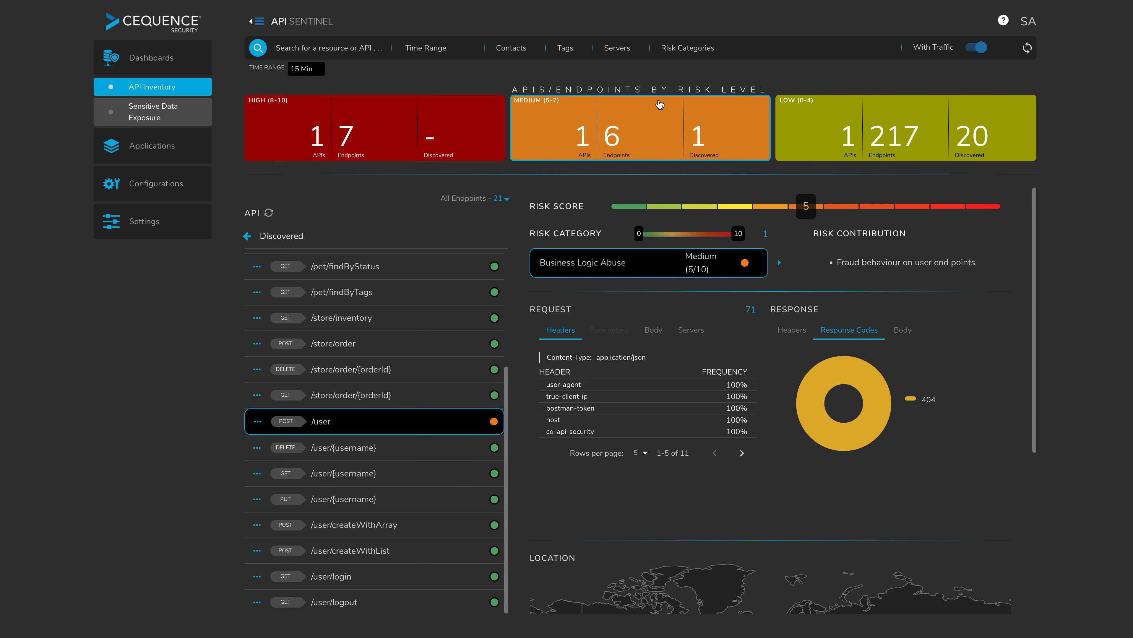
{"action": "left_click", "coordinate": [687, 48]}
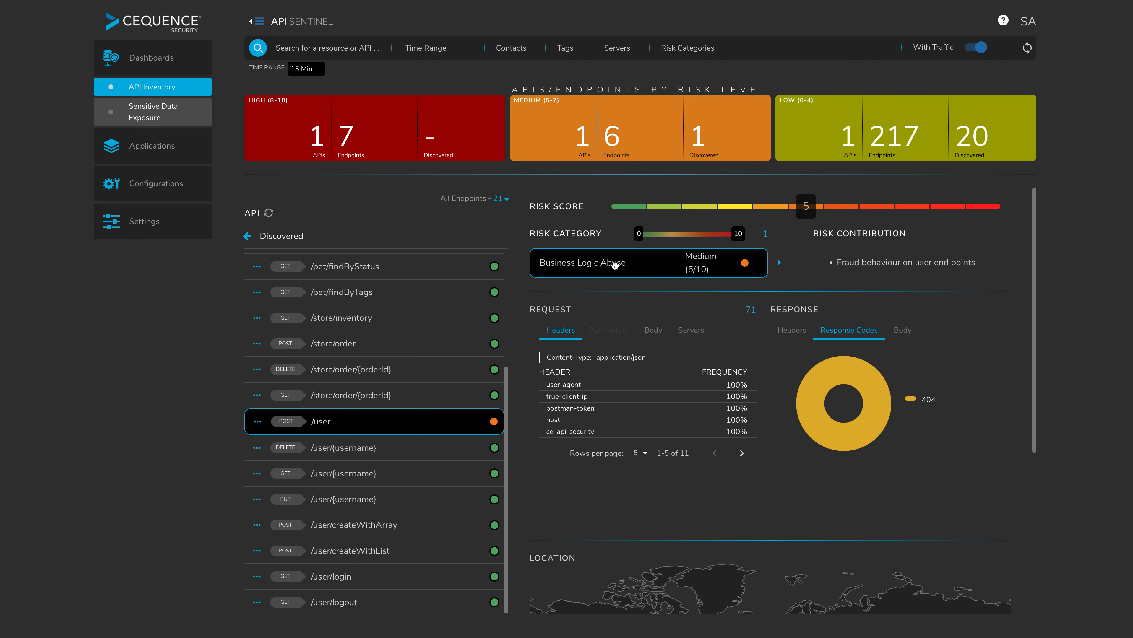
{"action": "mouse_move", "coordinate": [678, 266]}
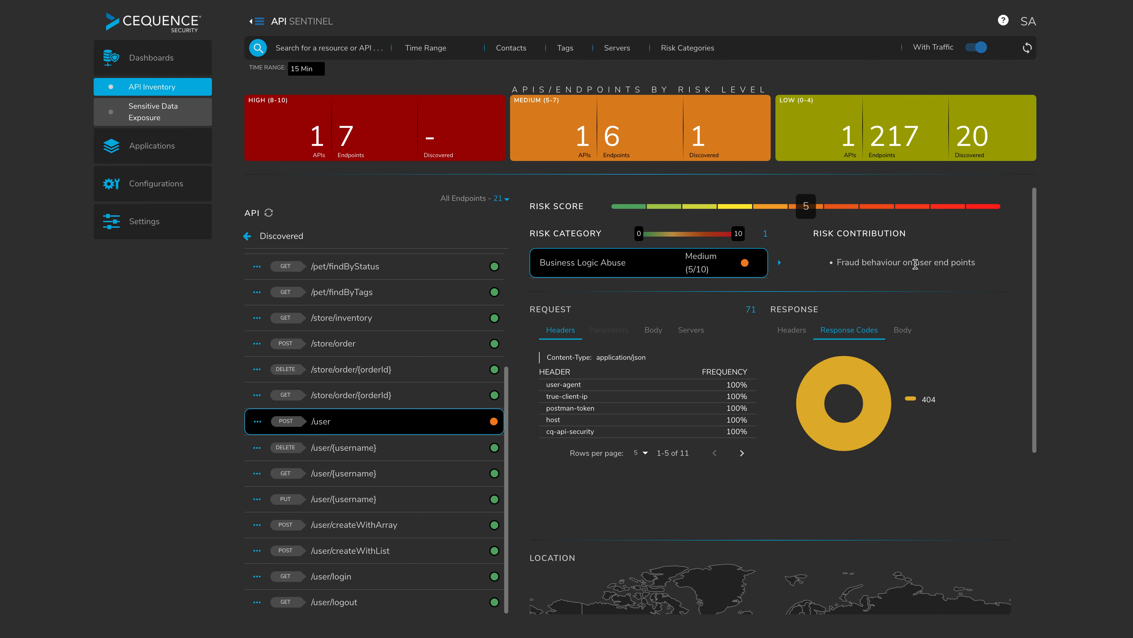
{"action": "mouse_move", "coordinate": [986, 269]}
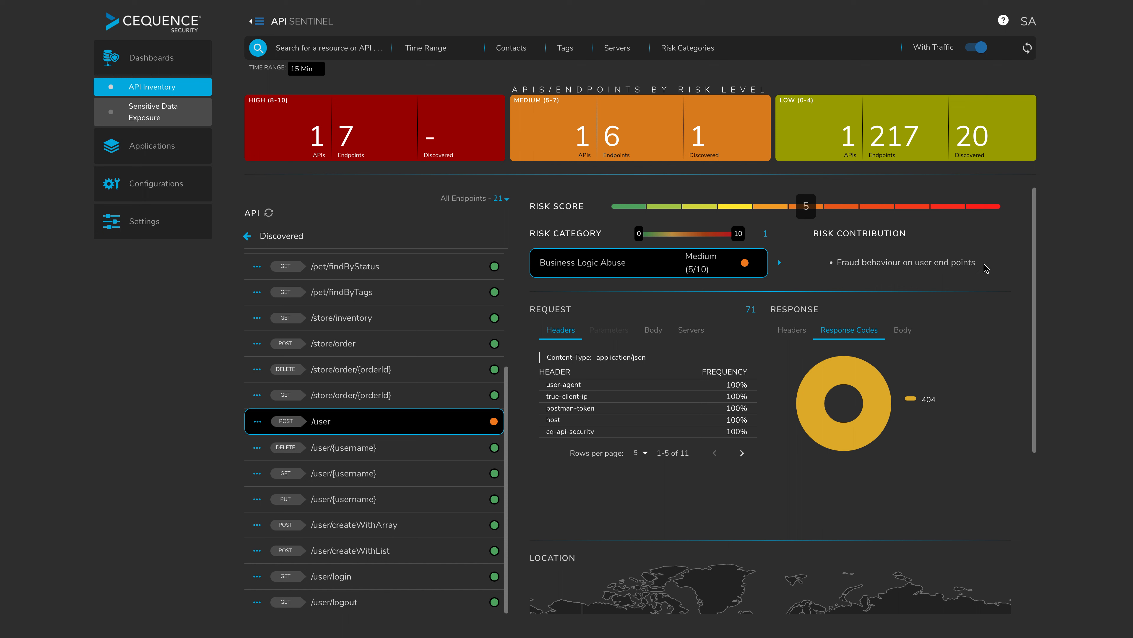
{"action": "mouse_move", "coordinate": [980, 278]}
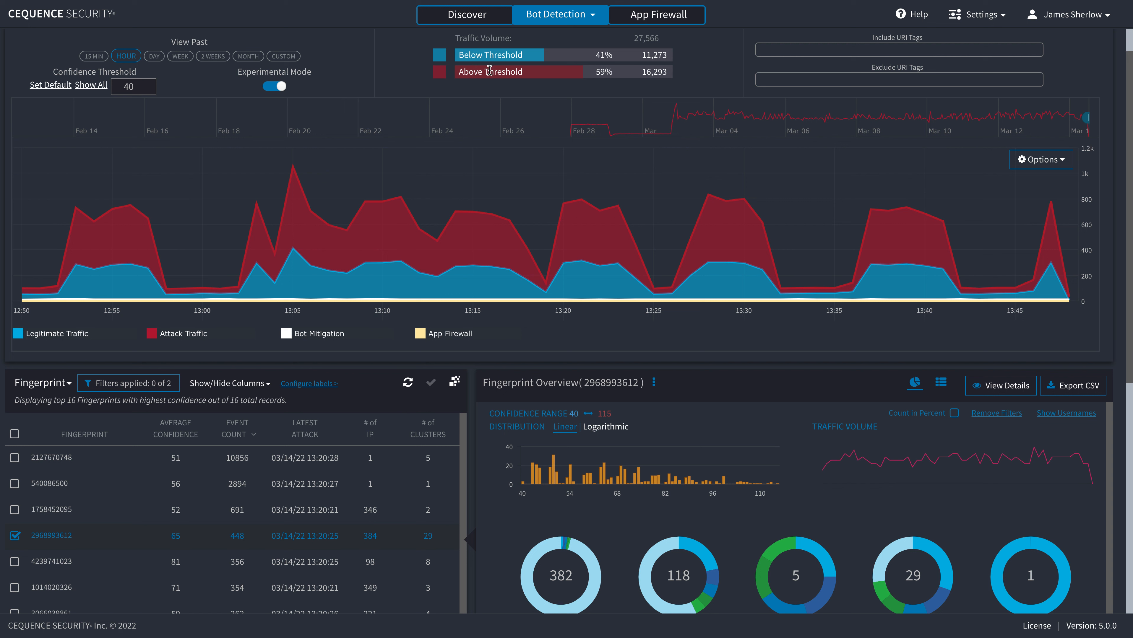
{"action": "mouse_move", "coordinate": [523, 251]}
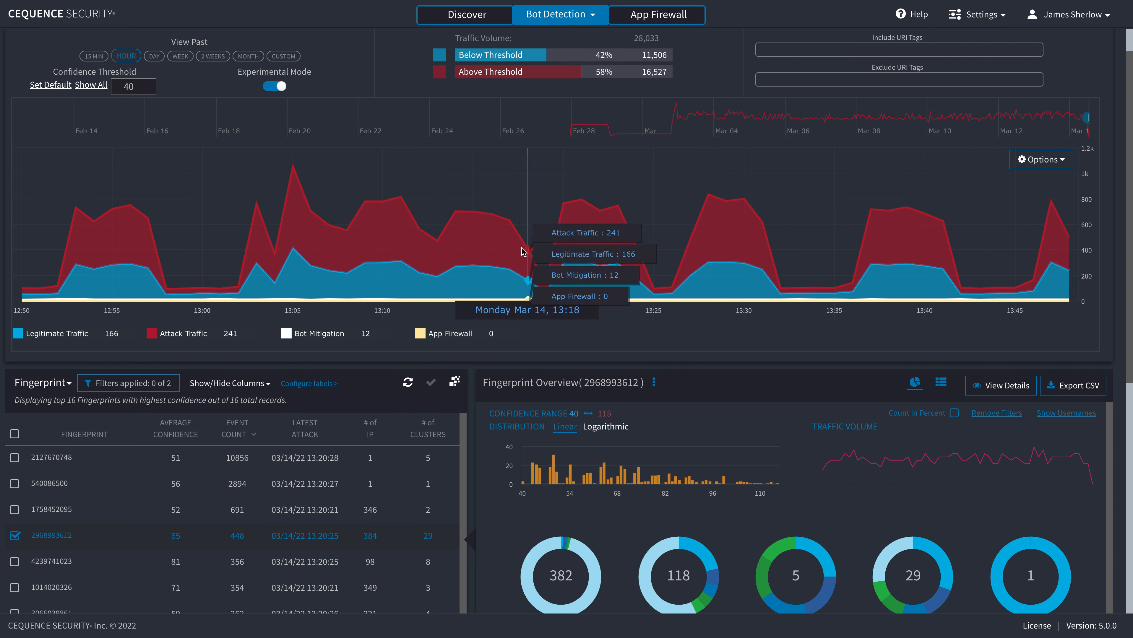
{"action": "scroll", "scroll_direction": "down", "scroll_amount": 3}
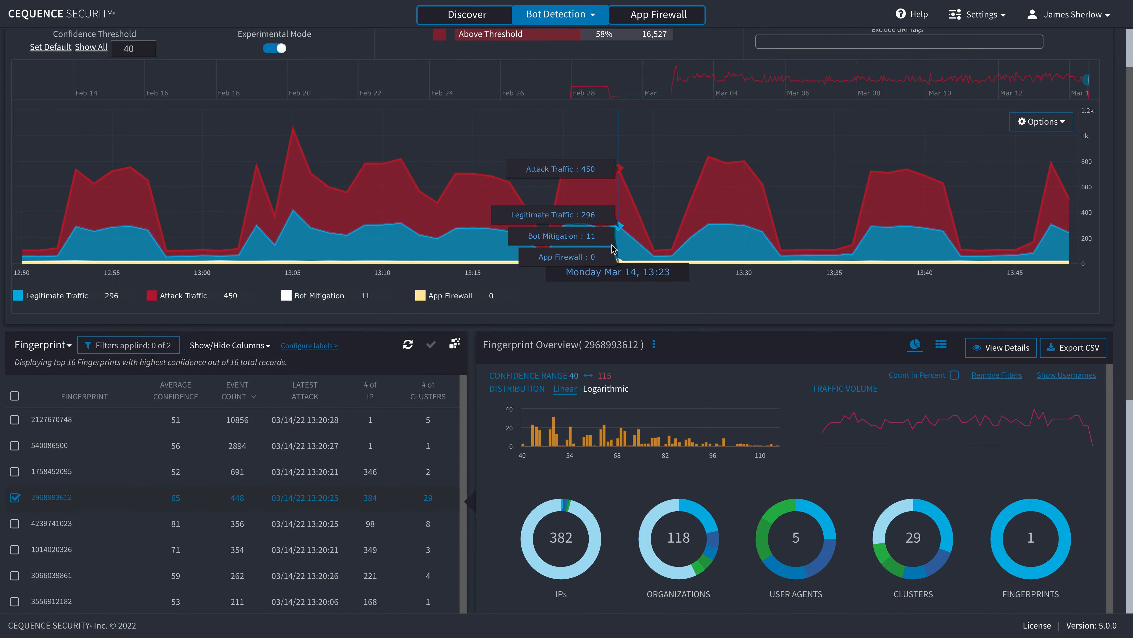
{"action": "scroll", "scroll_direction": "down", "scroll_amount": 3}
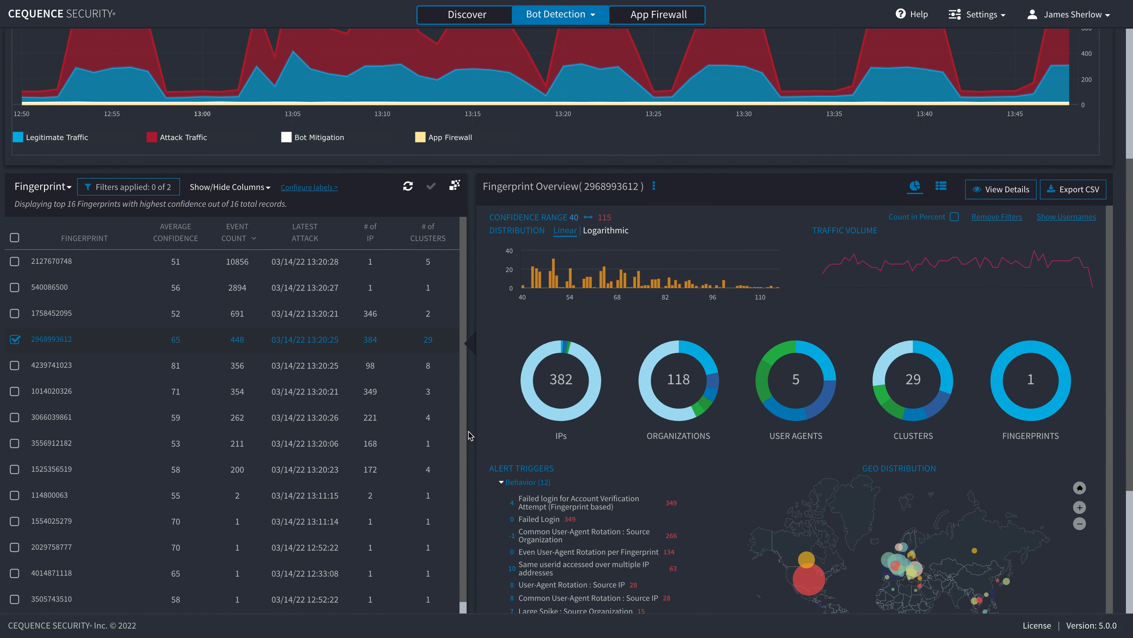
{"action": "scroll", "scroll_direction": "down", "scroll_amount": 3}
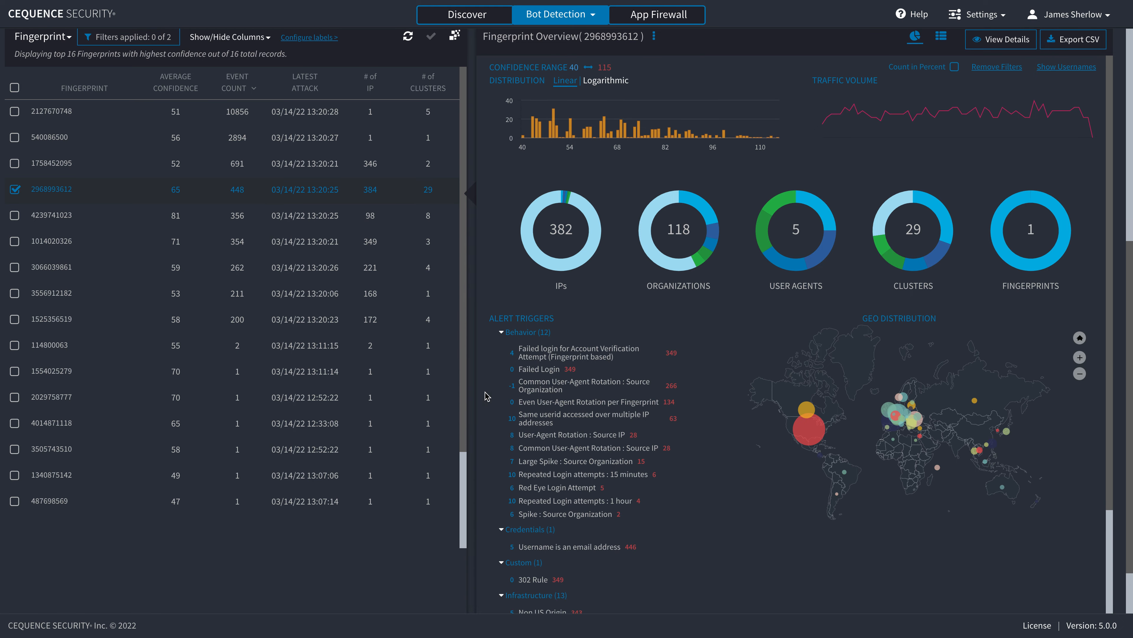
{"action": "double_click", "coordinate": [600, 37]}
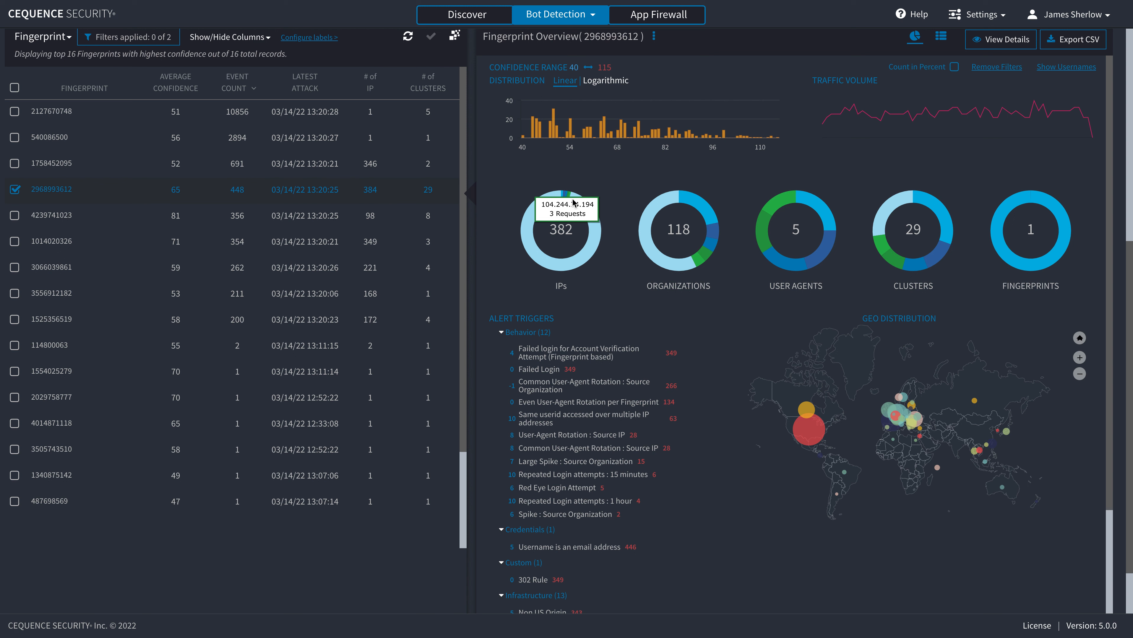
{"action": "mouse_move", "coordinate": [609, 301]}
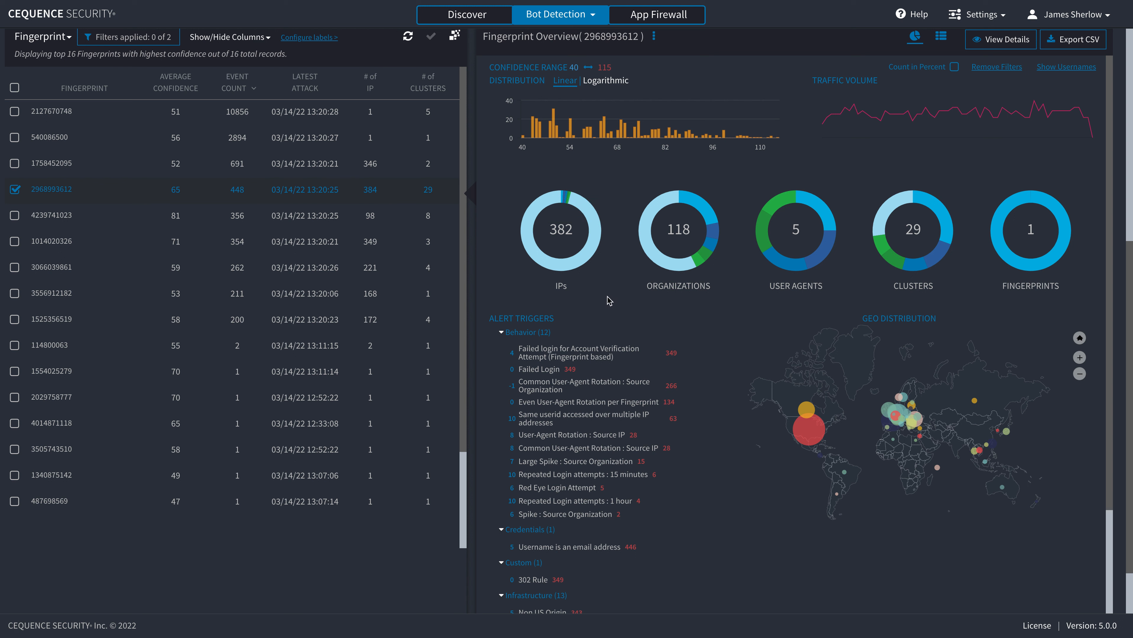
{"action": "mouse_move", "coordinate": [565, 284]}
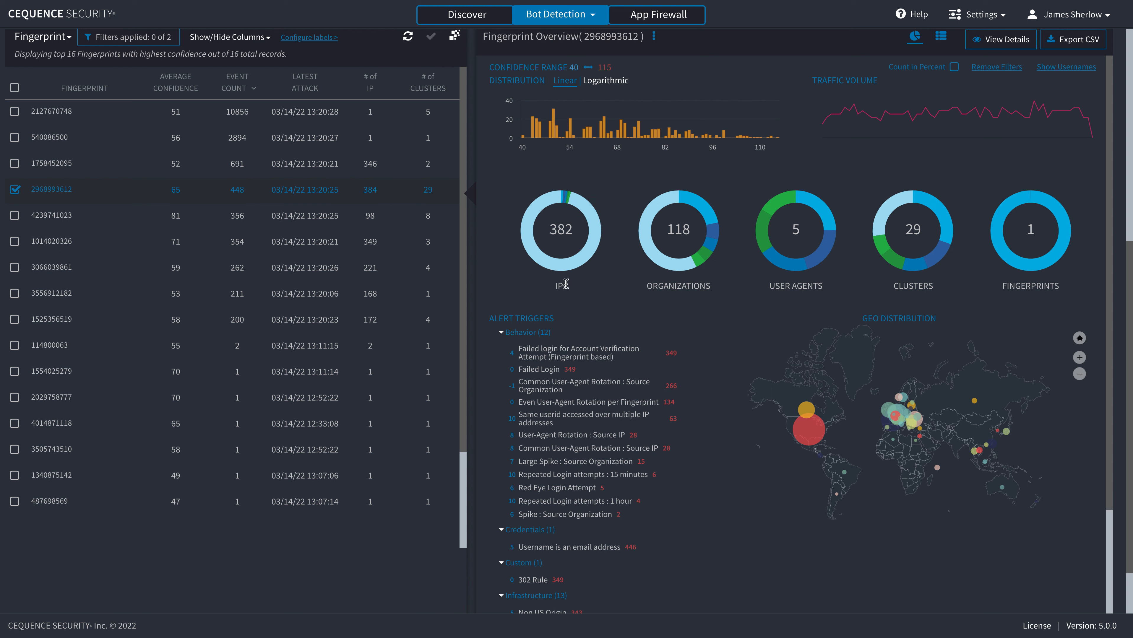
{"action": "mouse_move", "coordinate": [566, 287]}
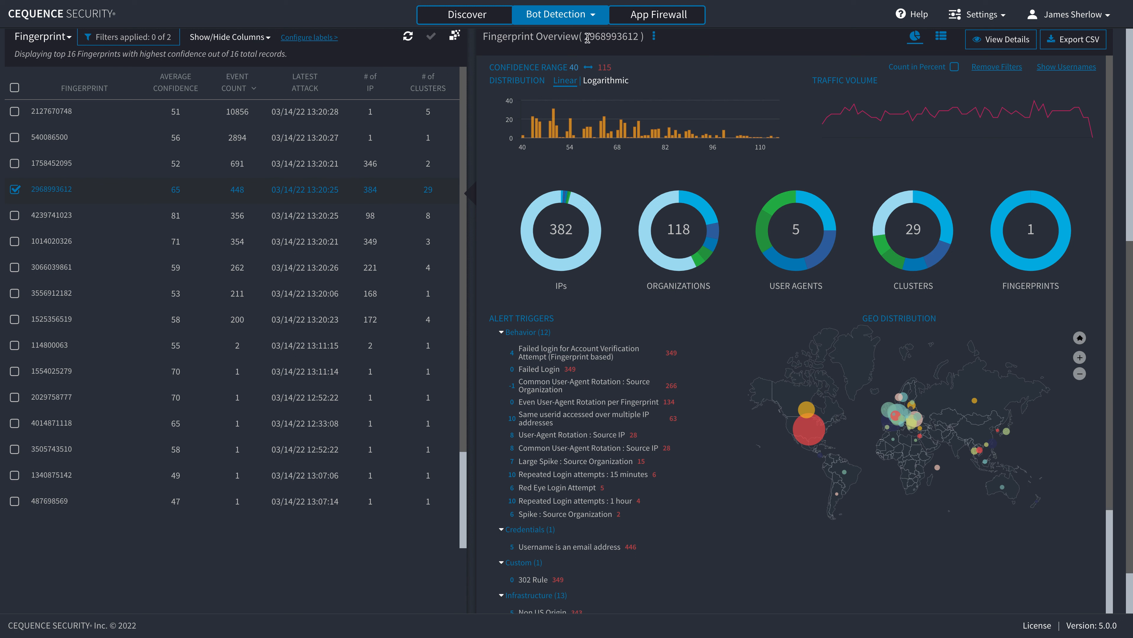
{"action": "mouse_move", "coordinate": [633, 97]}
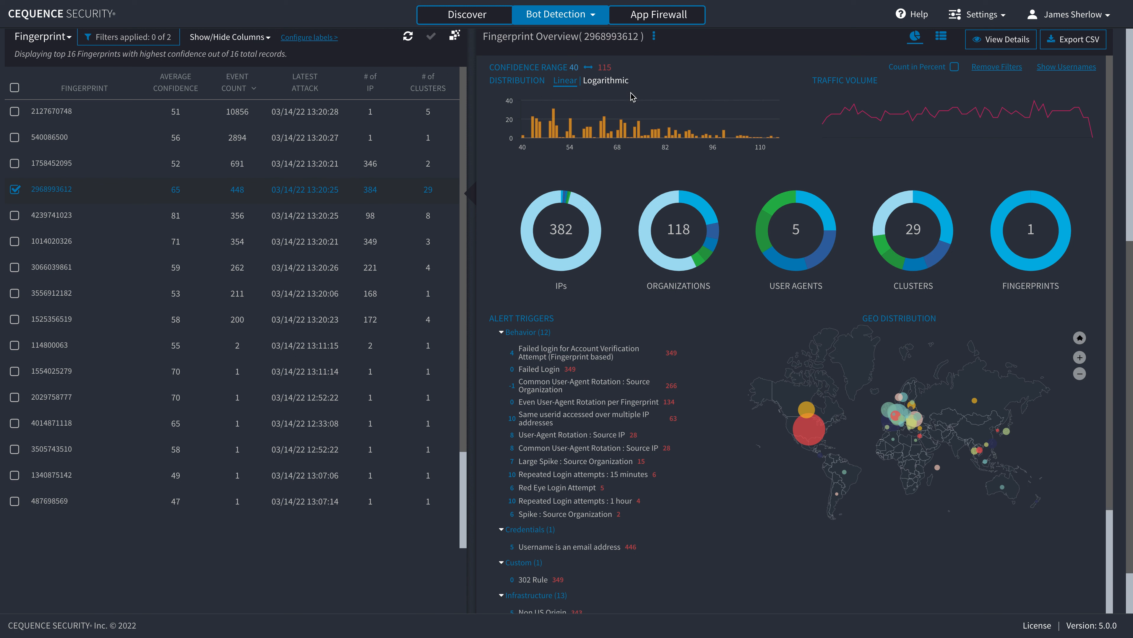
{"action": "mouse_move", "coordinate": [634, 316]}
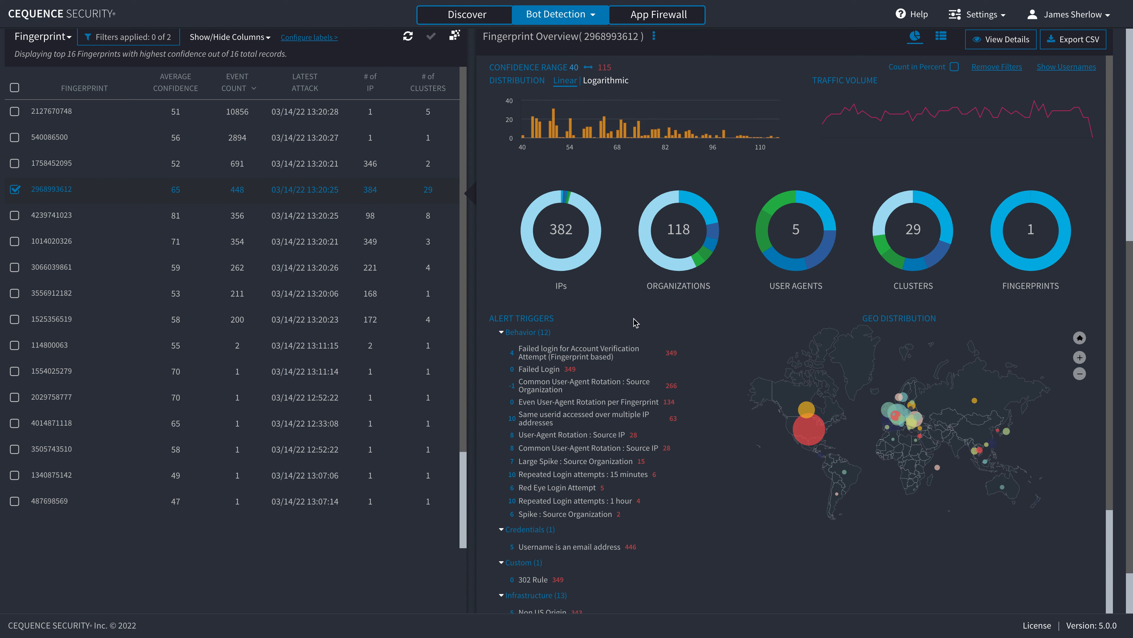
{"action": "mouse_move", "coordinate": [563, 281]}
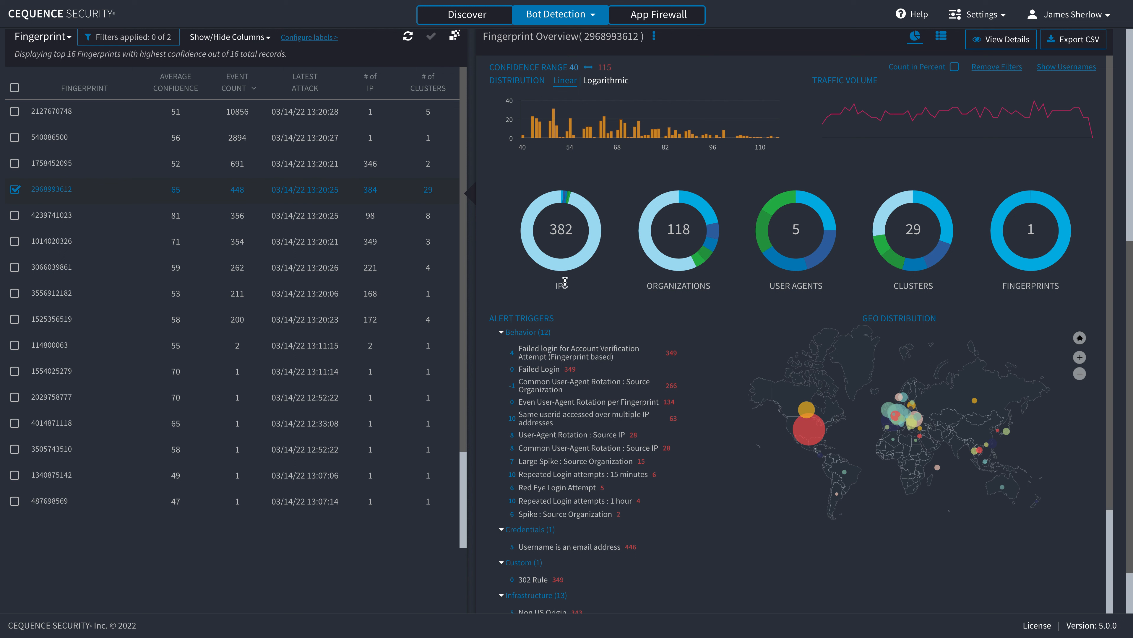
{"action": "mouse_move", "coordinate": [912, 418]}
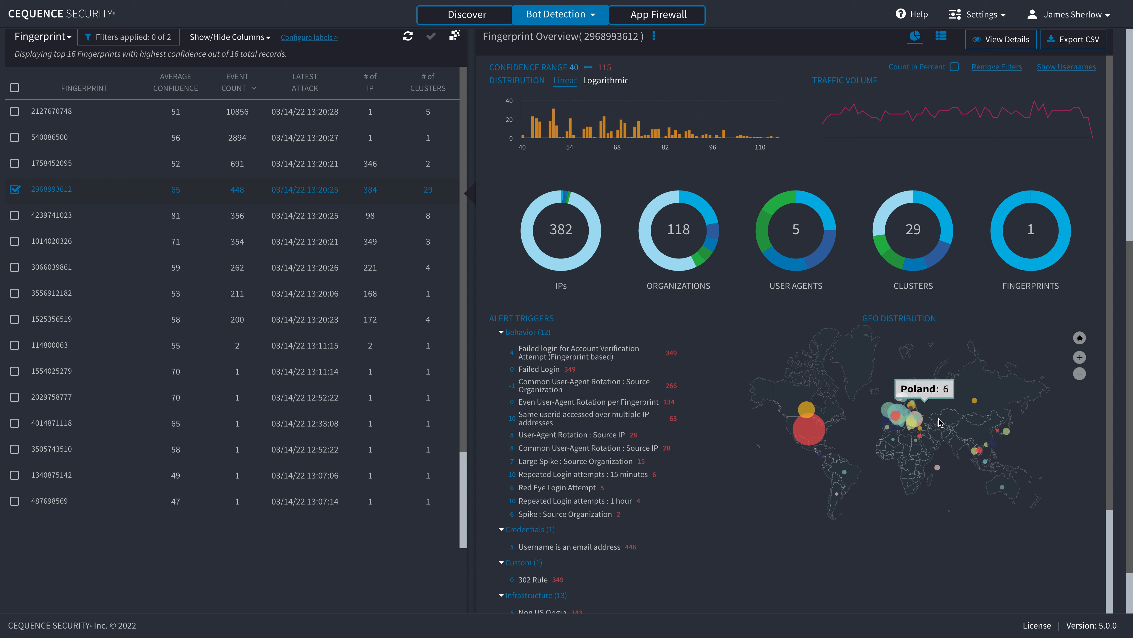
{"action": "mouse_move", "coordinate": [772, 479]}
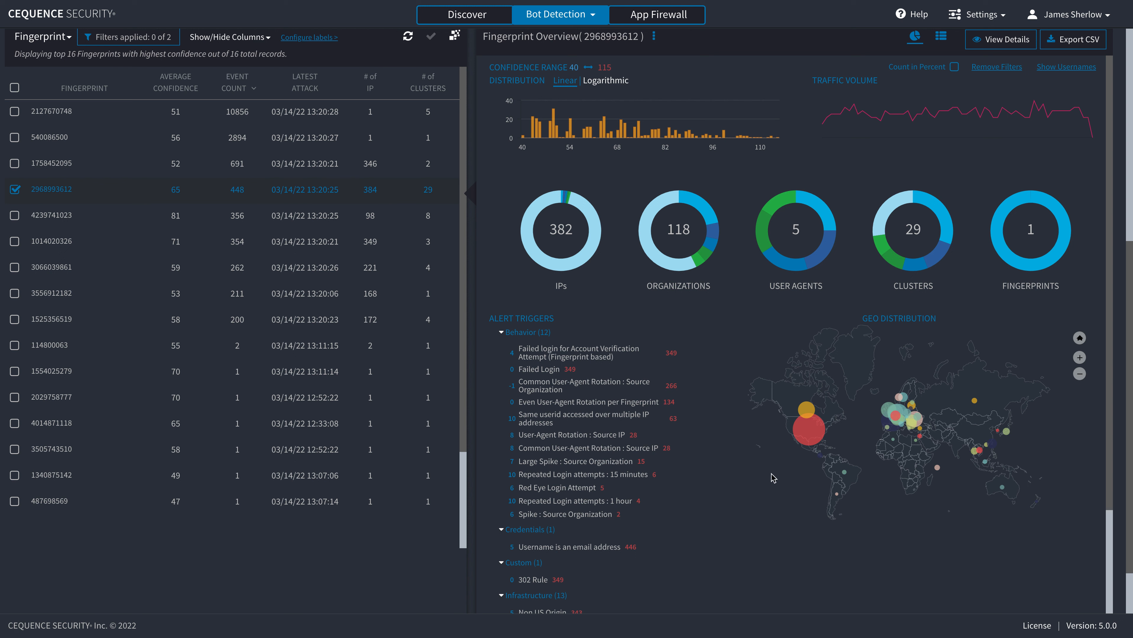
{"action": "mouse_move", "coordinate": [761, 466]}
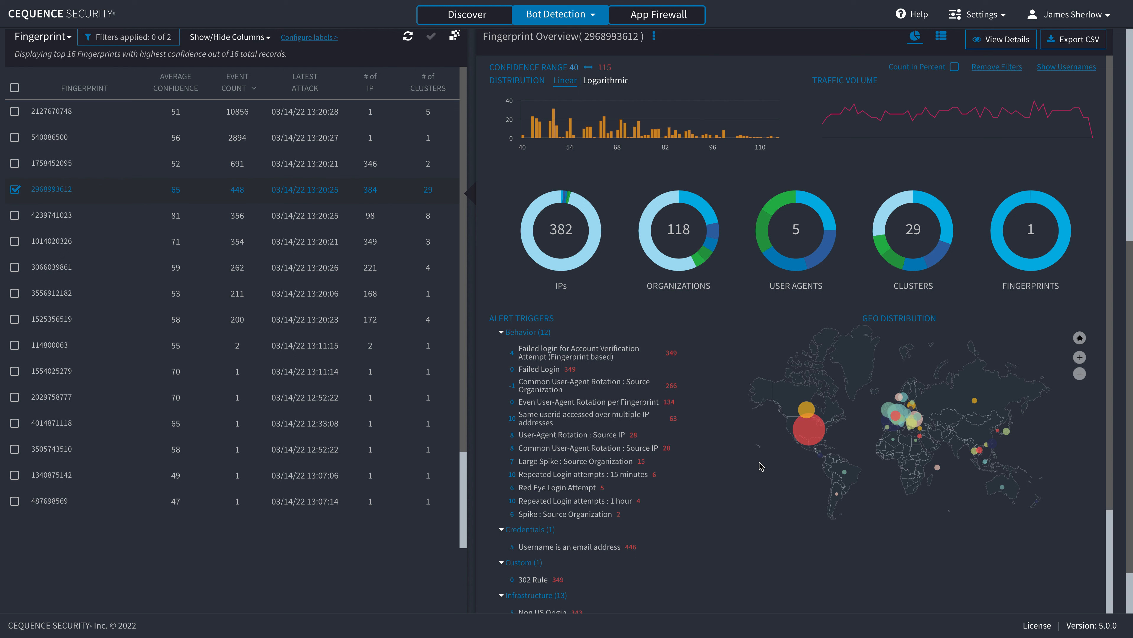
{"action": "mouse_move", "coordinate": [692, 549]}
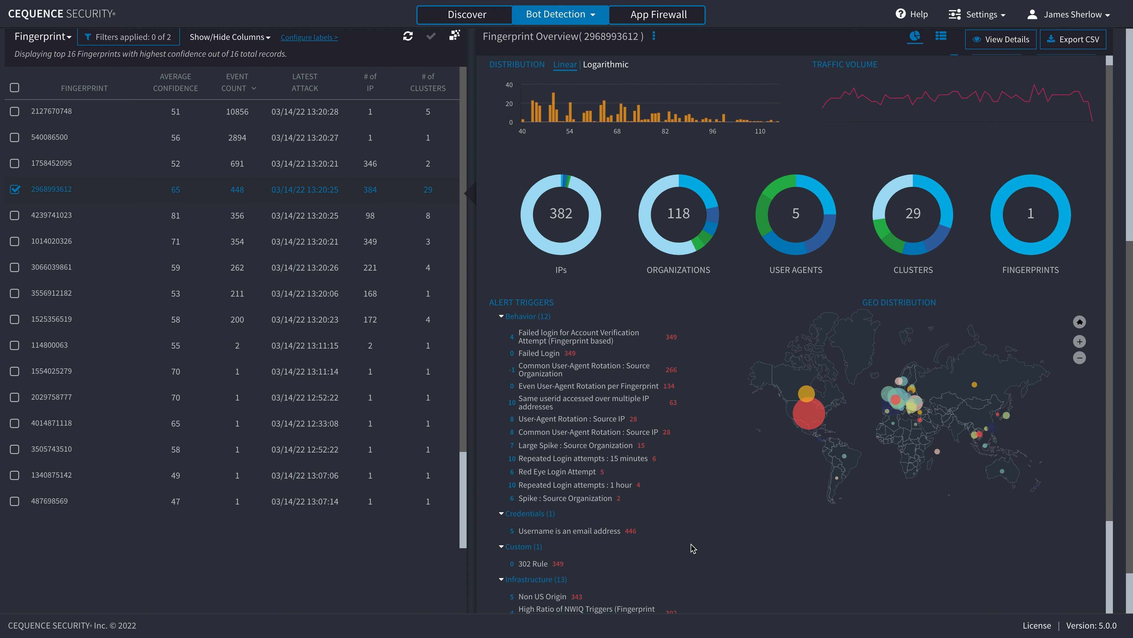
{"action": "scroll", "scroll_direction": "down", "scroll_amount": 3}
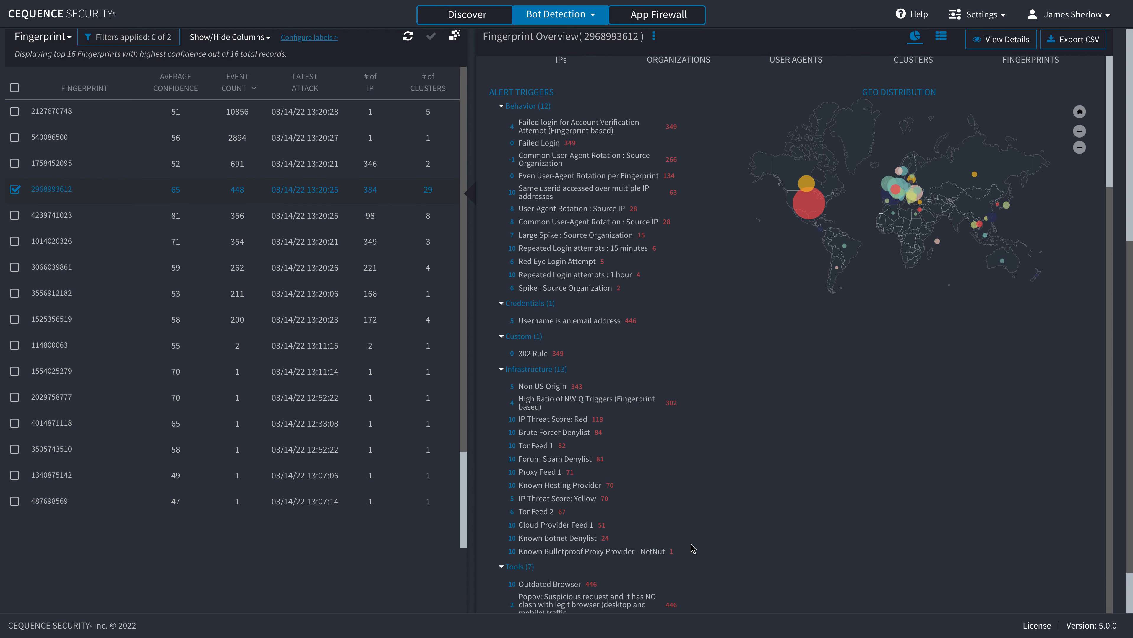
{"action": "scroll", "scroll_direction": "down", "scroll_amount": 3}
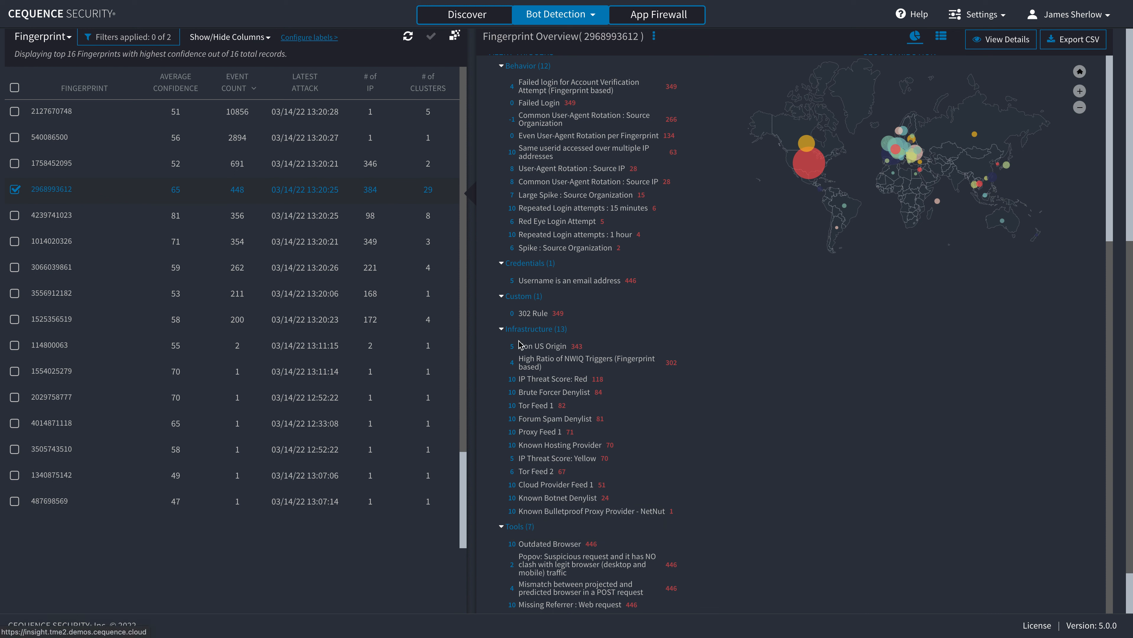
{"action": "mouse_move", "coordinate": [546, 268]}
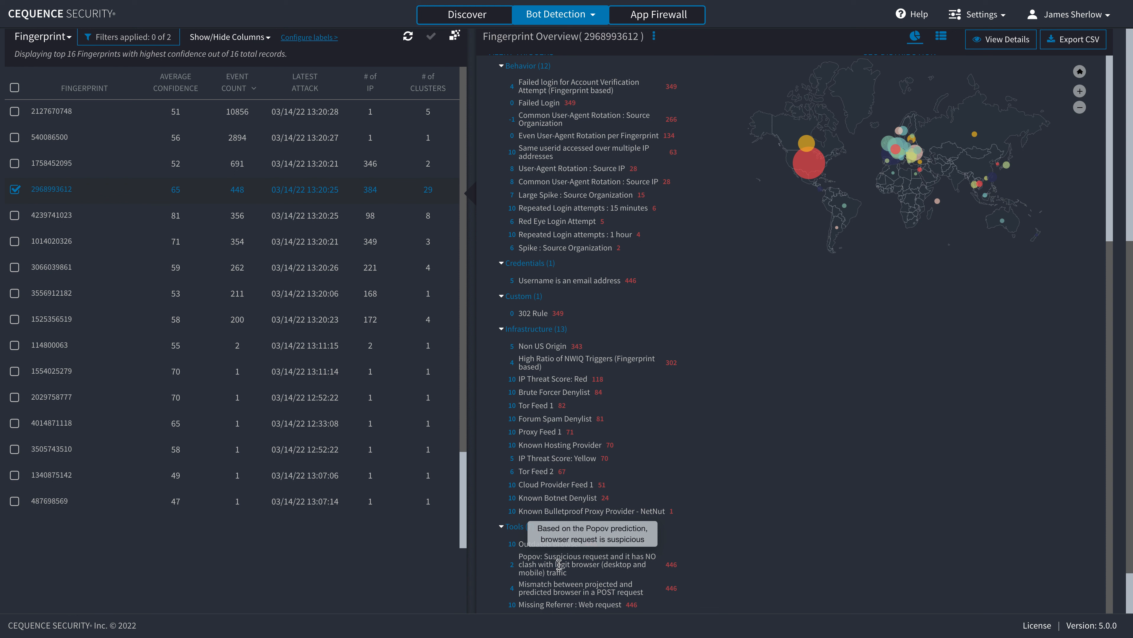
{"action": "mouse_move", "coordinate": [594, 564]}
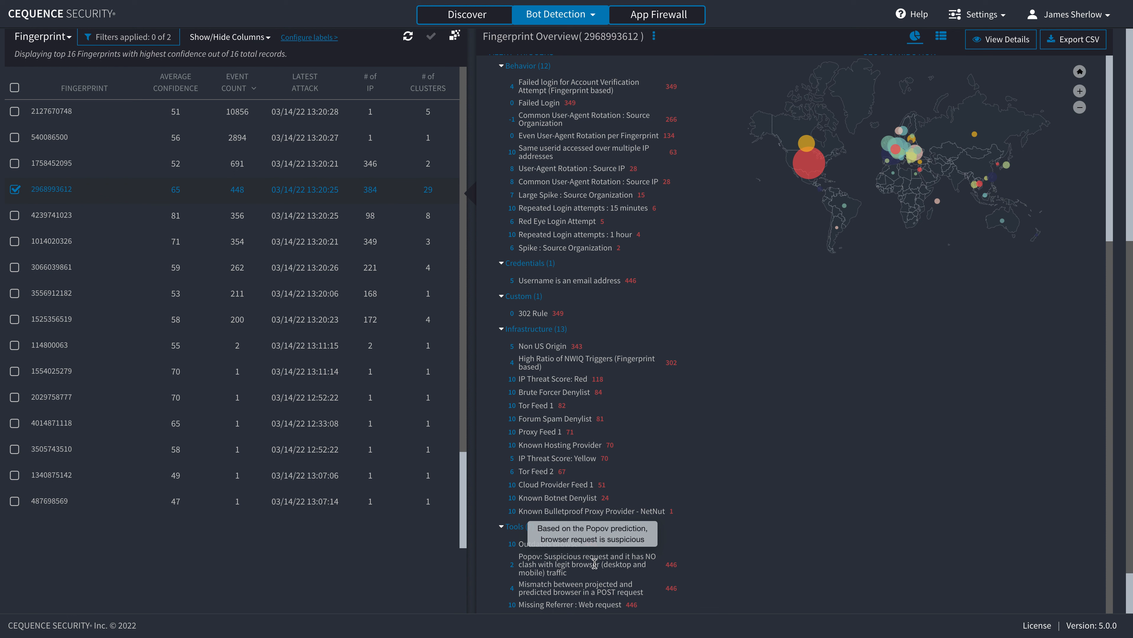
{"action": "mouse_move", "coordinate": [678, 446]}
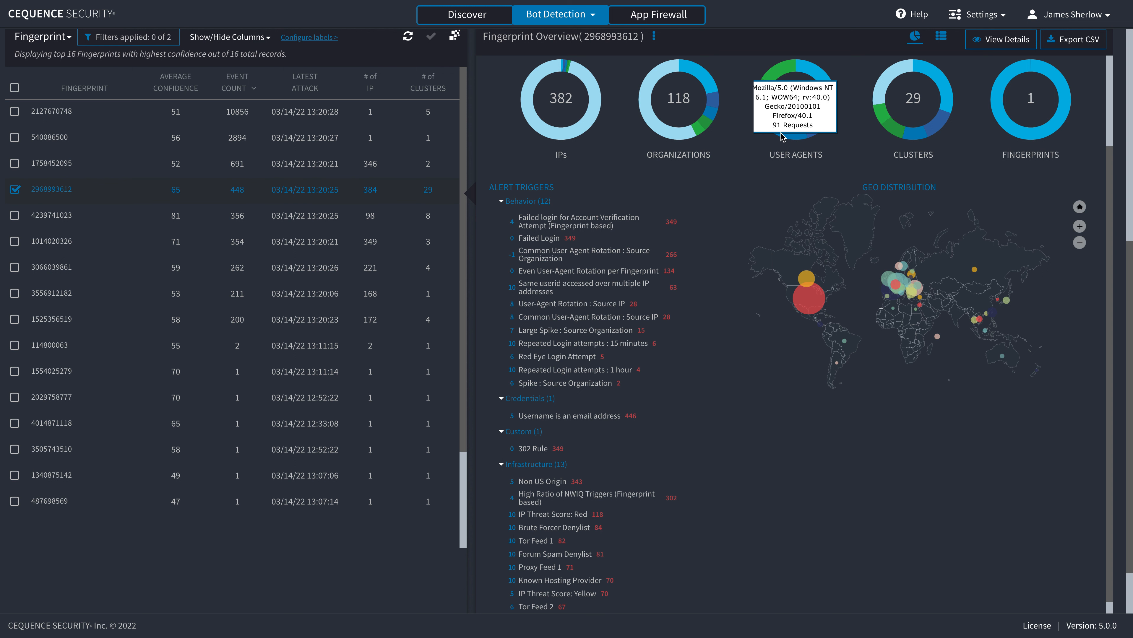
{"action": "scroll", "scroll_direction": "down", "scroll_amount": 3}
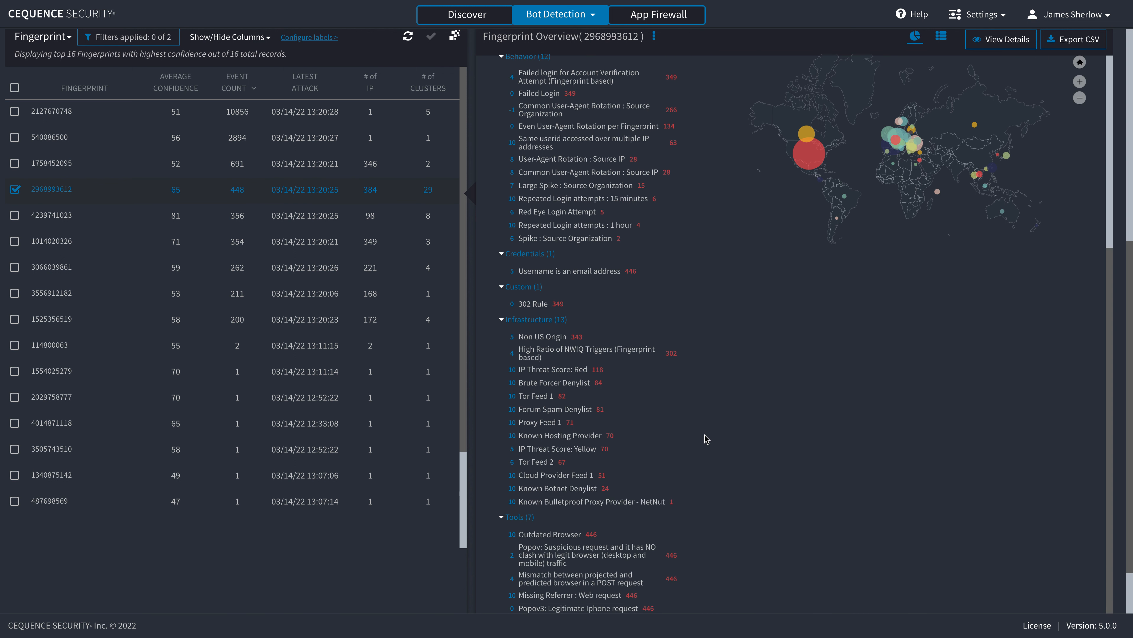
{"action": "mouse_move", "coordinate": [572, 566]}
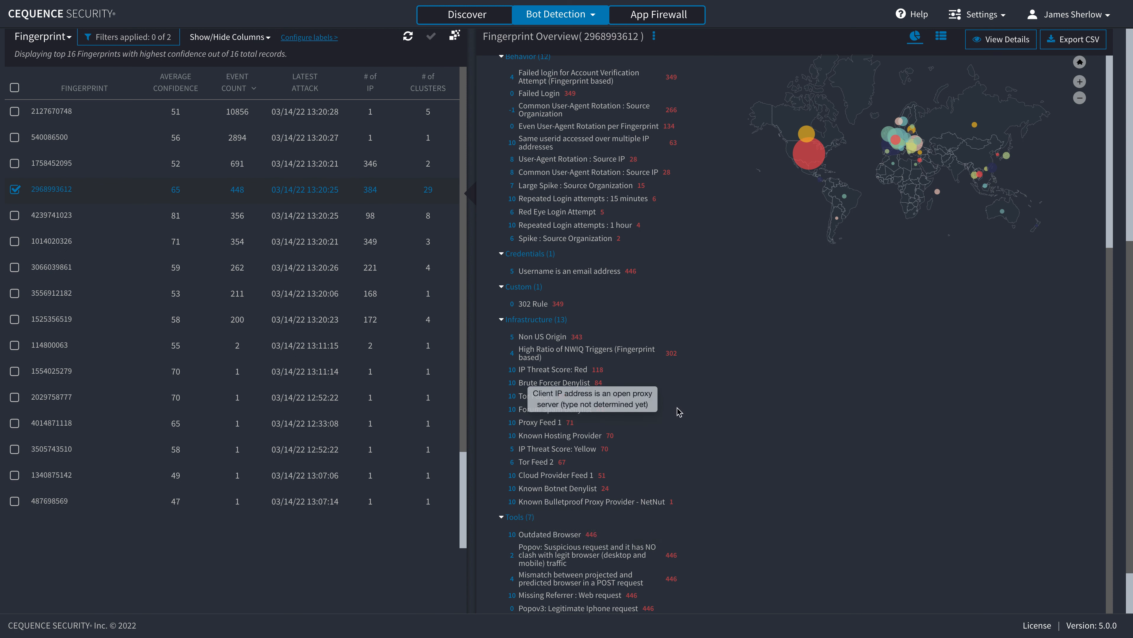
{"action": "mouse_move", "coordinate": [529, 350]}
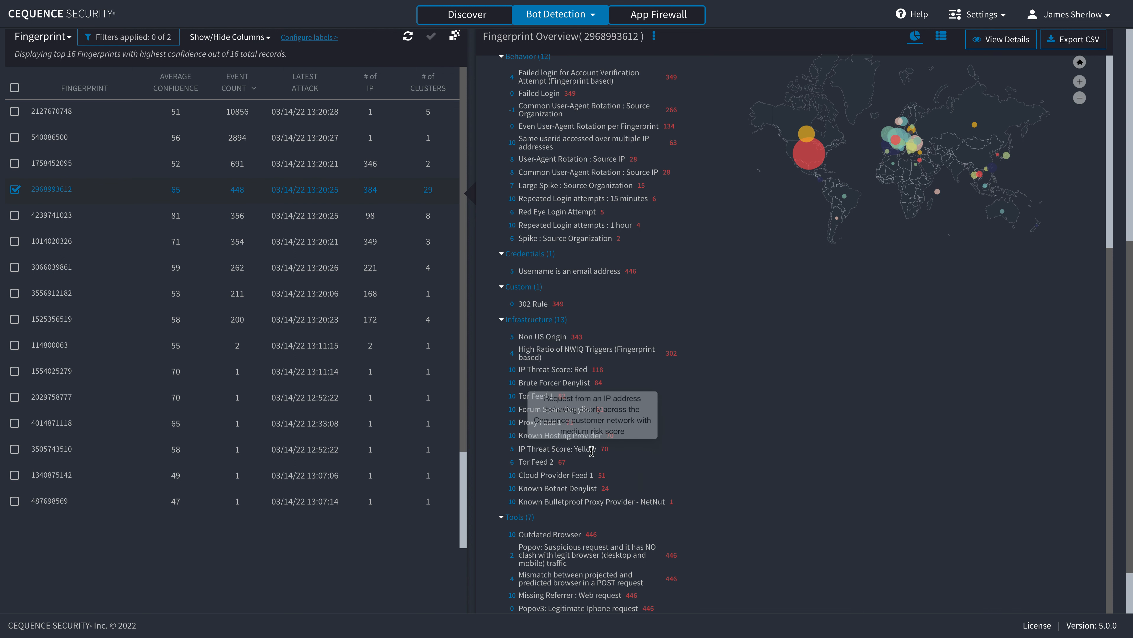
{"action": "mouse_move", "coordinate": [604, 329]}
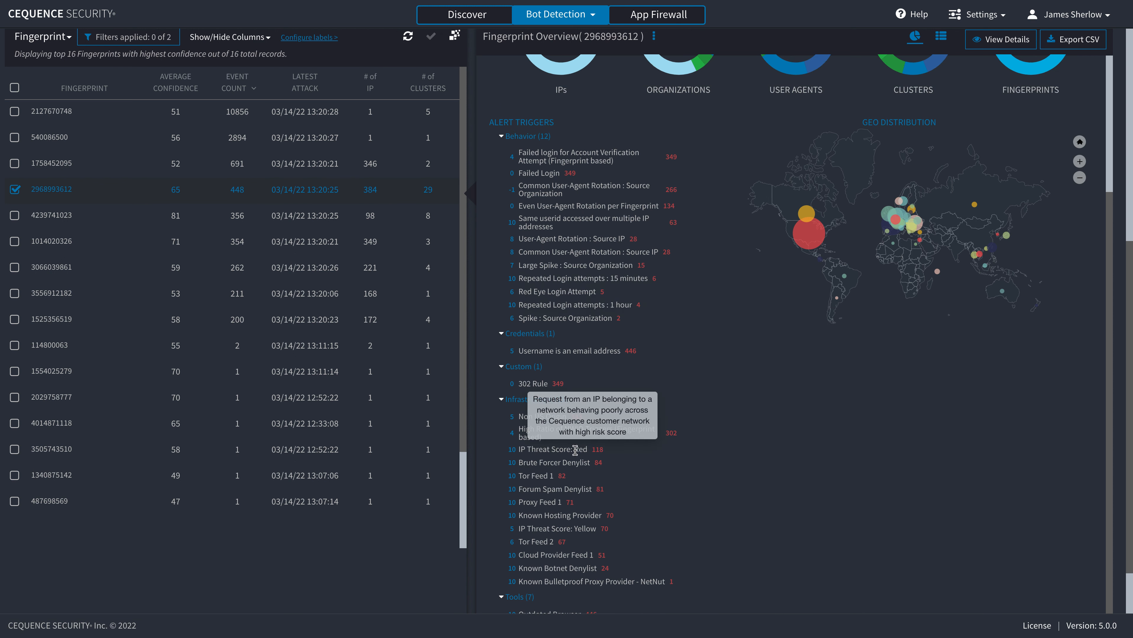
{"action": "mouse_move", "coordinate": [574, 429]}
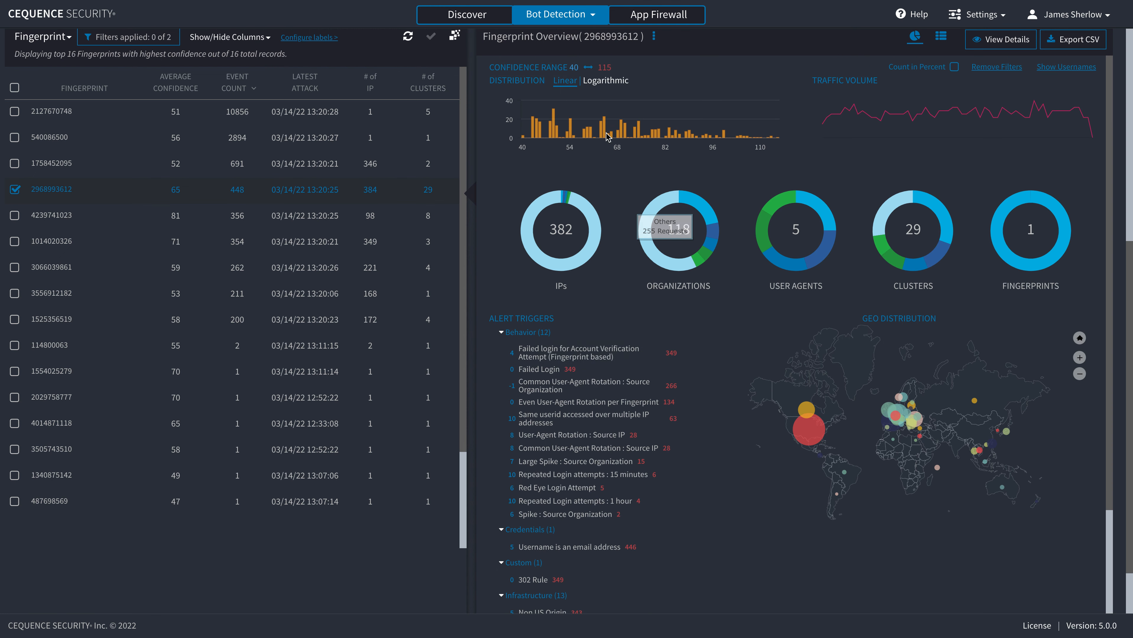
{"action": "mouse_move", "coordinate": [543, 136]}
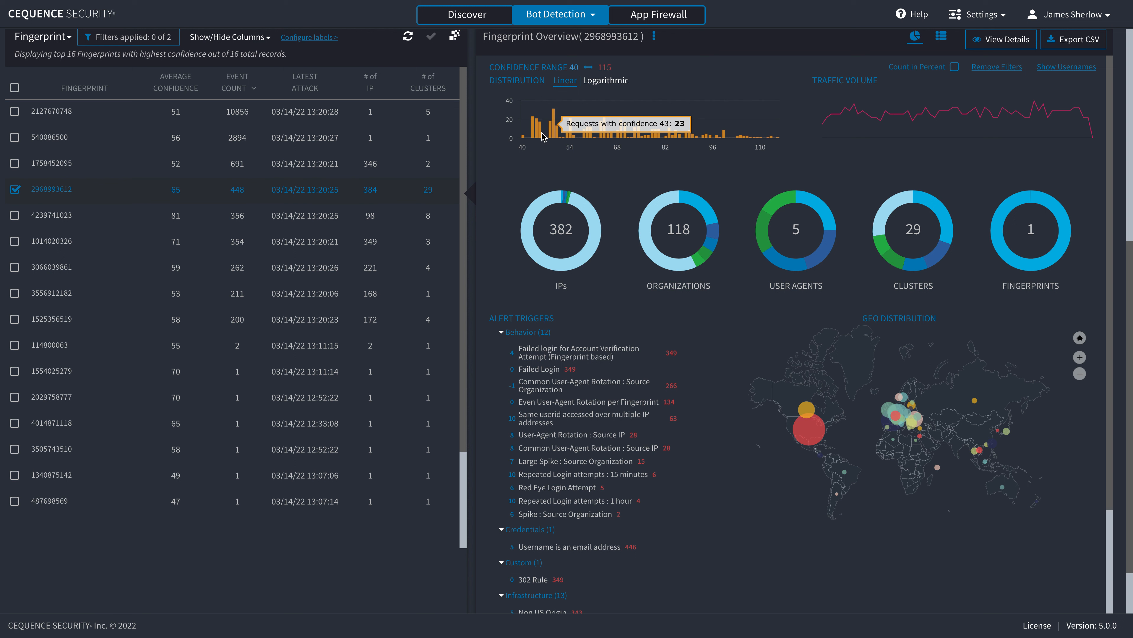
{"action": "mouse_move", "coordinate": [603, 137]}
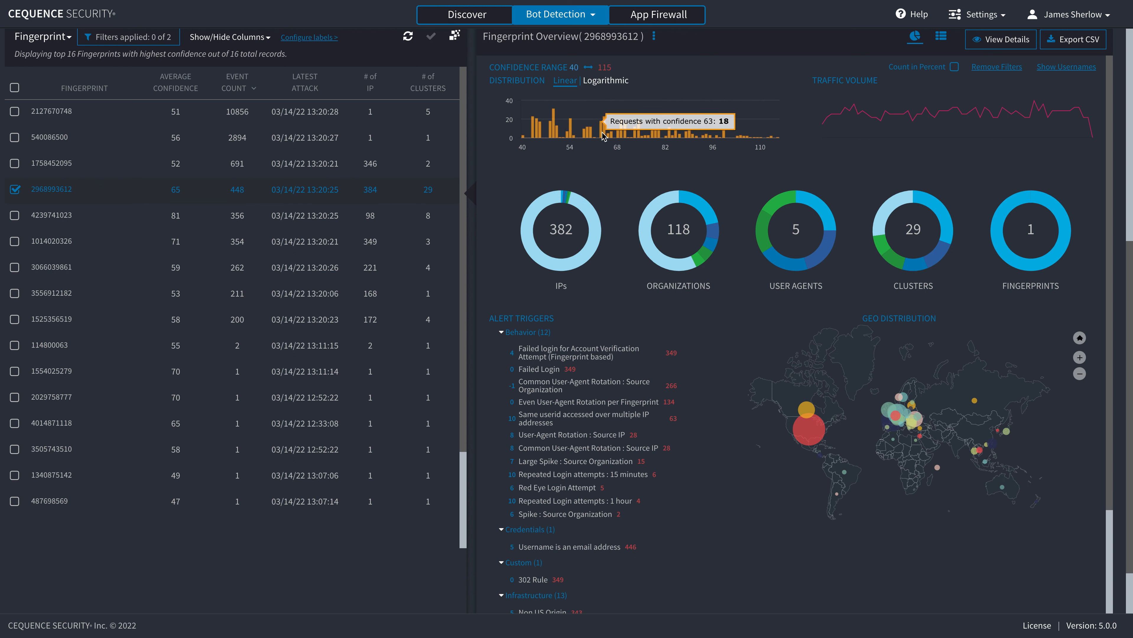
{"action": "mouse_move", "coordinate": [597, 511]}
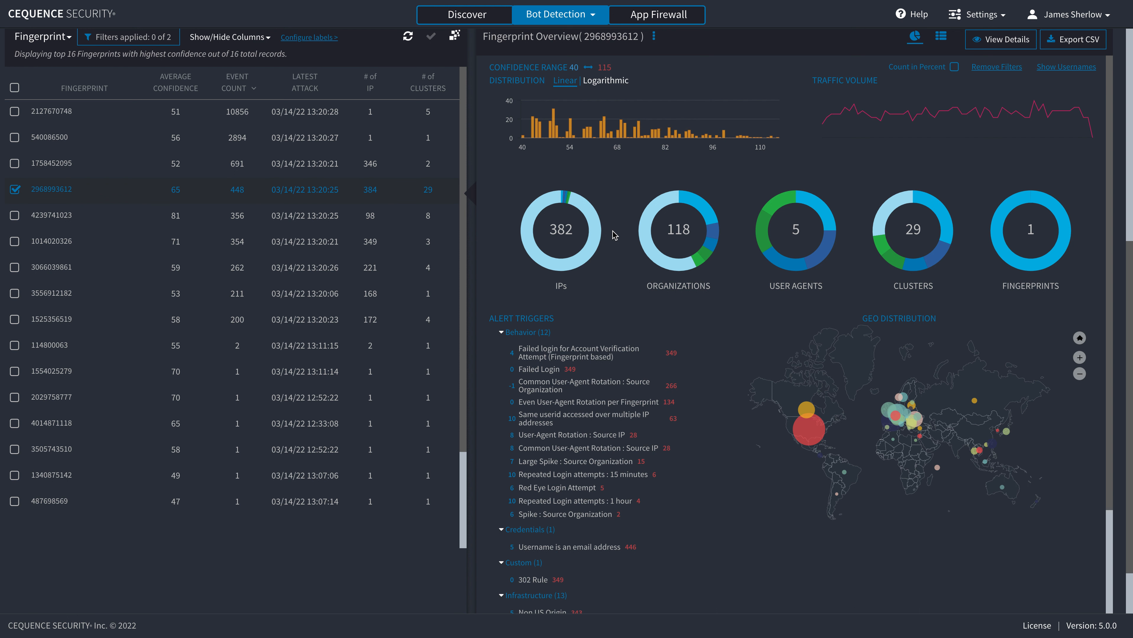
{"action": "mouse_move", "coordinate": [623, 141]}
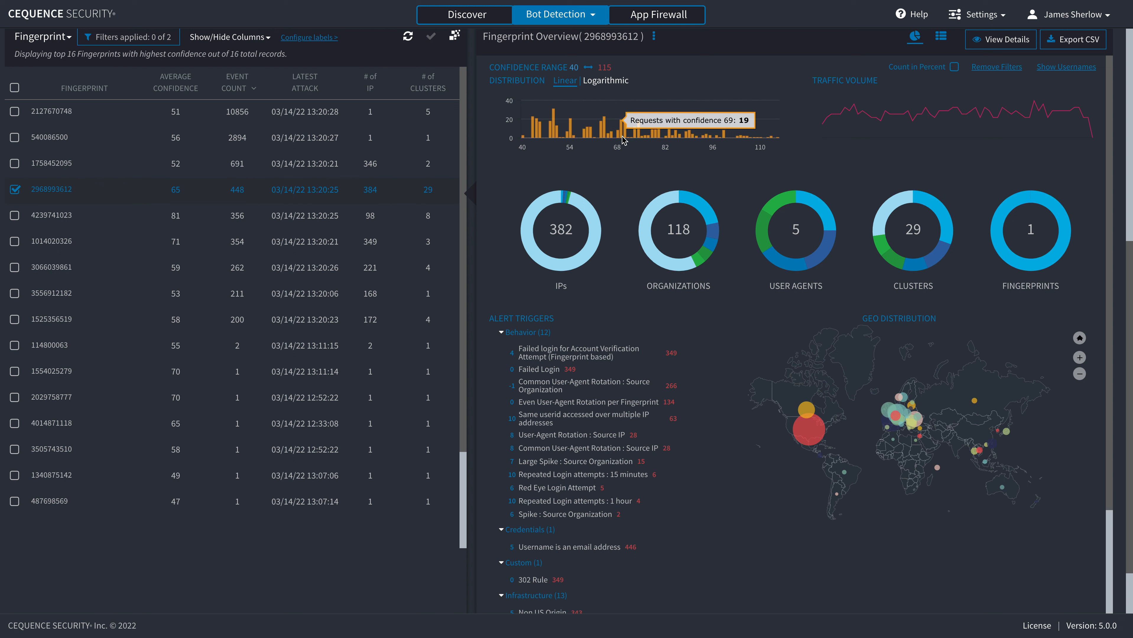
{"action": "left_click", "coordinate": [558, 13]}
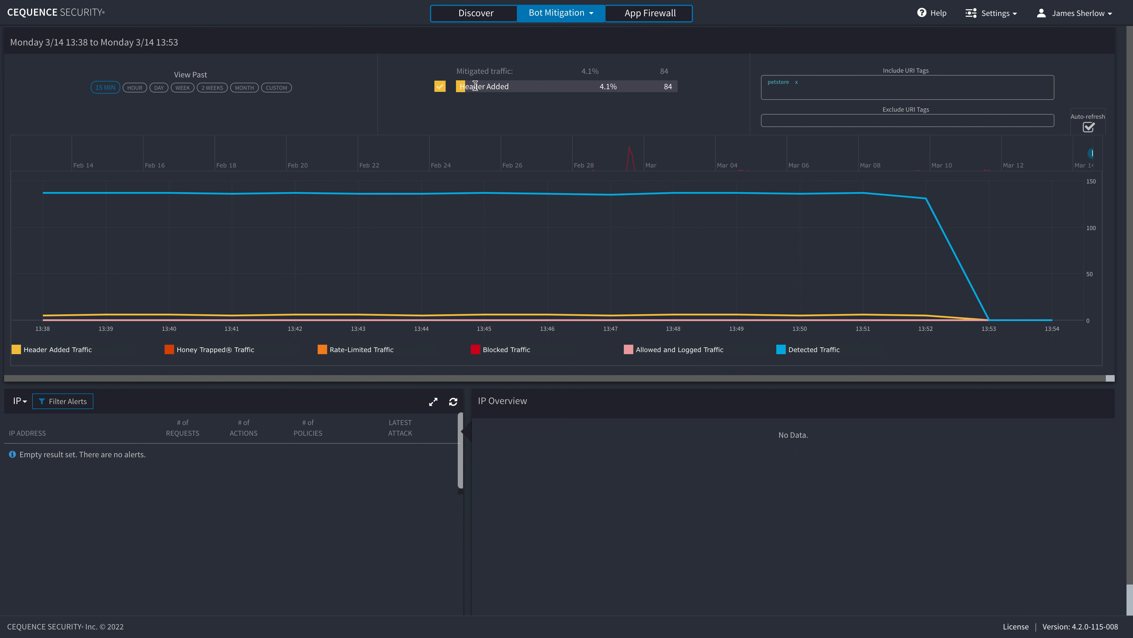
{"action": "mouse_move", "coordinate": [636, 117]}
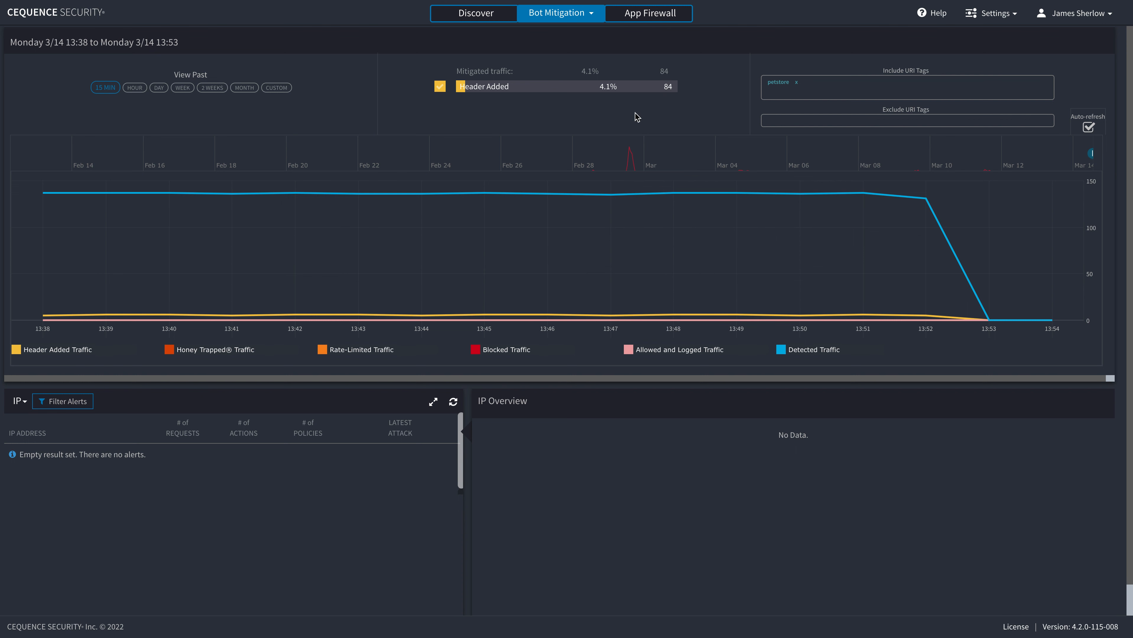
- Group the alerts by Policy to surface Tier 3 - Pet Store Business Logic Abuse with 85 requests
{"action": "left_click", "coordinate": [19, 401]}
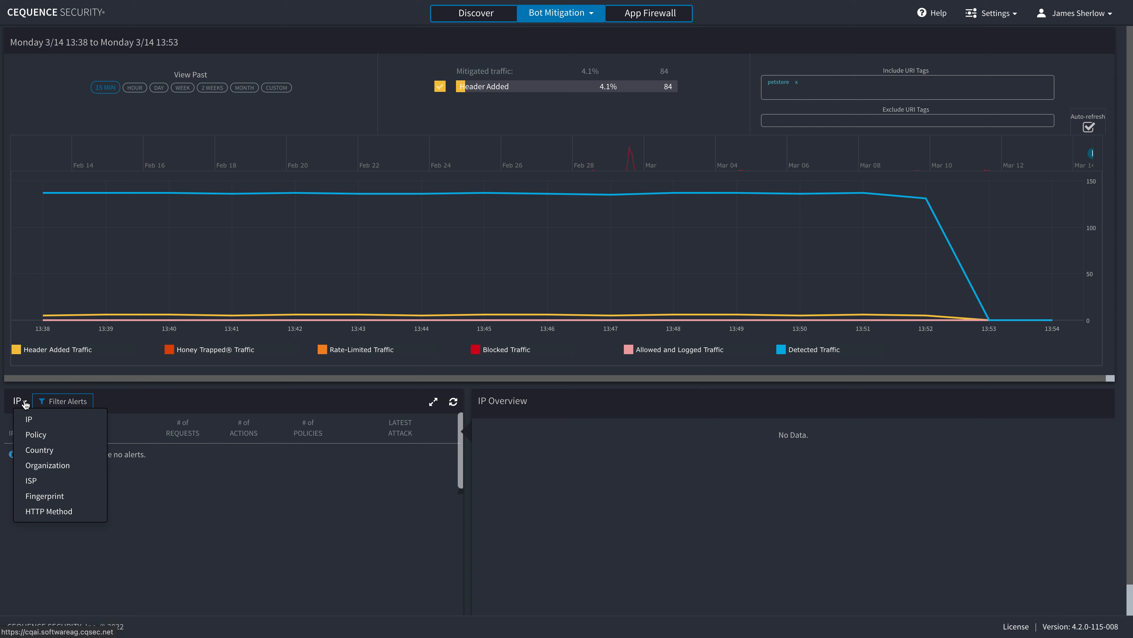
{"action": "left_click", "coordinate": [35, 434]}
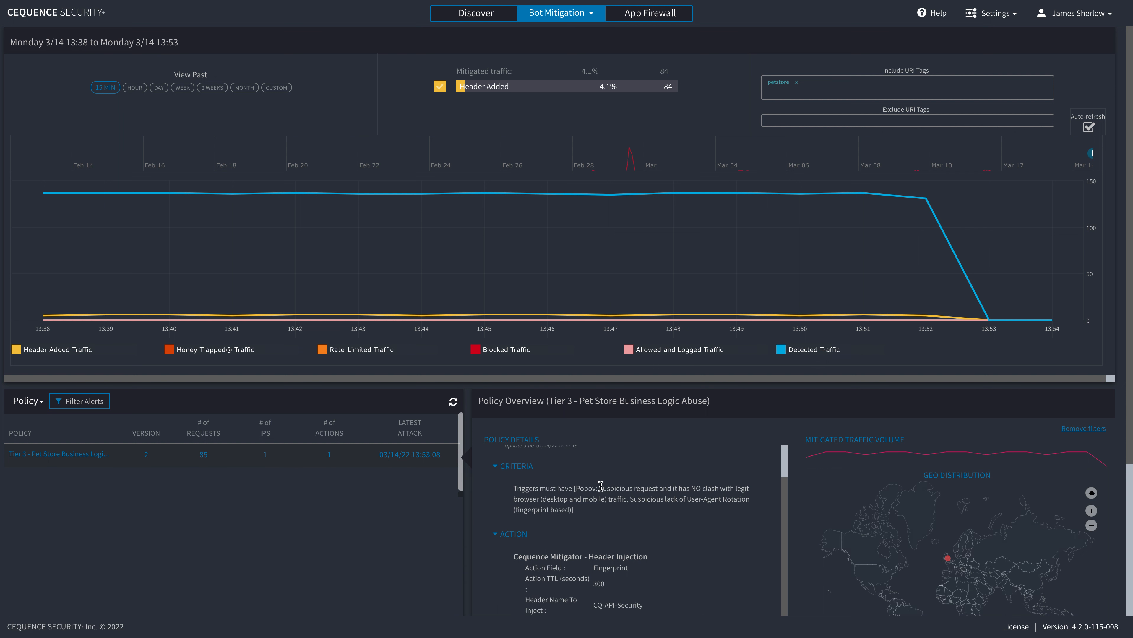
{"action": "mouse_move", "coordinate": [692, 491]}
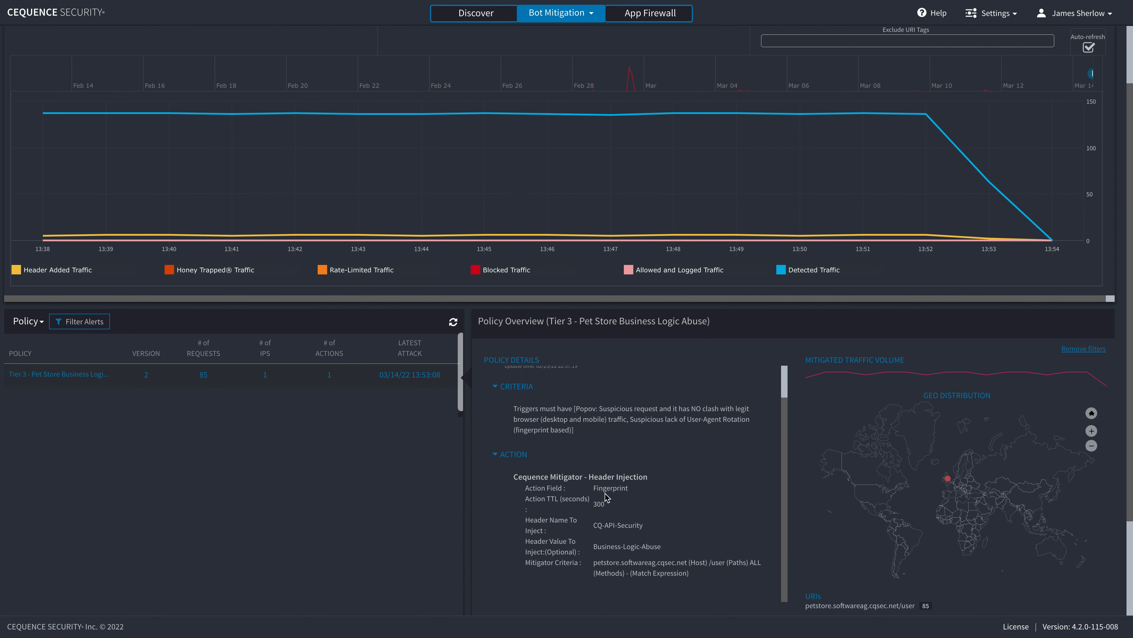
{"action": "mouse_move", "coordinate": [631, 493]}
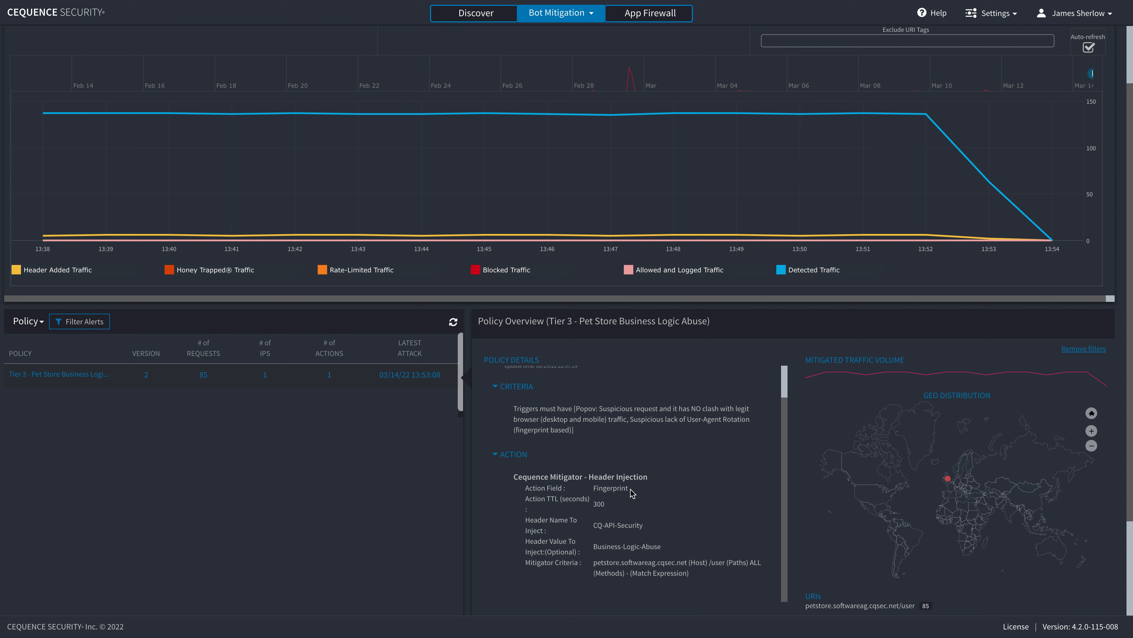
{"action": "mouse_move", "coordinate": [636, 506]}
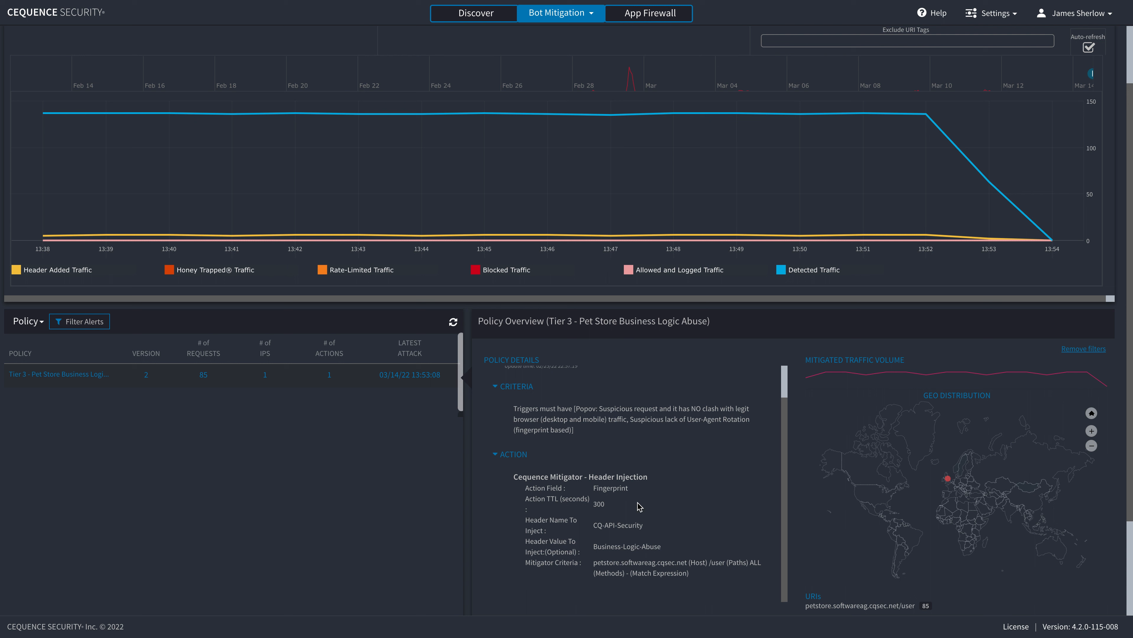
{"action": "mouse_move", "coordinate": [619, 499]}
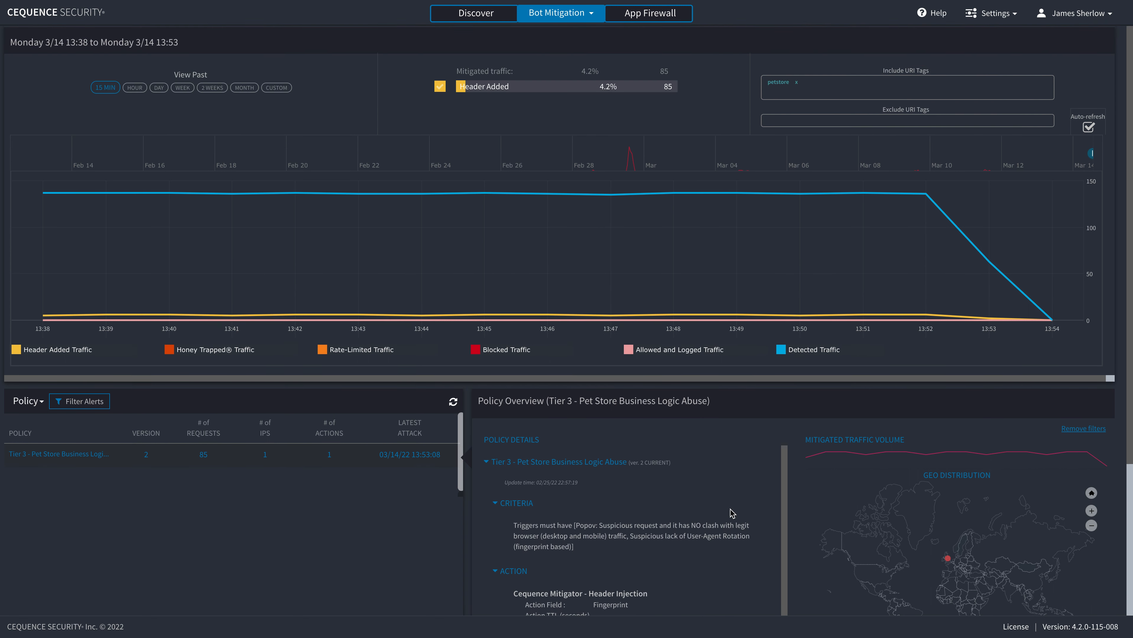
{"action": "mouse_move", "coordinate": [844, 4]}
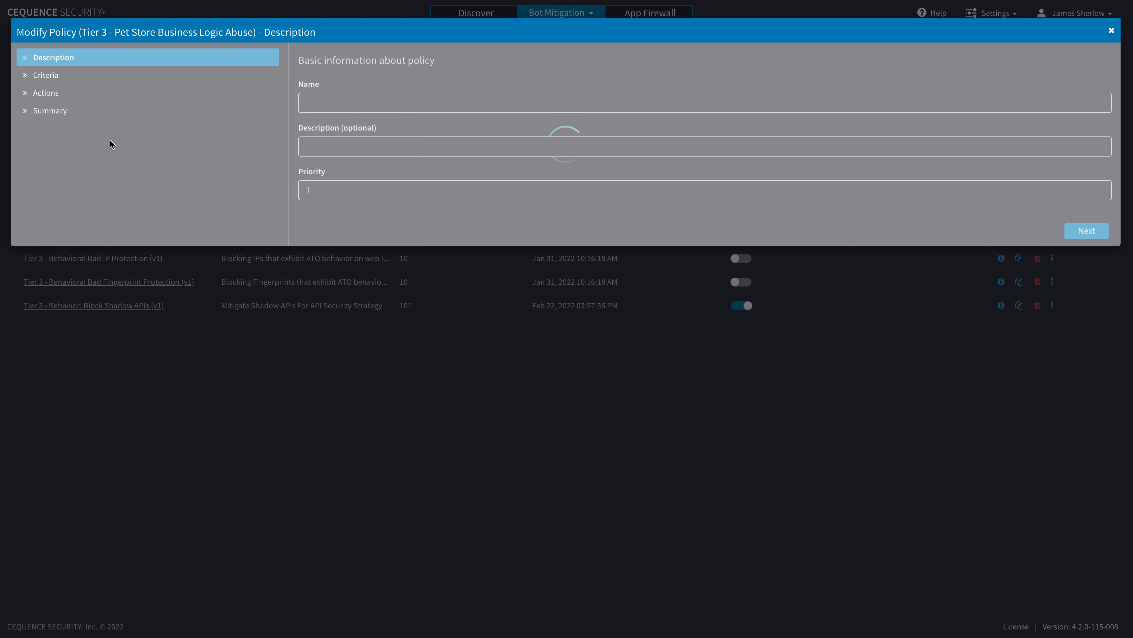
- Inspect the policy's Actions, listing the available action types for the first and second actions
{"action": "left_click", "coordinate": [46, 93]}
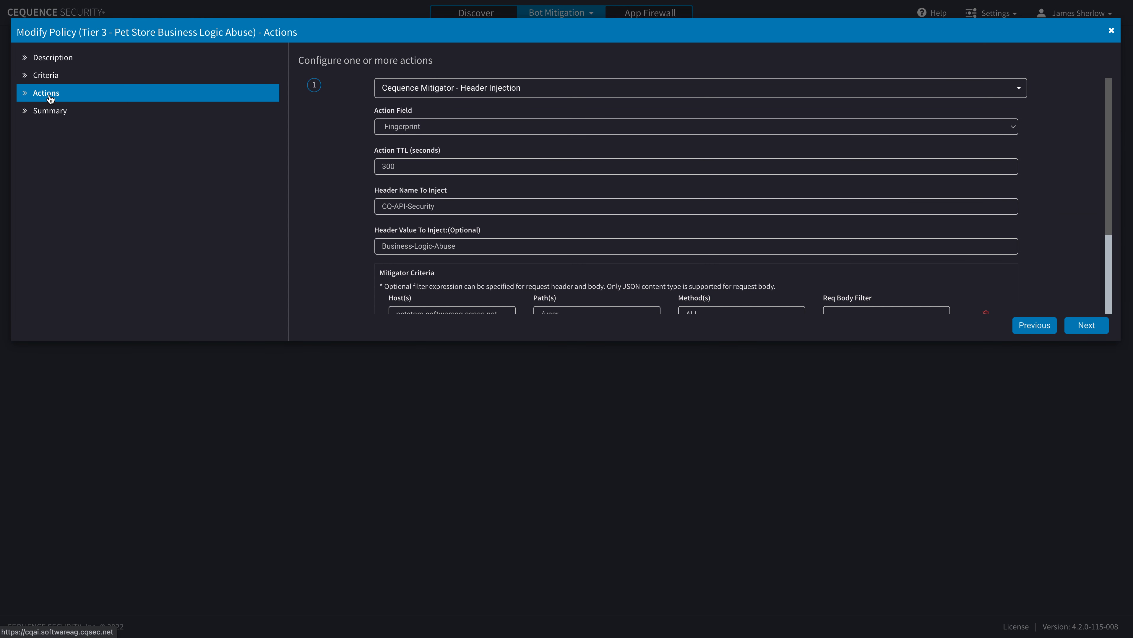
{"action": "left_click", "coordinate": [698, 88]}
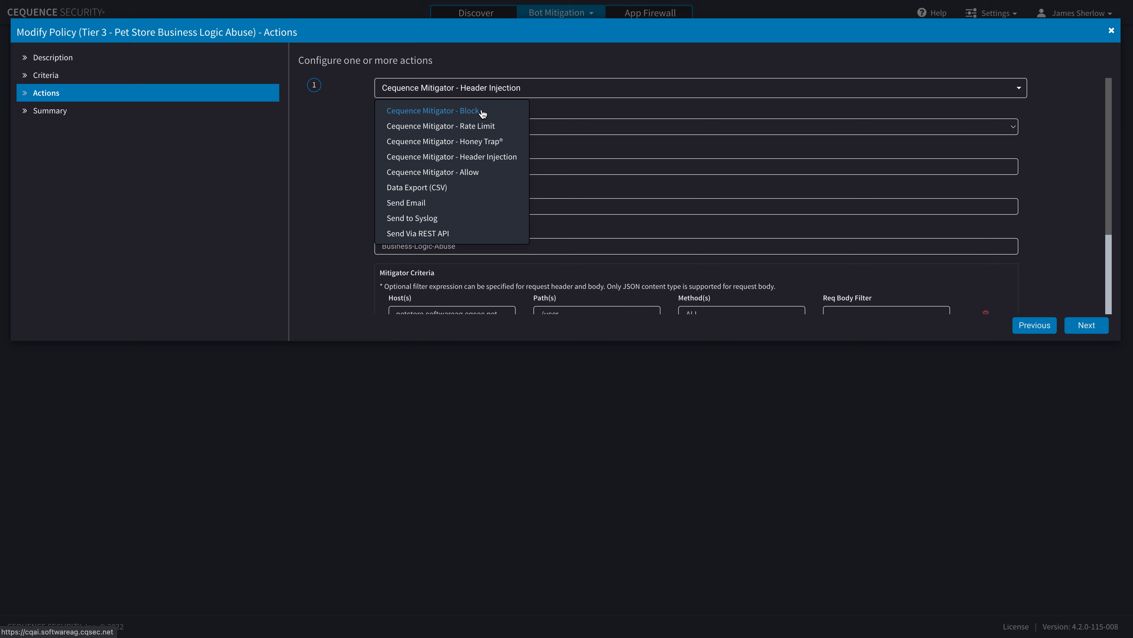
{"action": "mouse_move", "coordinate": [486, 141]}
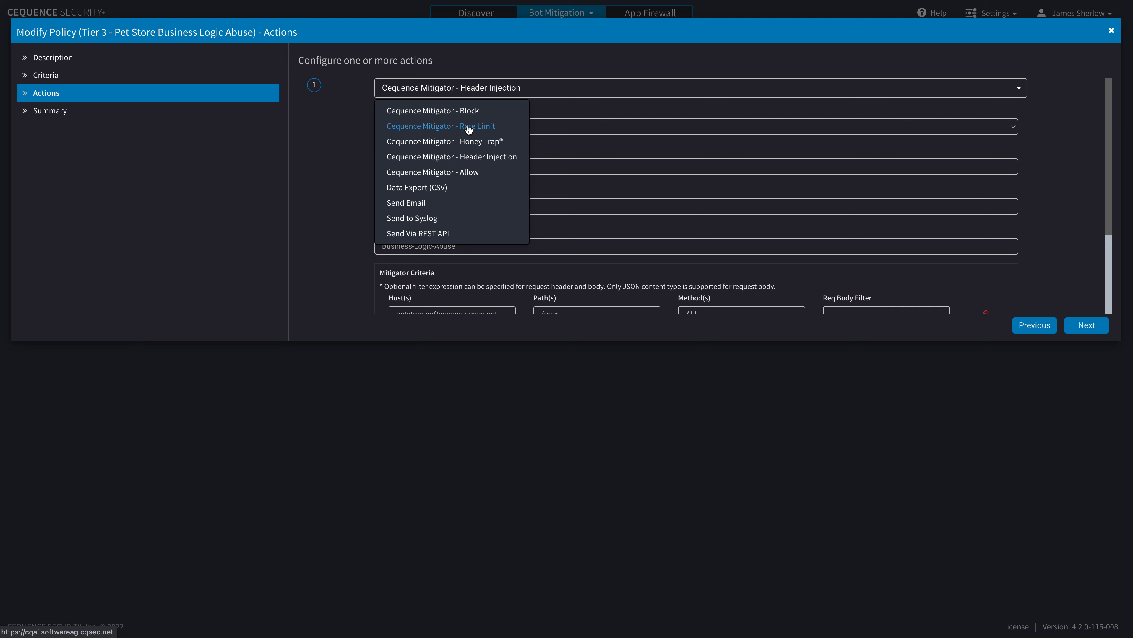
{"action": "mouse_move", "coordinate": [432, 172]}
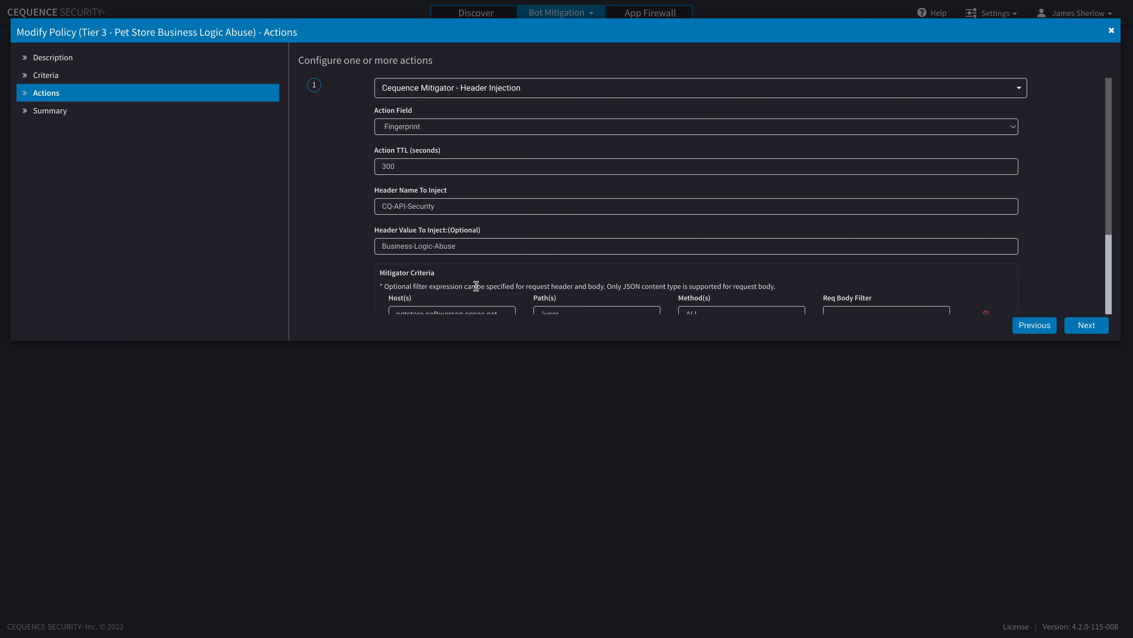
{"action": "scroll", "scroll_direction": "down", "scroll_amount": 3}
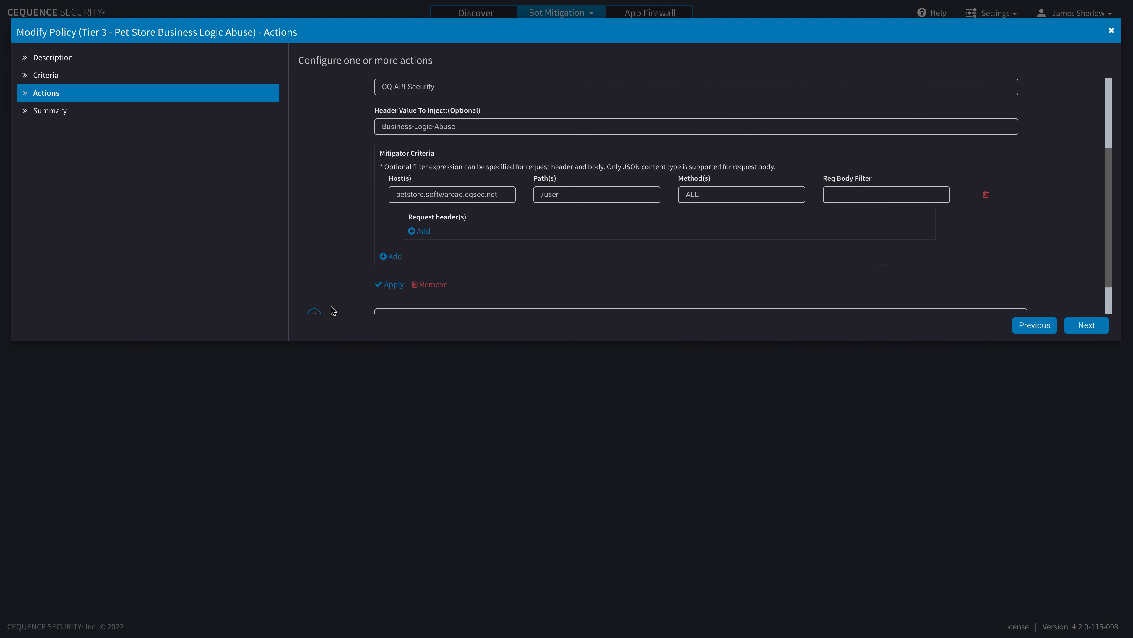
{"action": "left_click", "coordinate": [697, 272]}
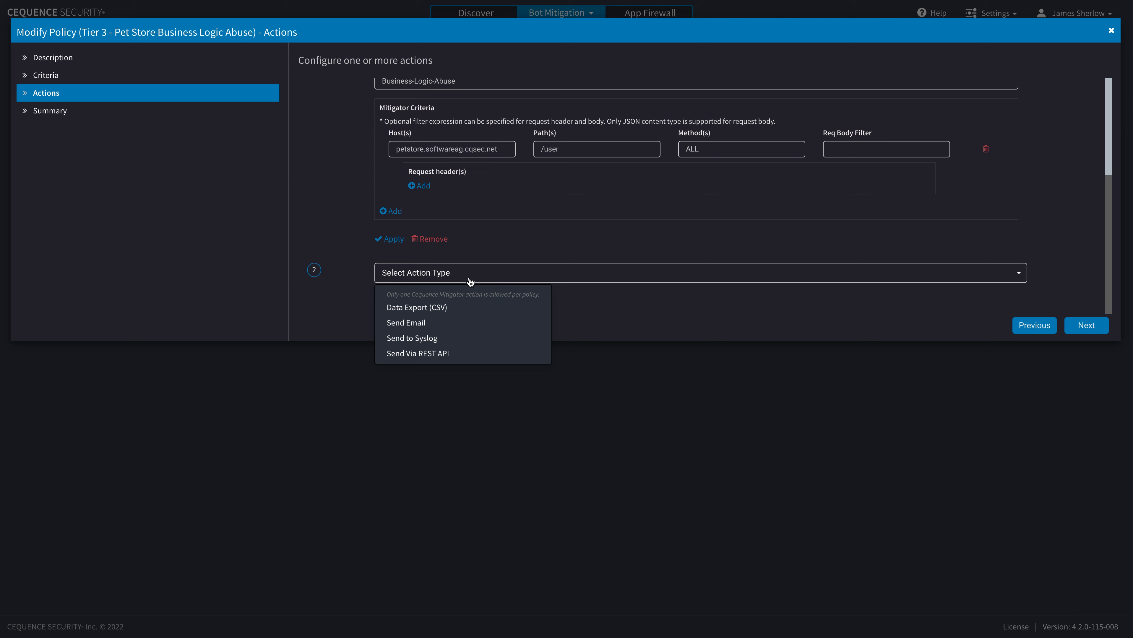
{"action": "mouse_move", "coordinate": [416, 354]}
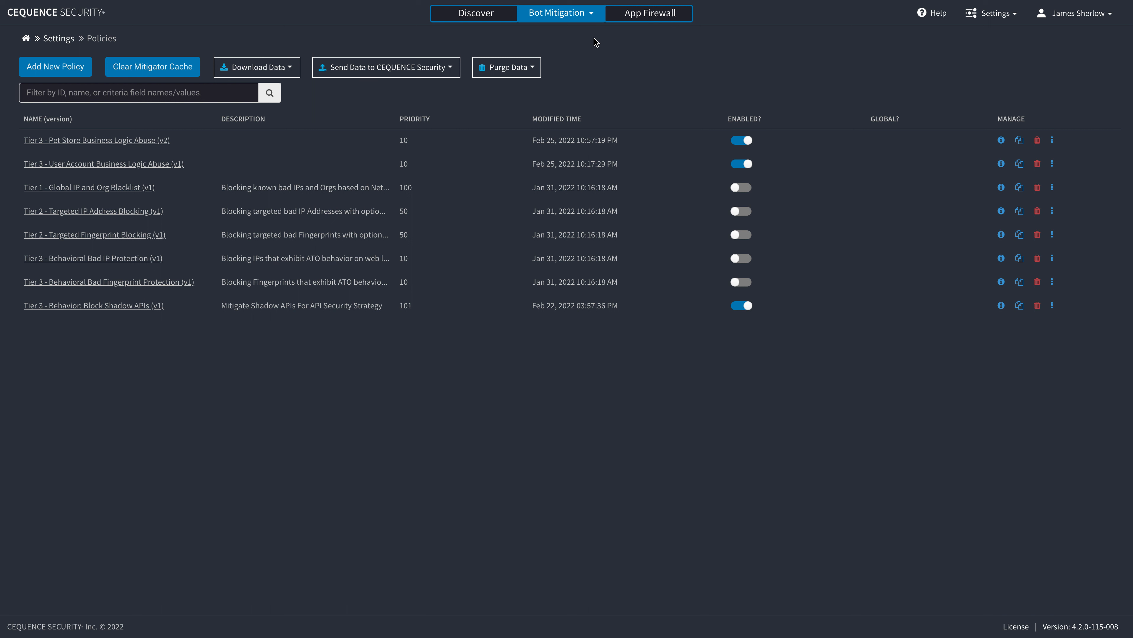
- Switch from Bot Mitigation to the Bot Detection dashboard showing 2,045 petstore requests
{"action": "left_click", "coordinate": [559, 13]}
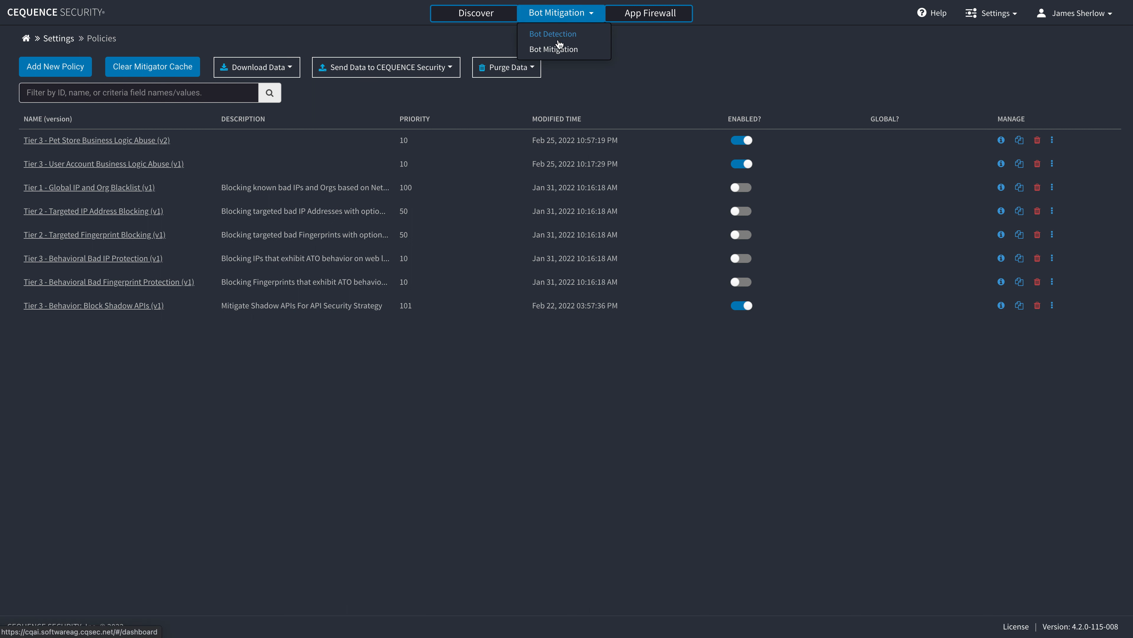
{"action": "mouse_move", "coordinate": [562, 34]}
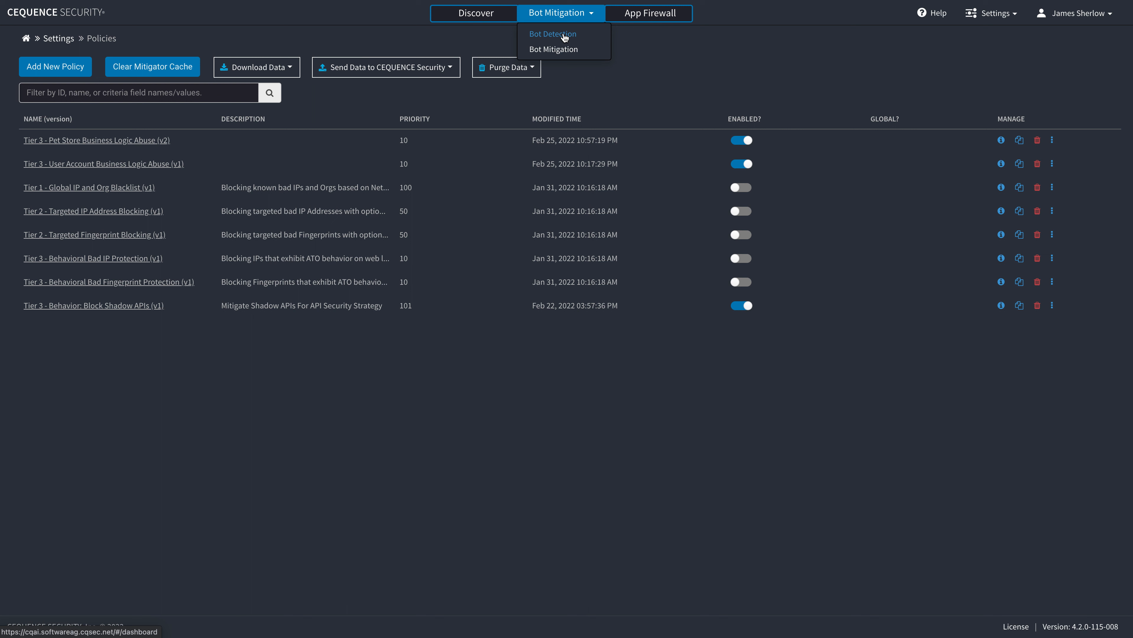
{"action": "left_click", "coordinate": [552, 34]}
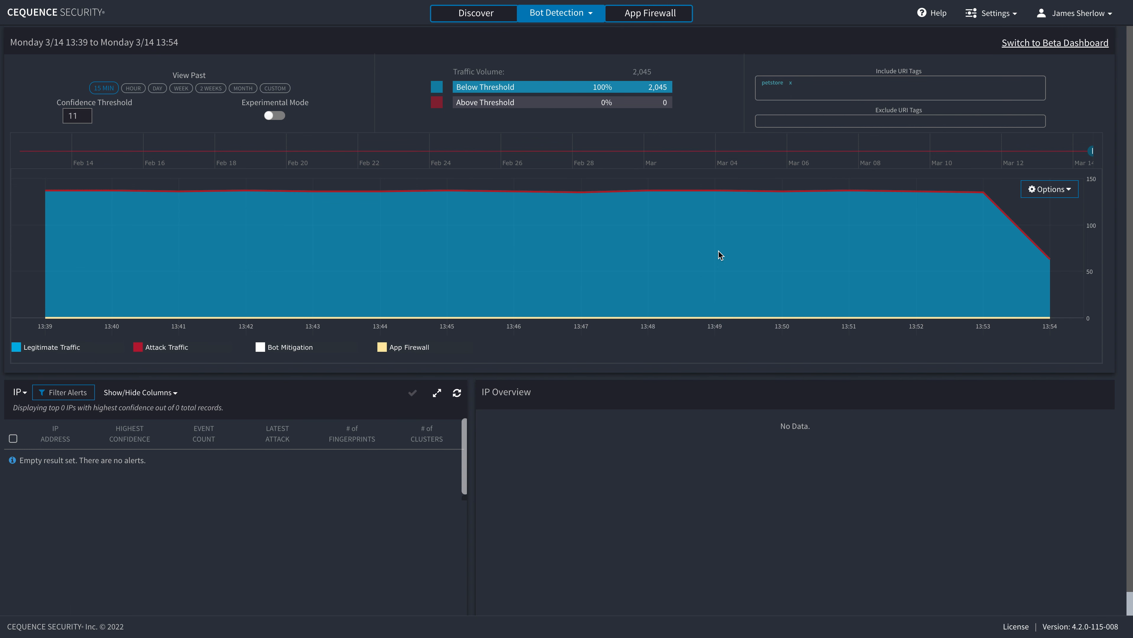
- Show the Discovered endpoints in API Inventory and the servers receiving GET /api/pets requests
{"action": "left_click", "coordinate": [1054, 43]}
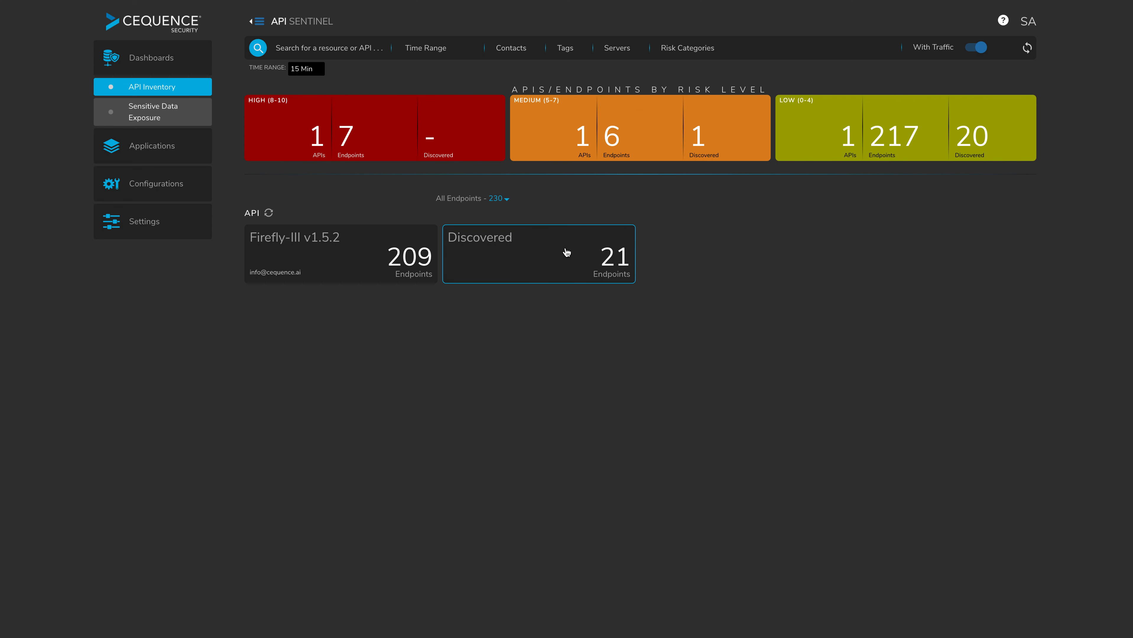
{"action": "left_click", "coordinate": [538, 253]}
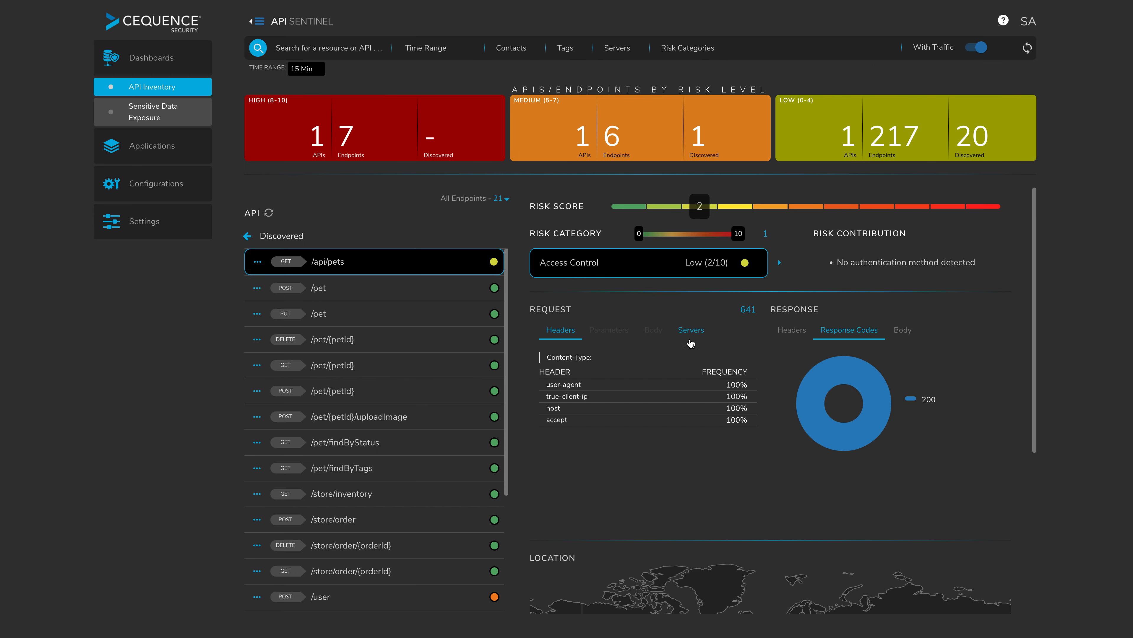
{"action": "left_click", "coordinate": [690, 331]}
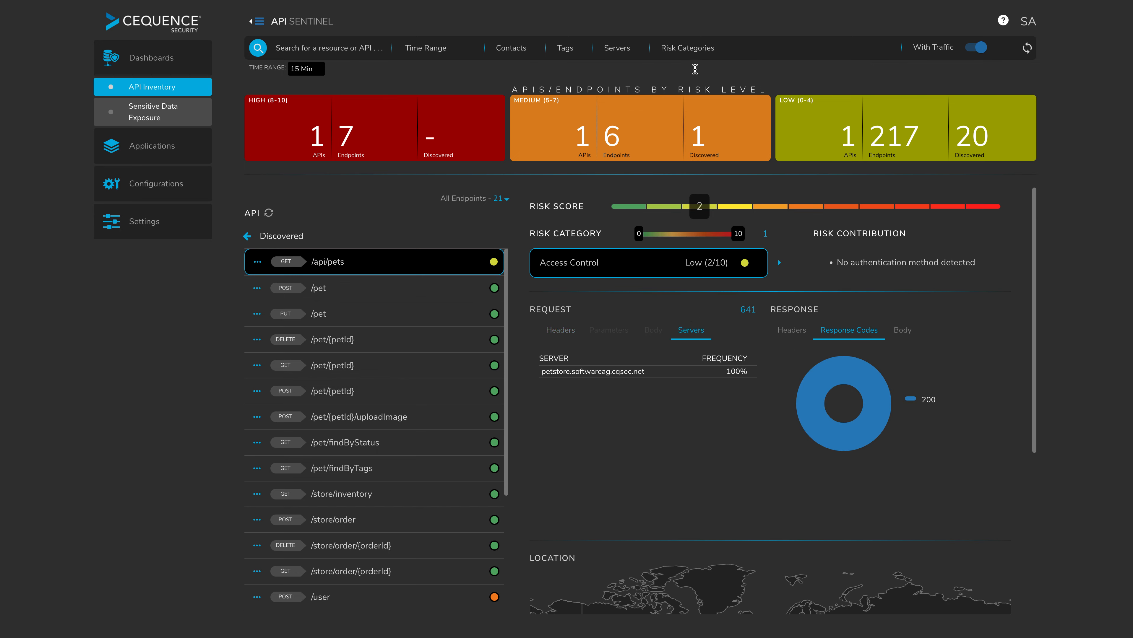
{"action": "mouse_move", "coordinate": [644, 288]}
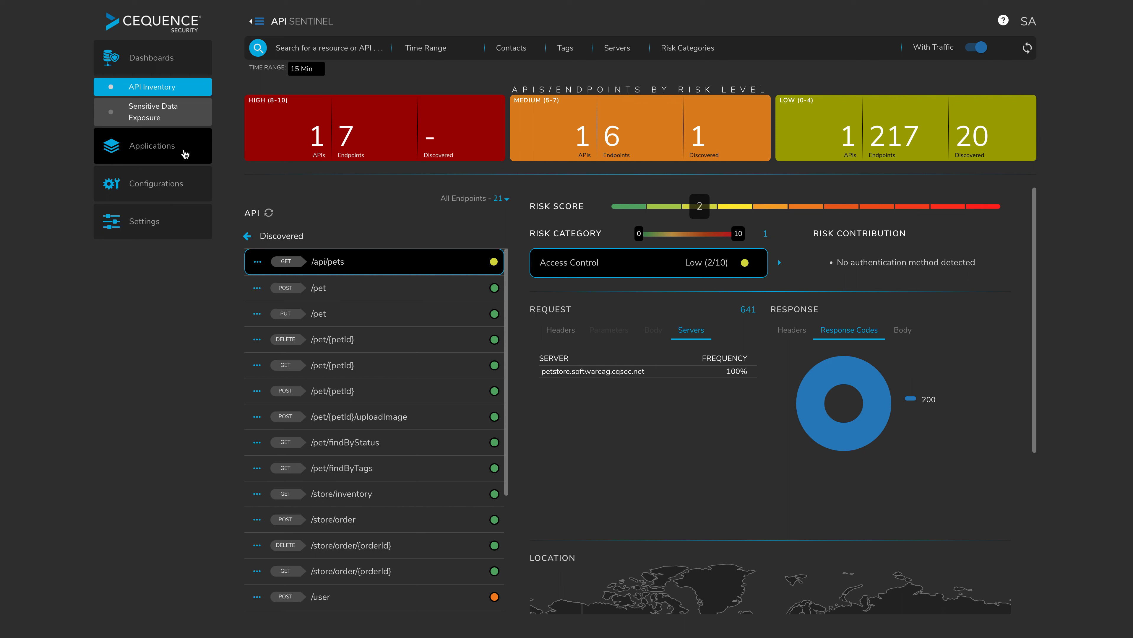
{"action": "left_click", "coordinate": [152, 146]}
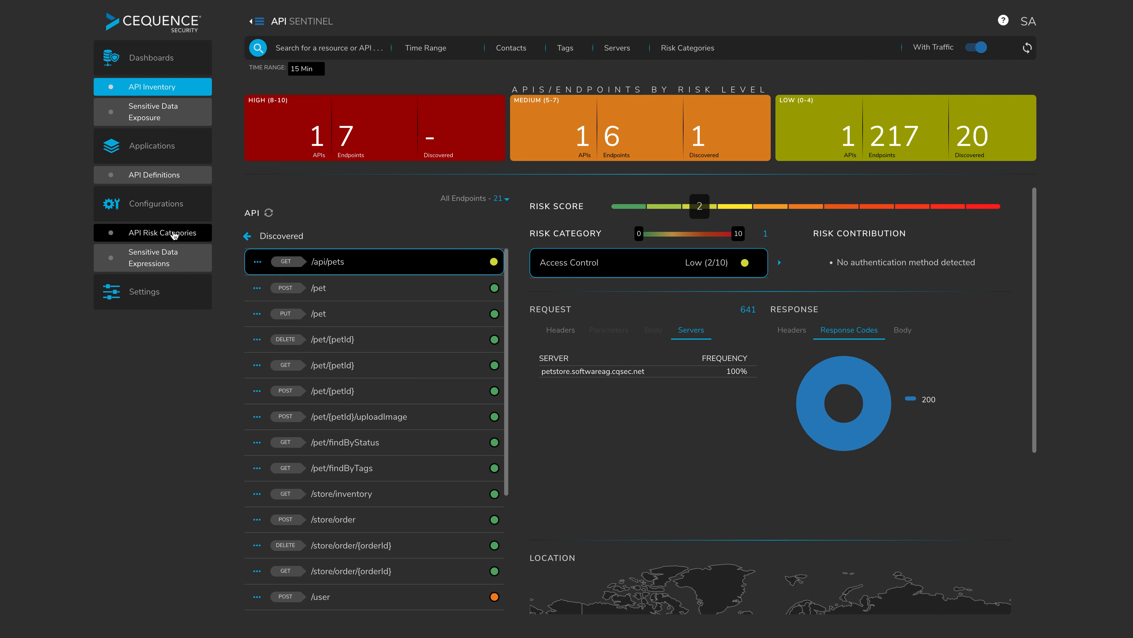
- View API Definitions listing Firefly-III v1.5.2, briefly checking the Import API dialog
{"action": "left_click", "coordinate": [153, 175]}
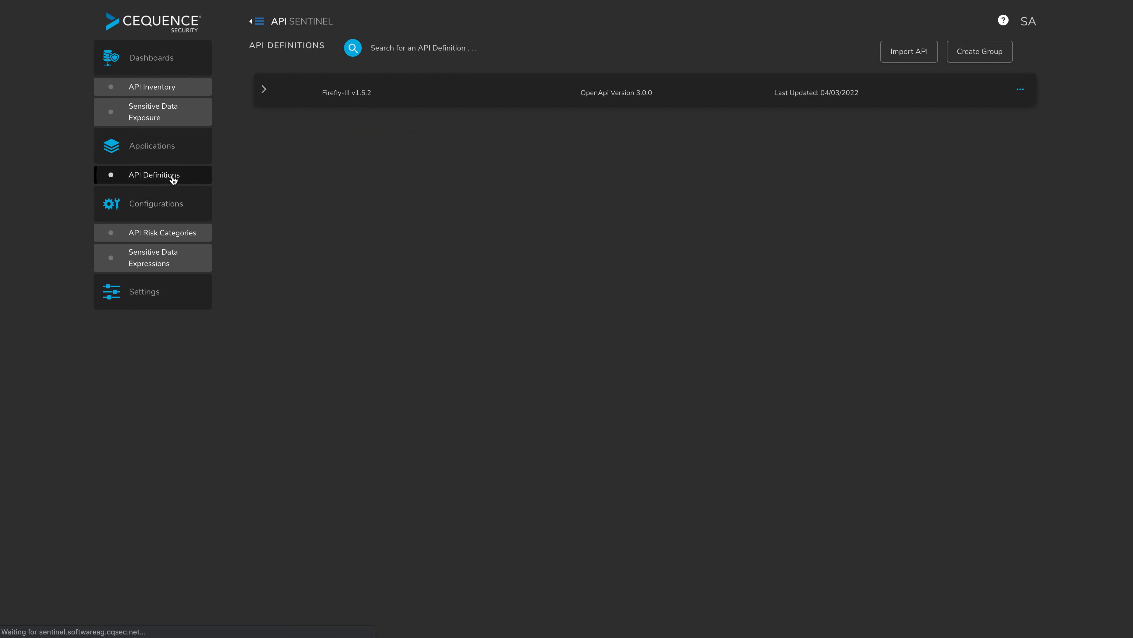
{"action": "left_click", "coordinate": [152, 174]}
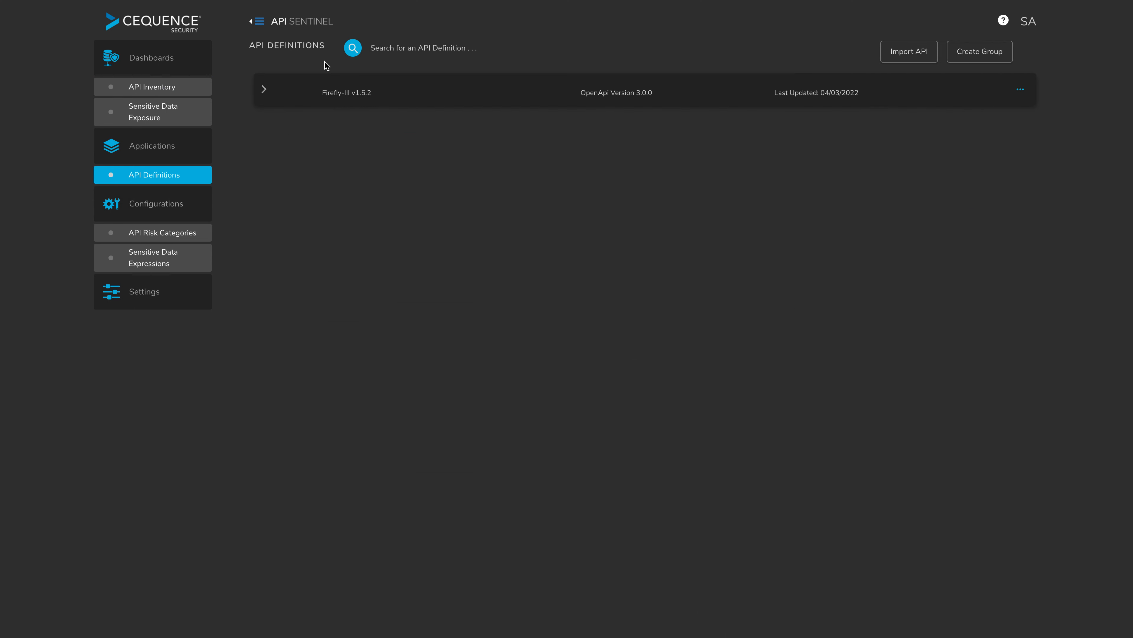
{"action": "left_click", "coordinate": [908, 51]}
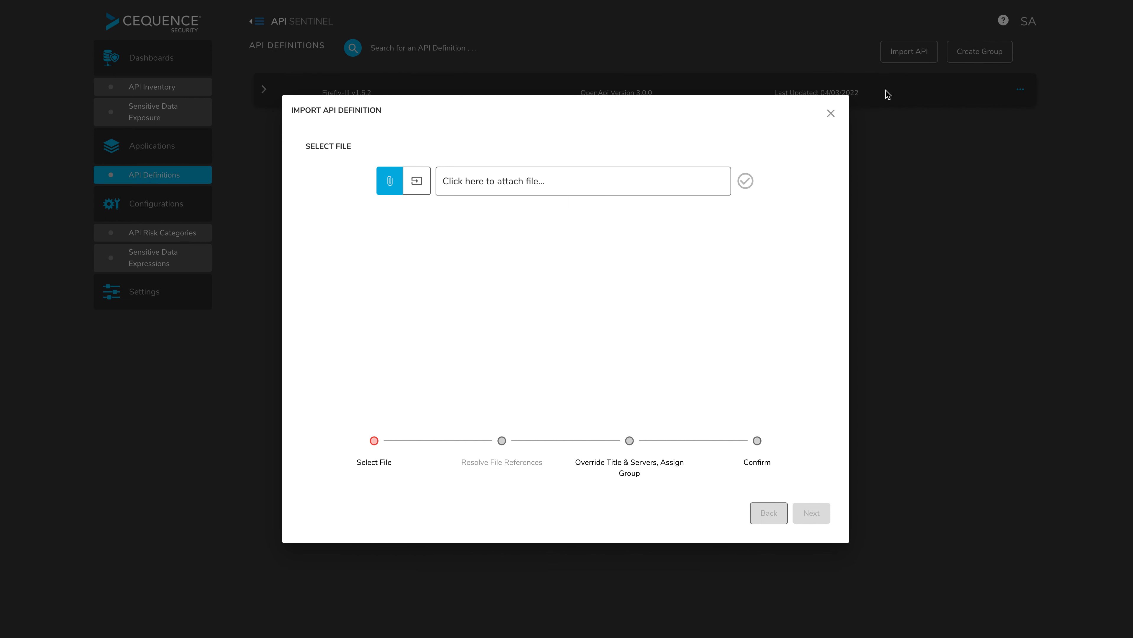
{"action": "left_click", "coordinate": [830, 114]}
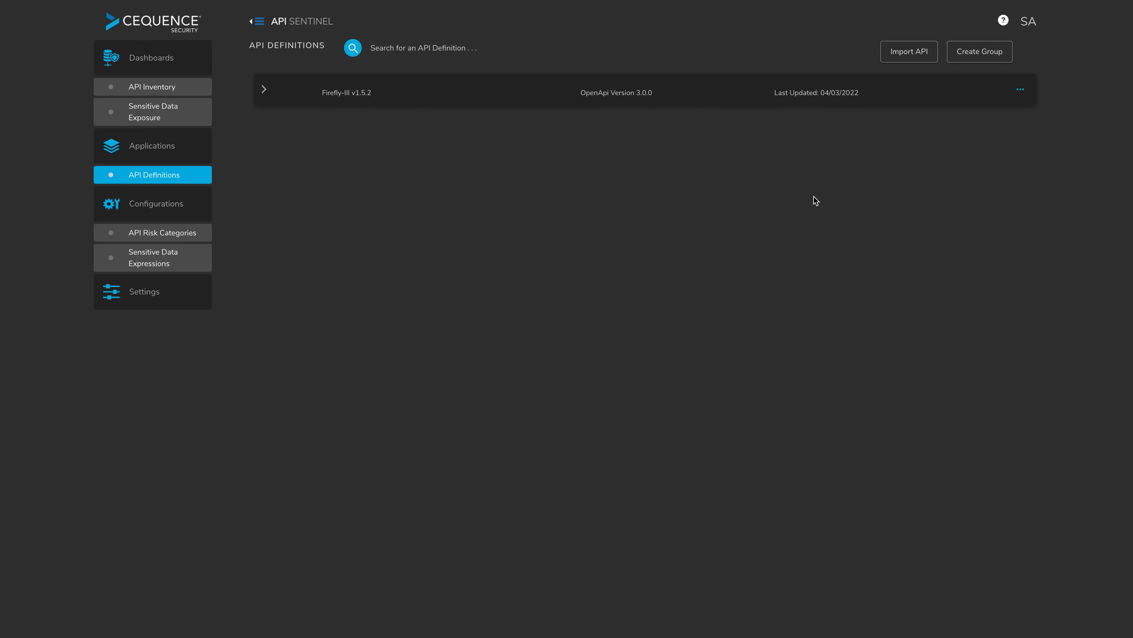
{"action": "mouse_move", "coordinate": [316, 123]}
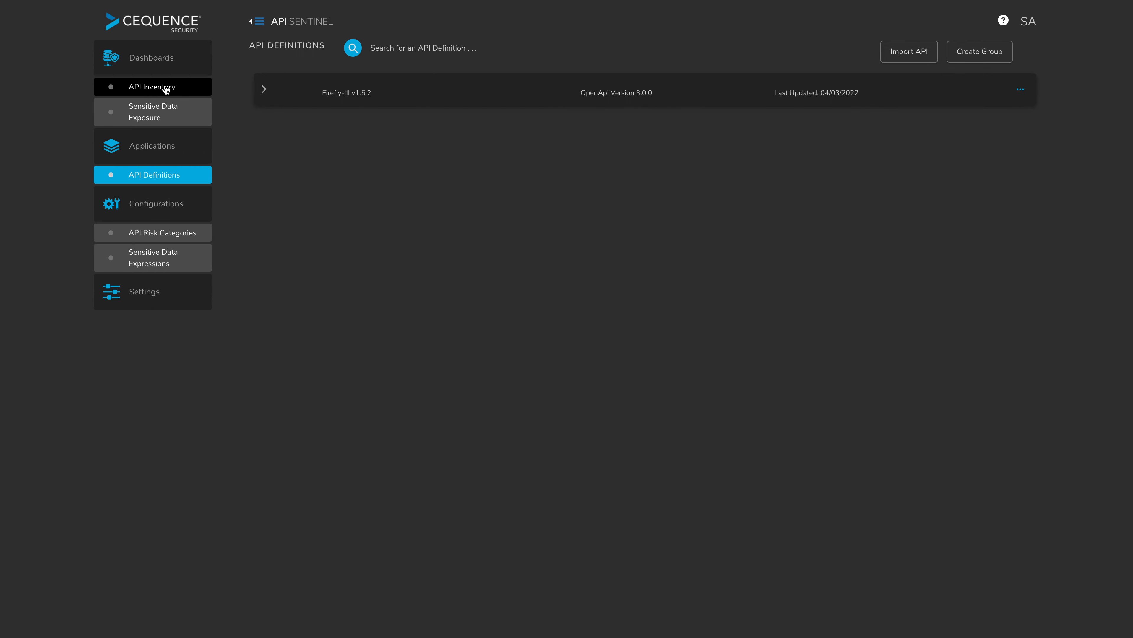
- Go back to the API Inventory showing the Discovered GET /api/pets request details
{"action": "left_click", "coordinate": [152, 87]}
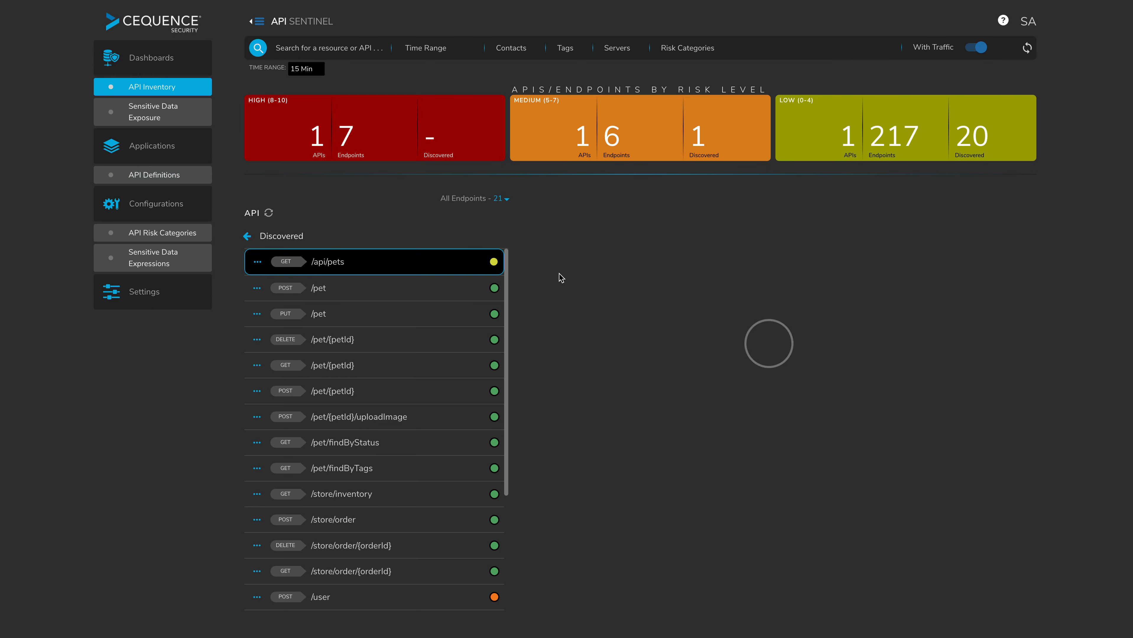
{"action": "left_click", "coordinate": [329, 262]}
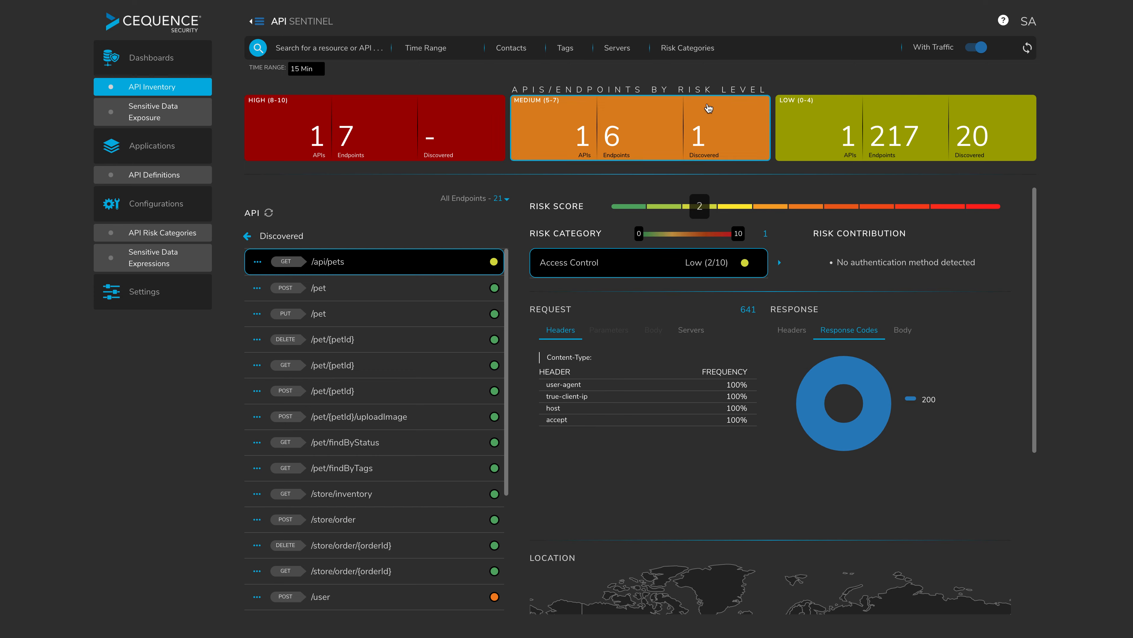
{"action": "mouse_move", "coordinate": [692, 52]}
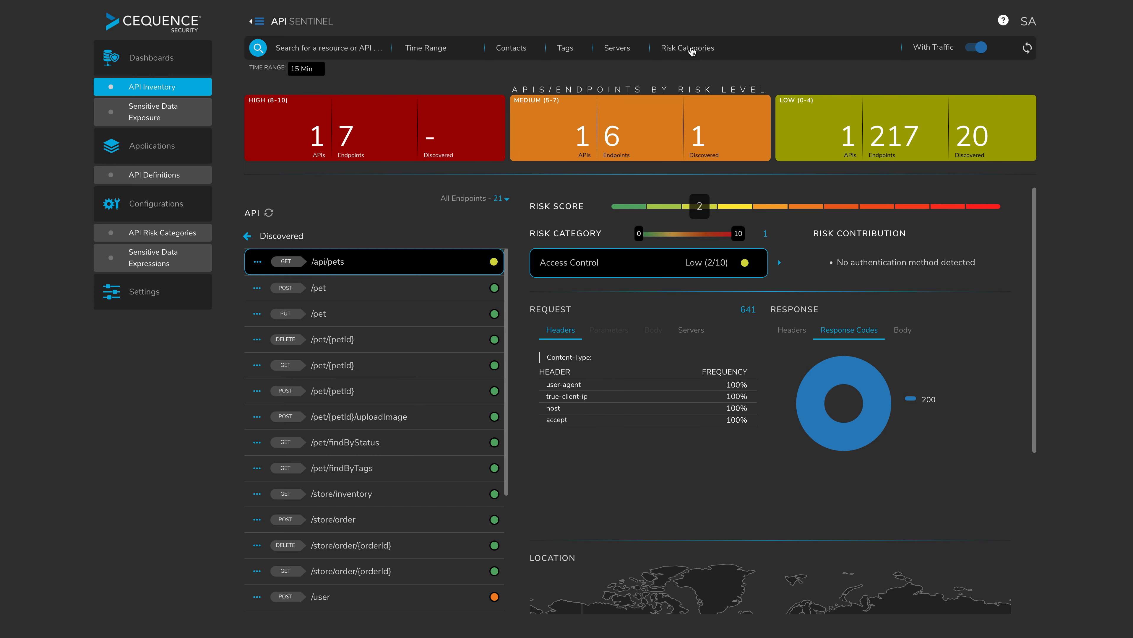